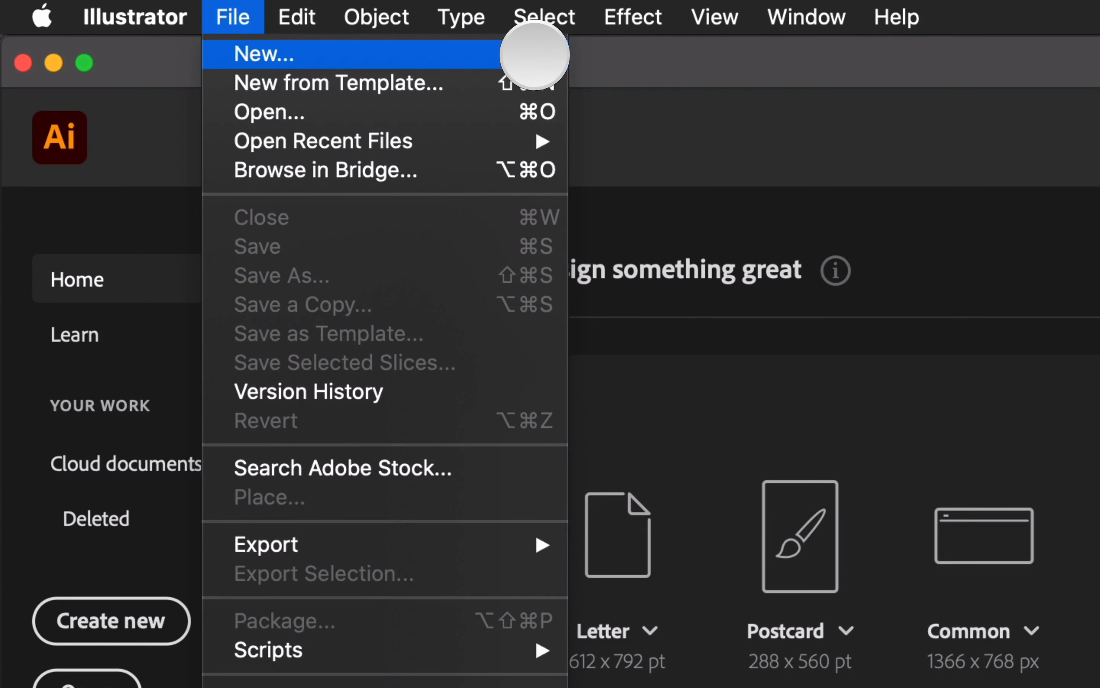
{"action": "mouse_move", "coordinate": [539, 62]}
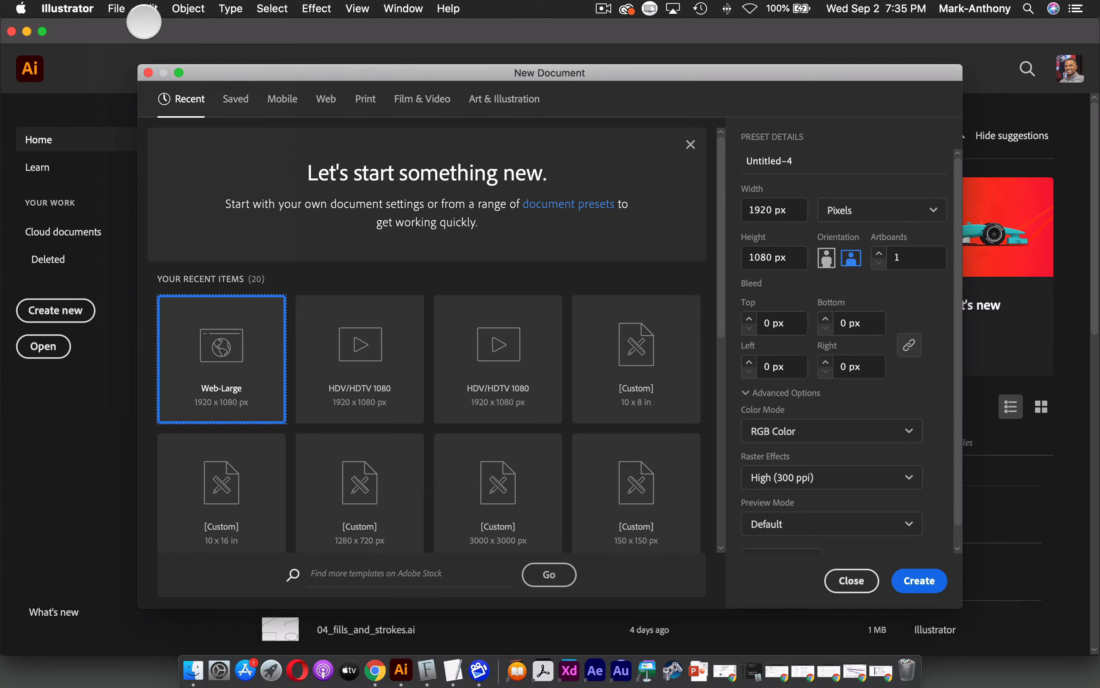
- Move the New Document dialog higher on the screen
{"action": "left_click_drag", "start_coordinate": [144, 23], "coordinate": [674, 44]}
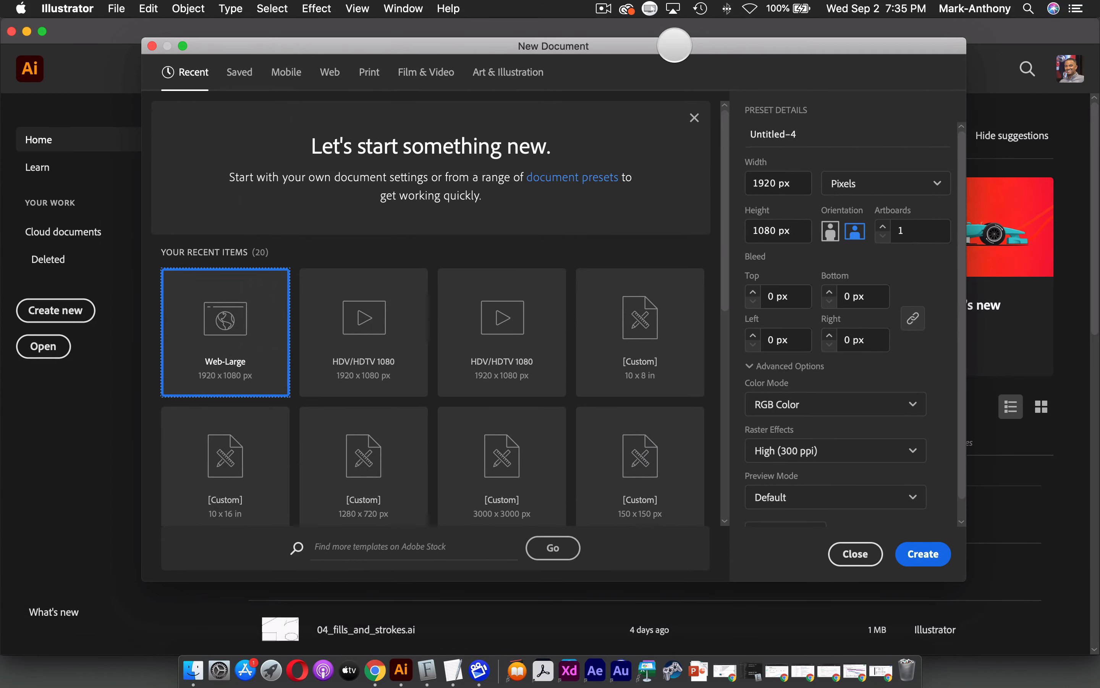
{"action": "mouse_move", "coordinate": [688, 87]}
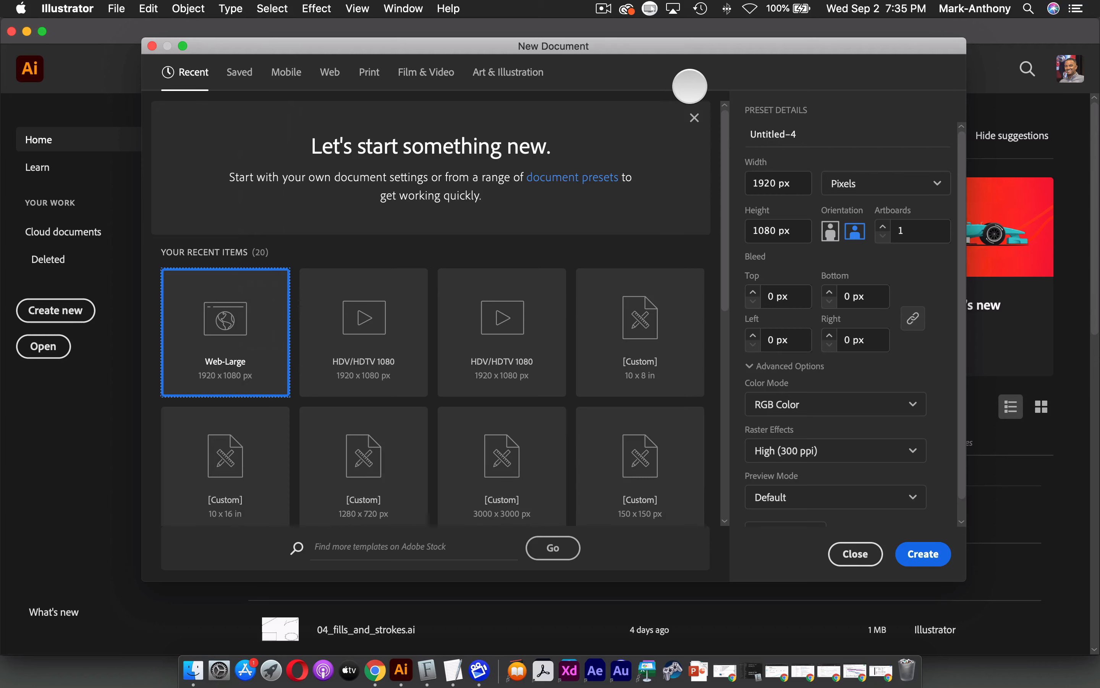
{"action": "mouse_move", "coordinate": [618, 87]}
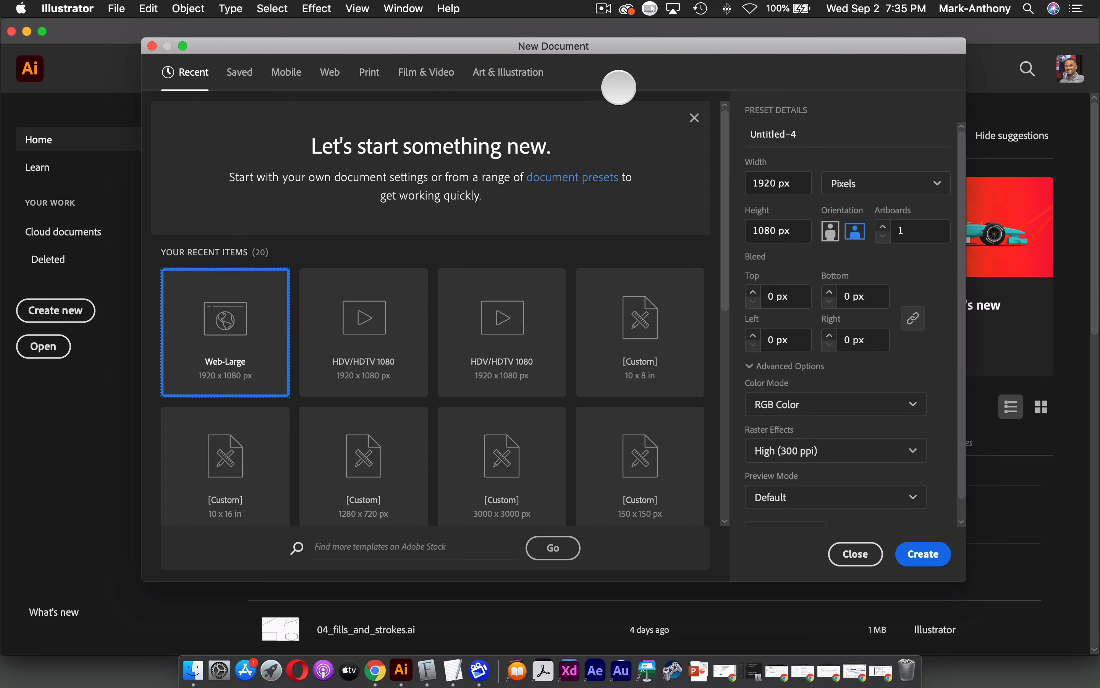
{"action": "mouse_move", "coordinate": [340, 81]}
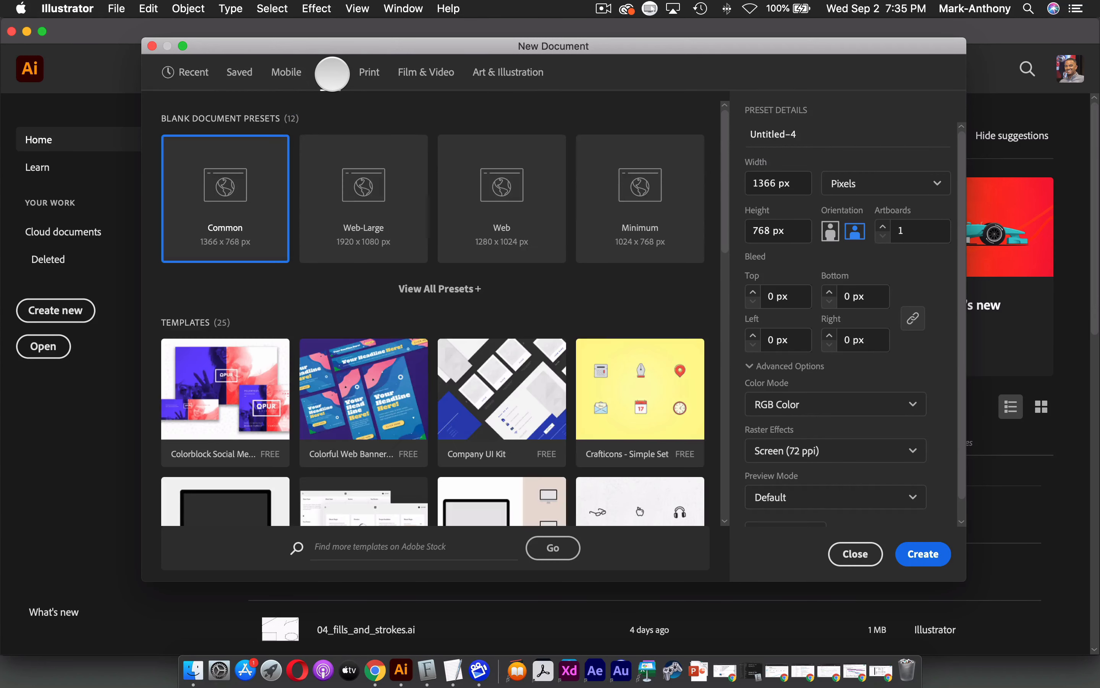
- Show the Print presets, loading the Letter 612 × 792 pt CMYK preset
{"action": "left_click", "coordinate": [330, 72]}
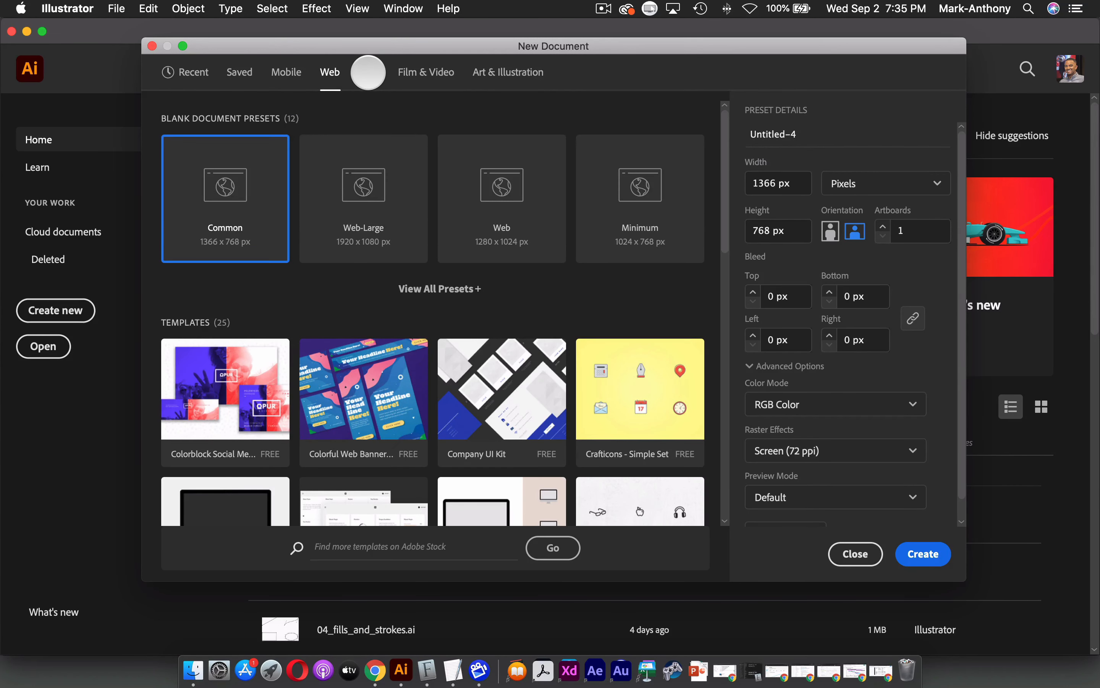
{"action": "left_click", "coordinate": [368, 72]}
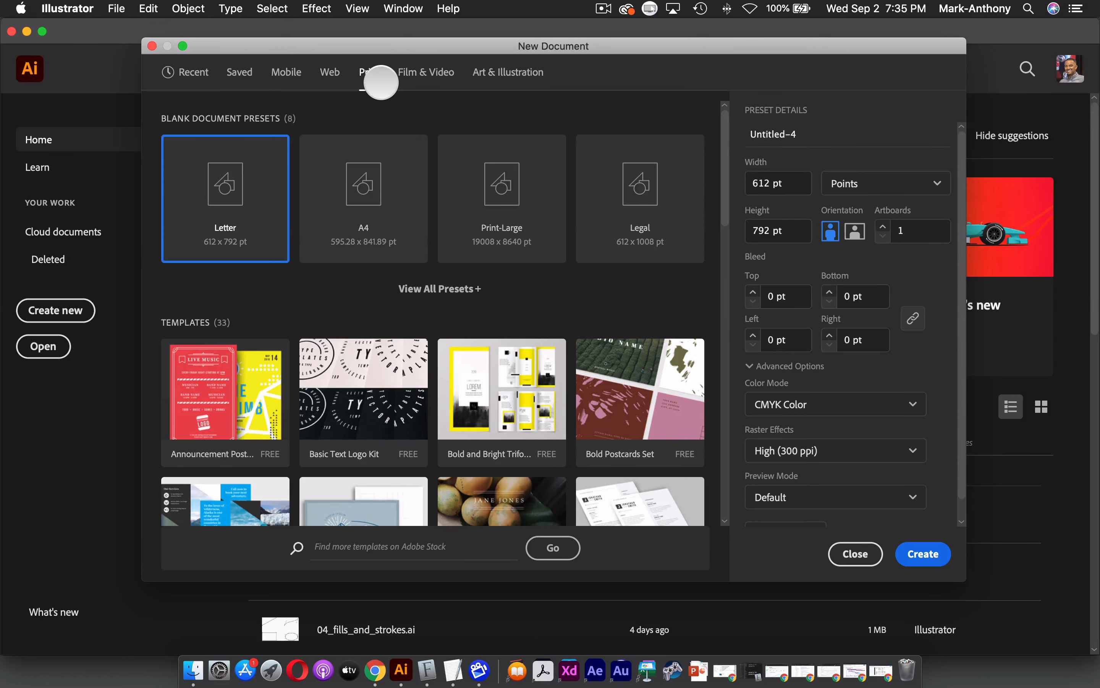
{"action": "left_click", "coordinate": [368, 72]}
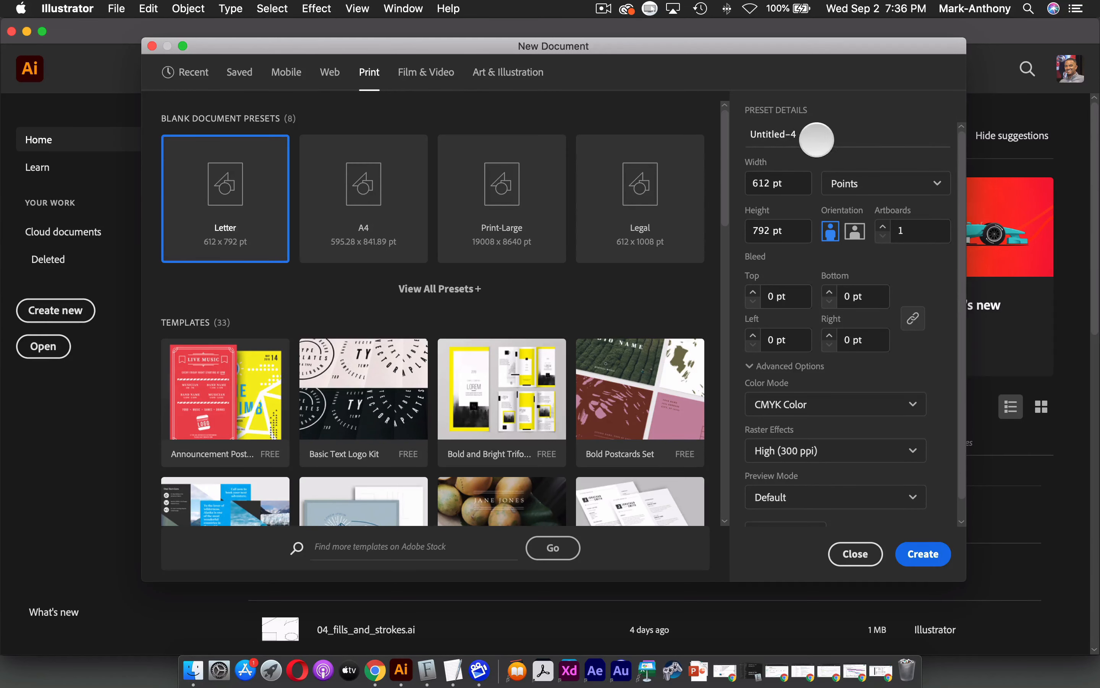
- Name the document 'project' and measure it in inches, 8.5 × 11 in
{"action": "left_click", "coordinate": [774, 134]}
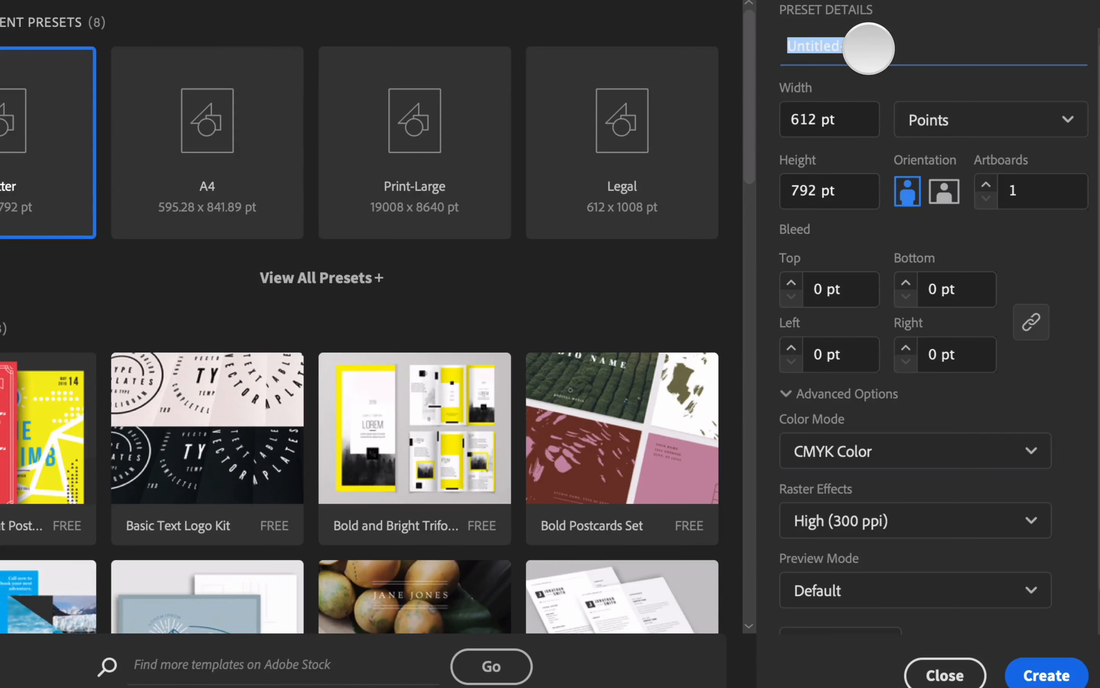
{"action": "type", "text": "project"}
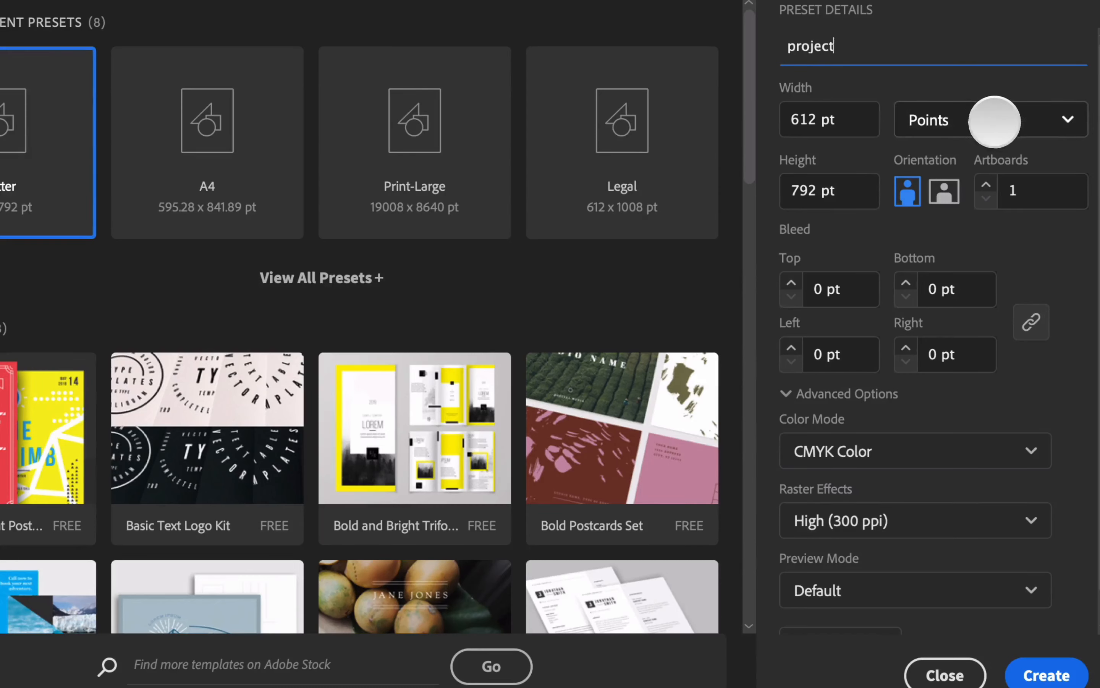
{"action": "mouse_move", "coordinate": [1031, 123]}
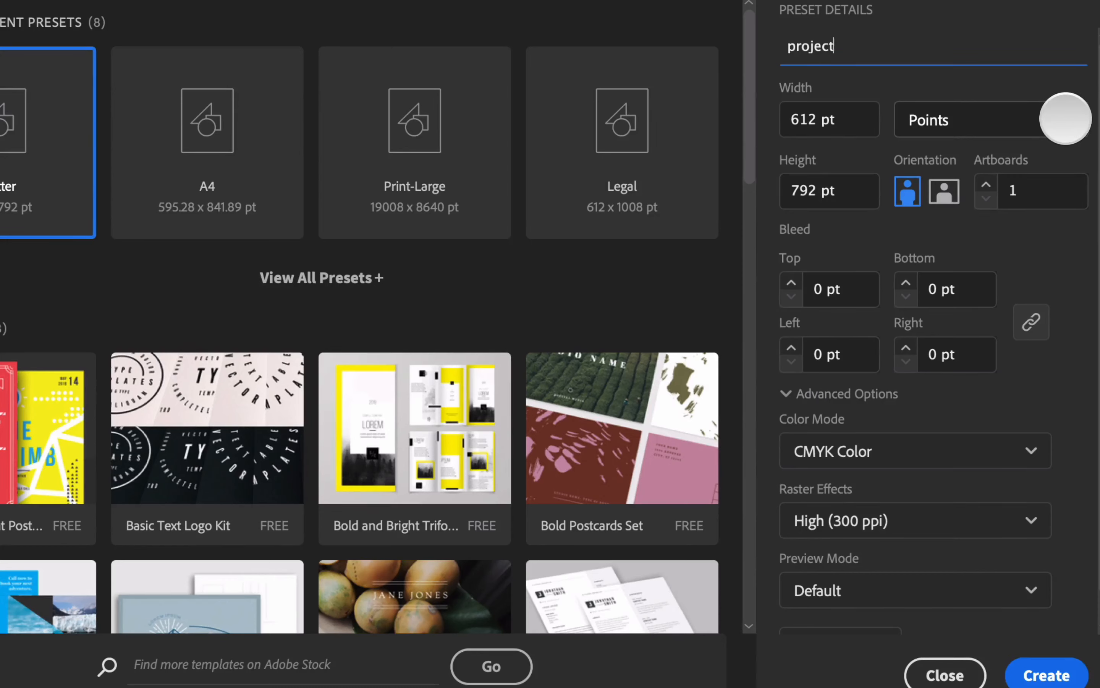
{"action": "left_click", "coordinate": [990, 119]}
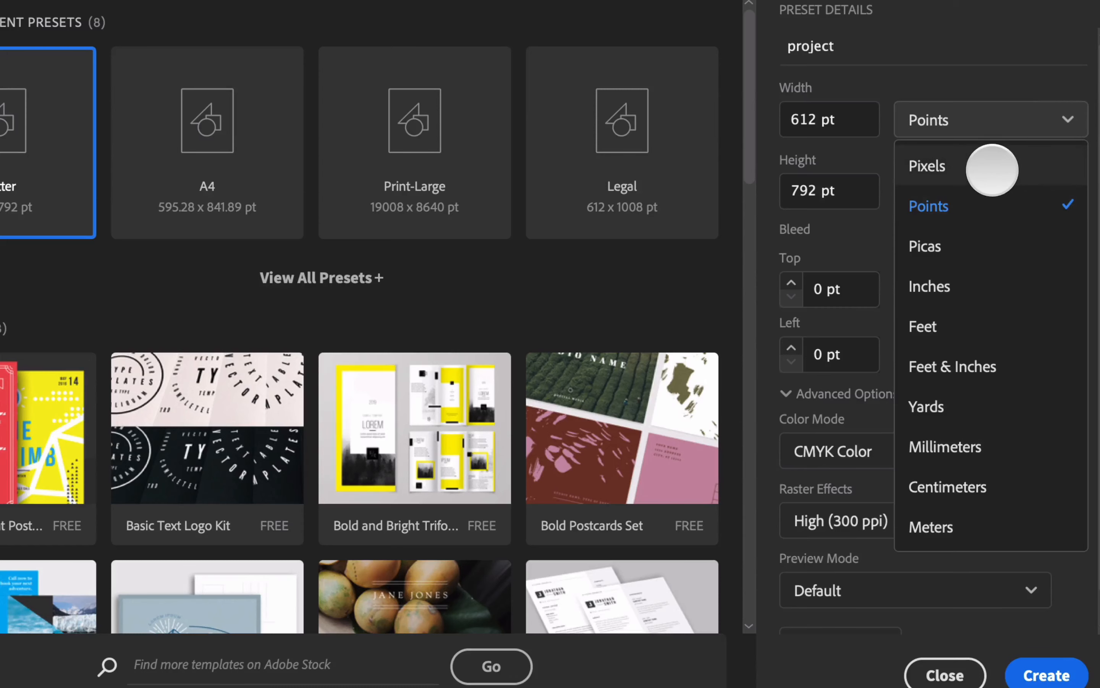
{"action": "mouse_move", "coordinate": [941, 287]}
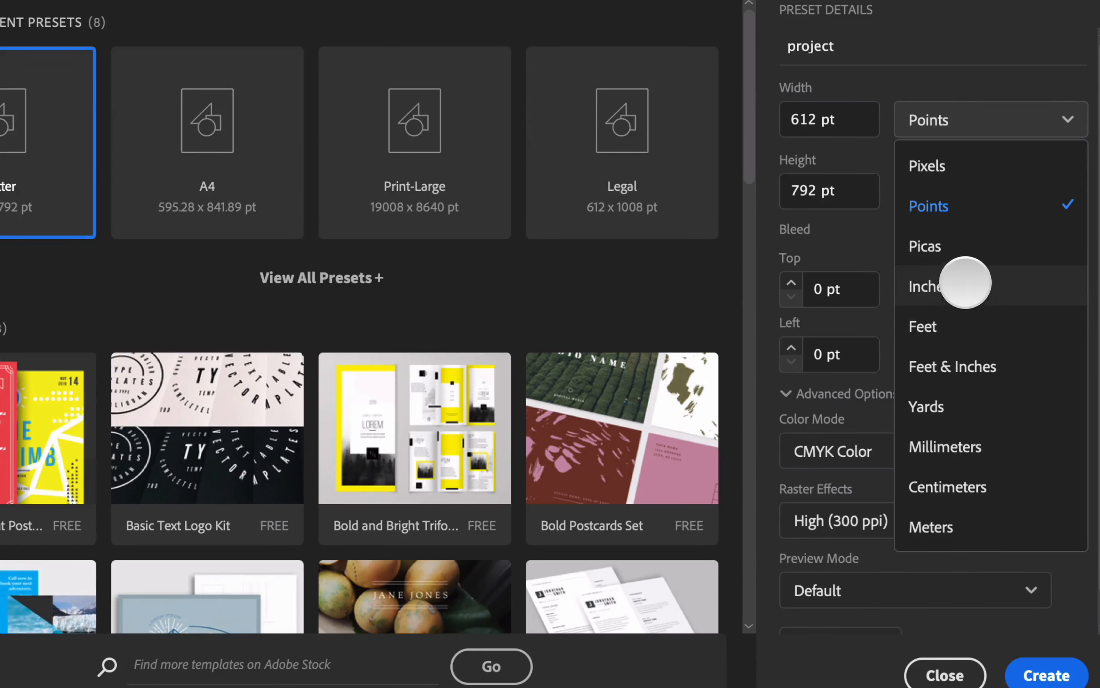
{"action": "left_click", "coordinate": [928, 287]}
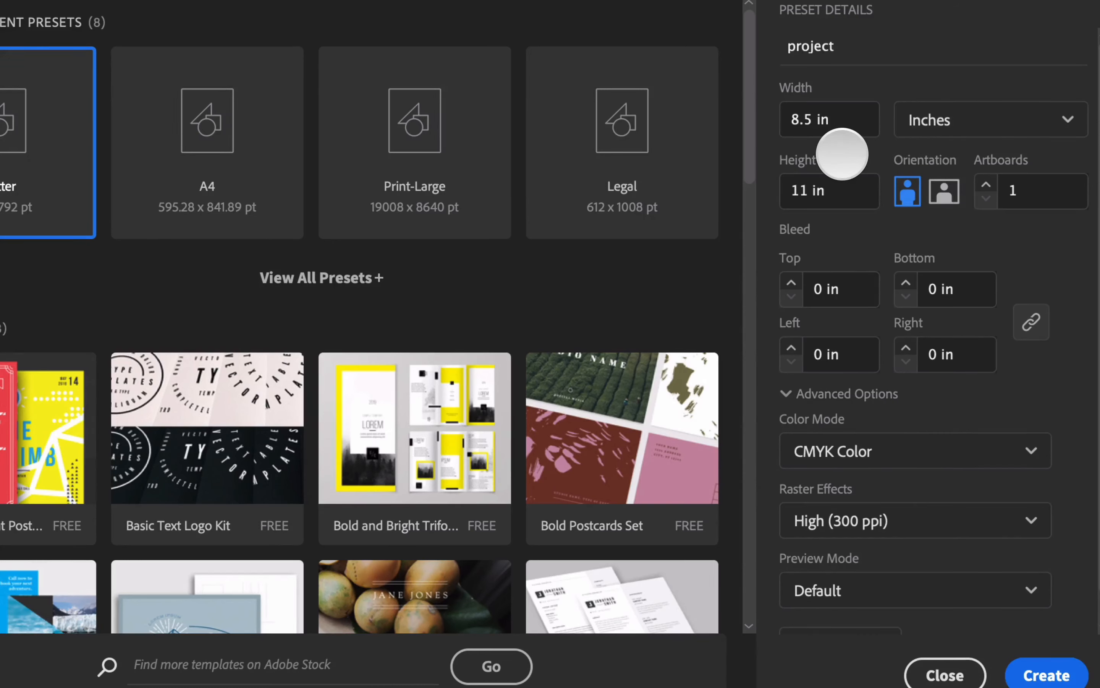
{"action": "mouse_move", "coordinate": [931, 204]}
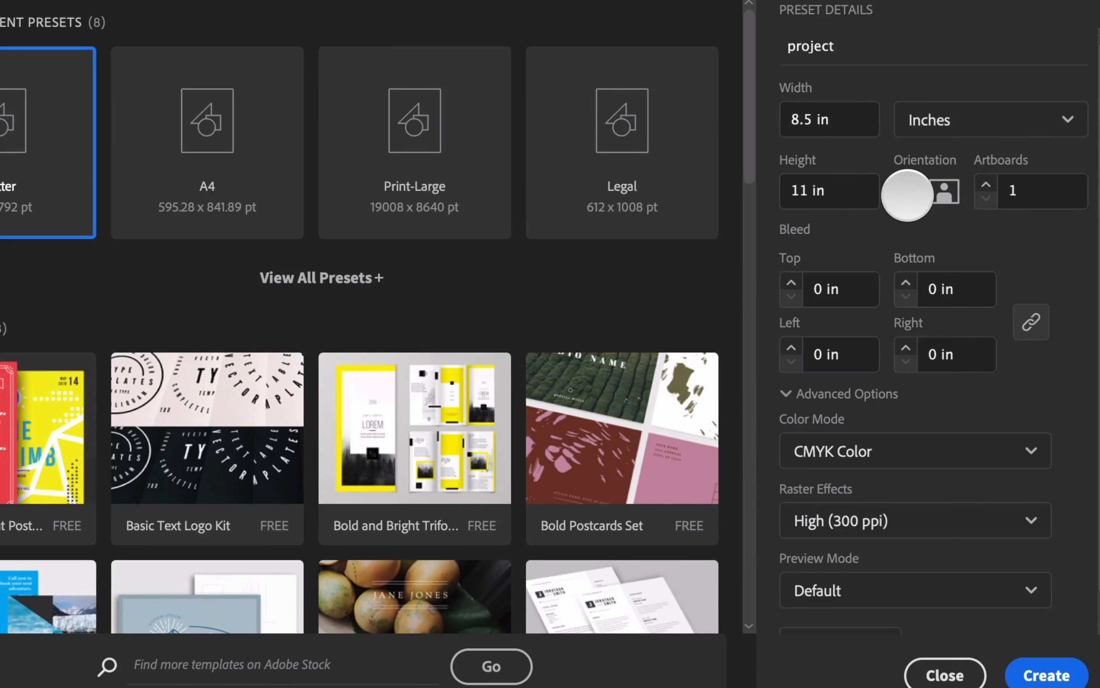
- Select the bleed field to prepare a 0.125 in bleed value
{"action": "left_click", "coordinate": [908, 192]}
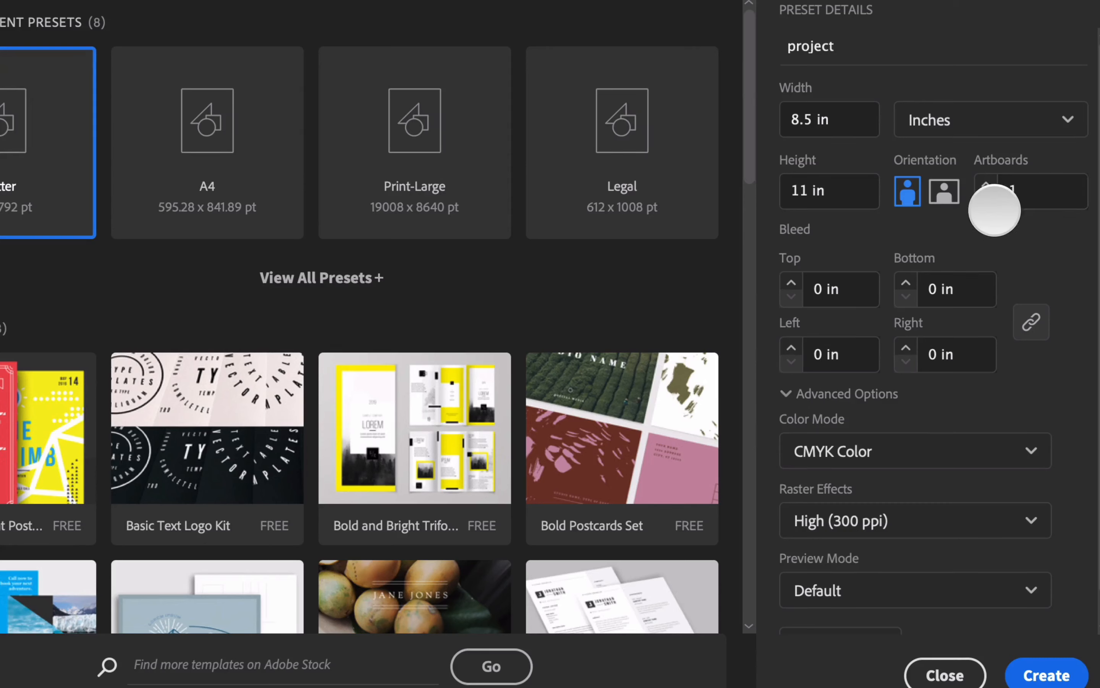
{"action": "mouse_move", "coordinate": [788, 287]}
{"action": "type", "text": "0.125"}
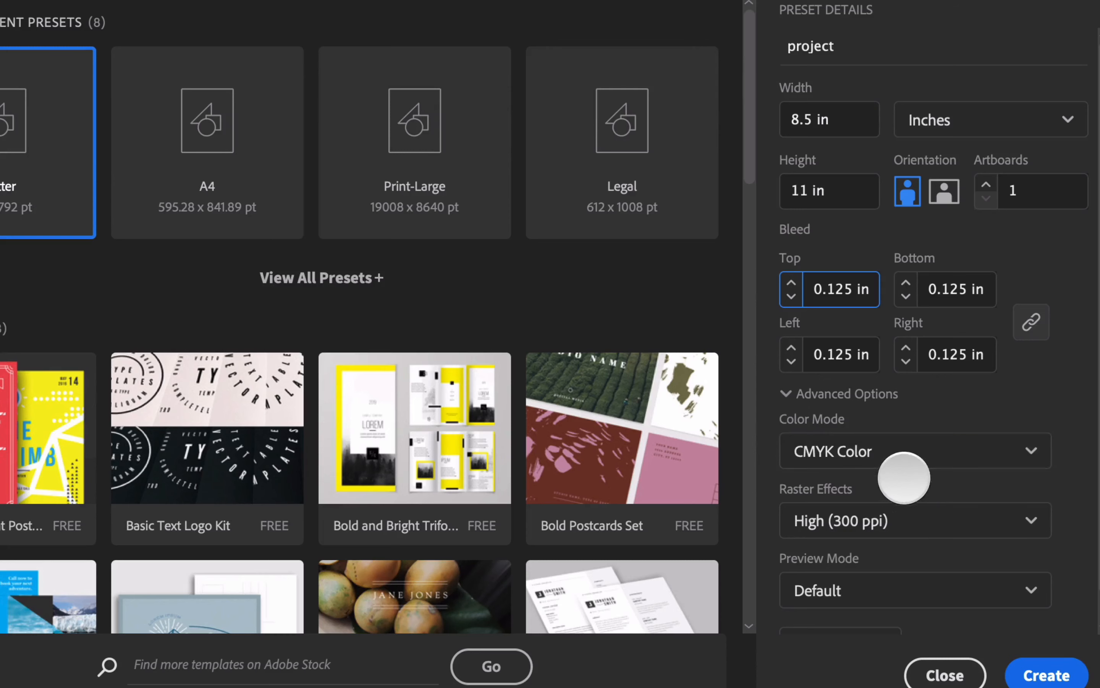
{"action": "mouse_move", "coordinate": [930, 463]}
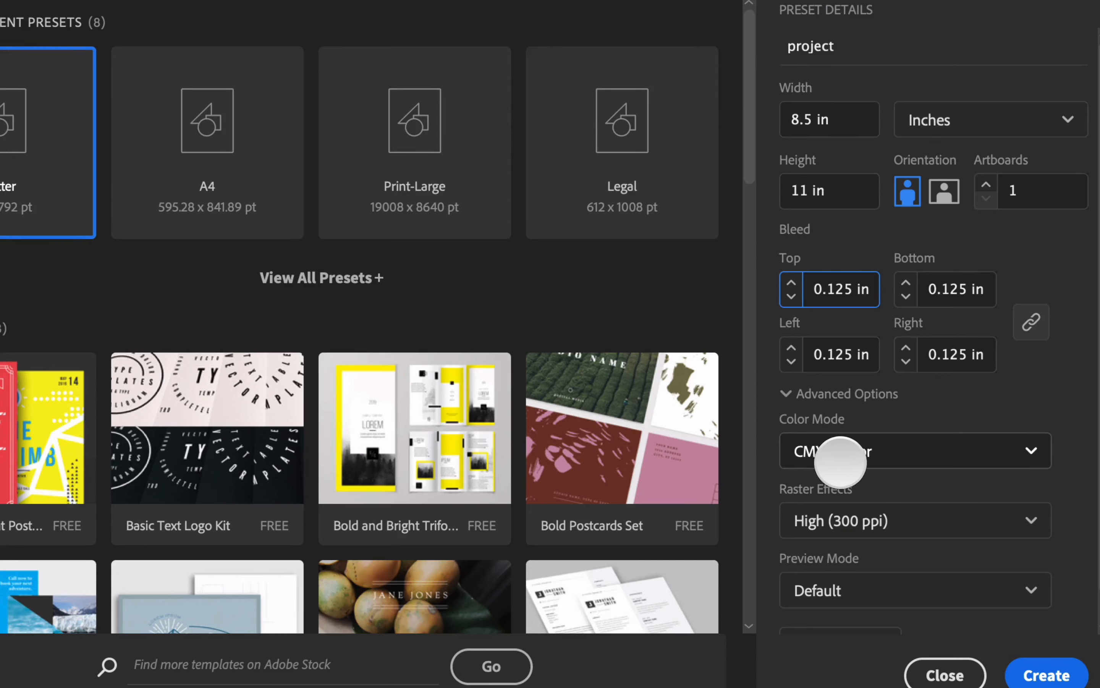
{"action": "mouse_move", "coordinate": [1059, 498]}
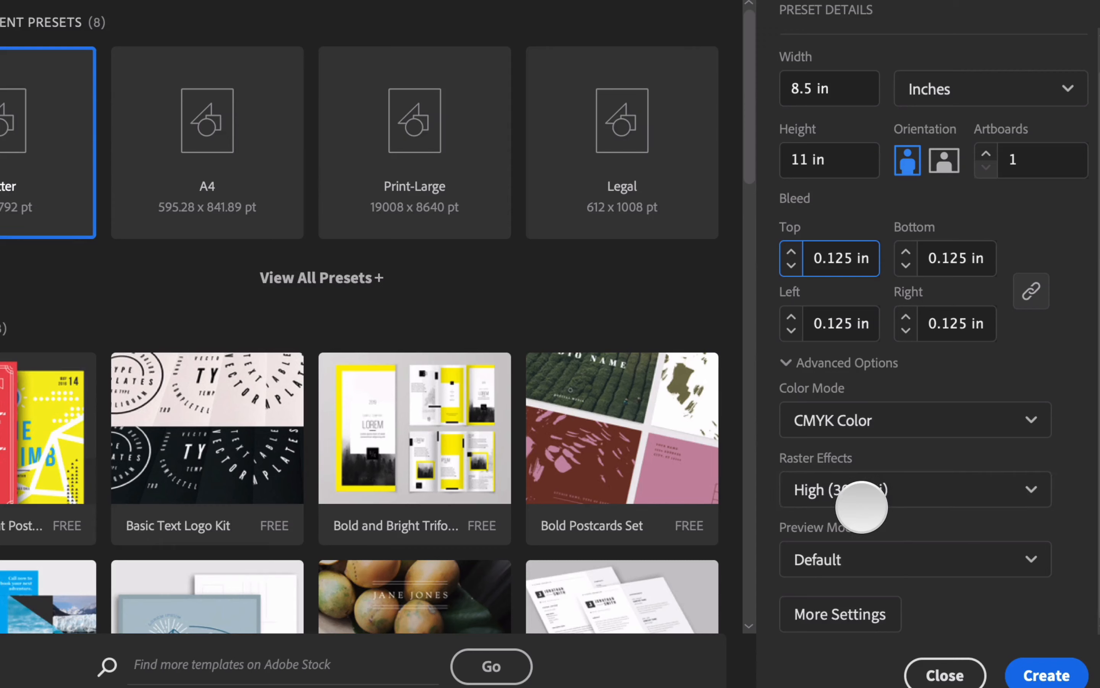
{"action": "mouse_move", "coordinate": [888, 507]}
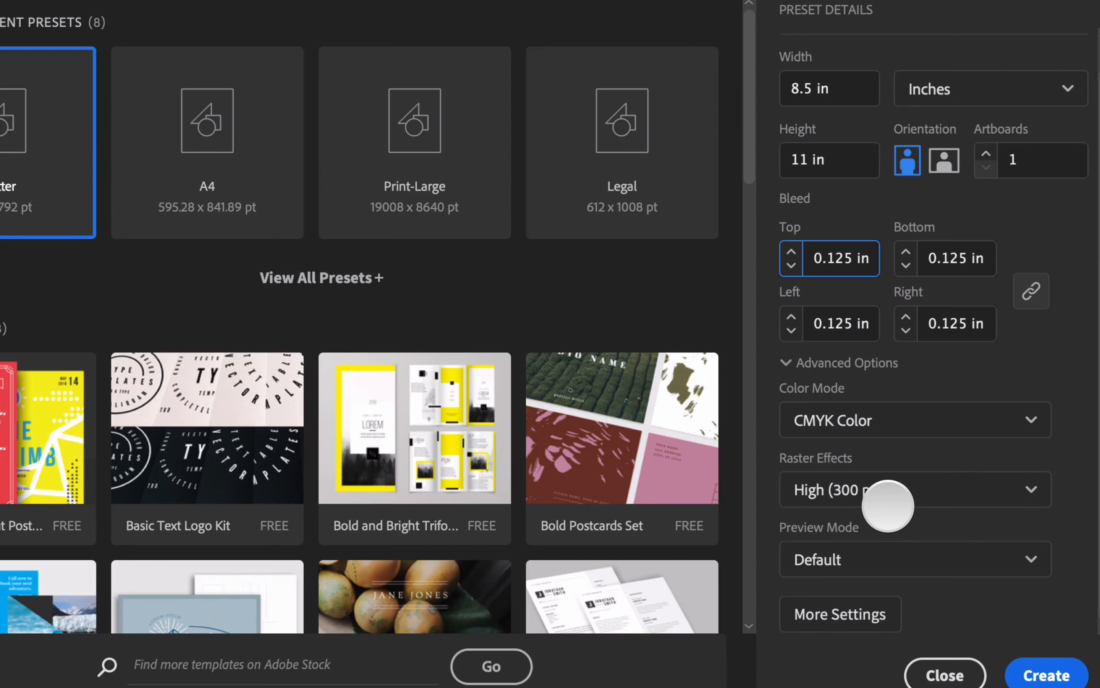
{"action": "mouse_move", "coordinate": [889, 506]}
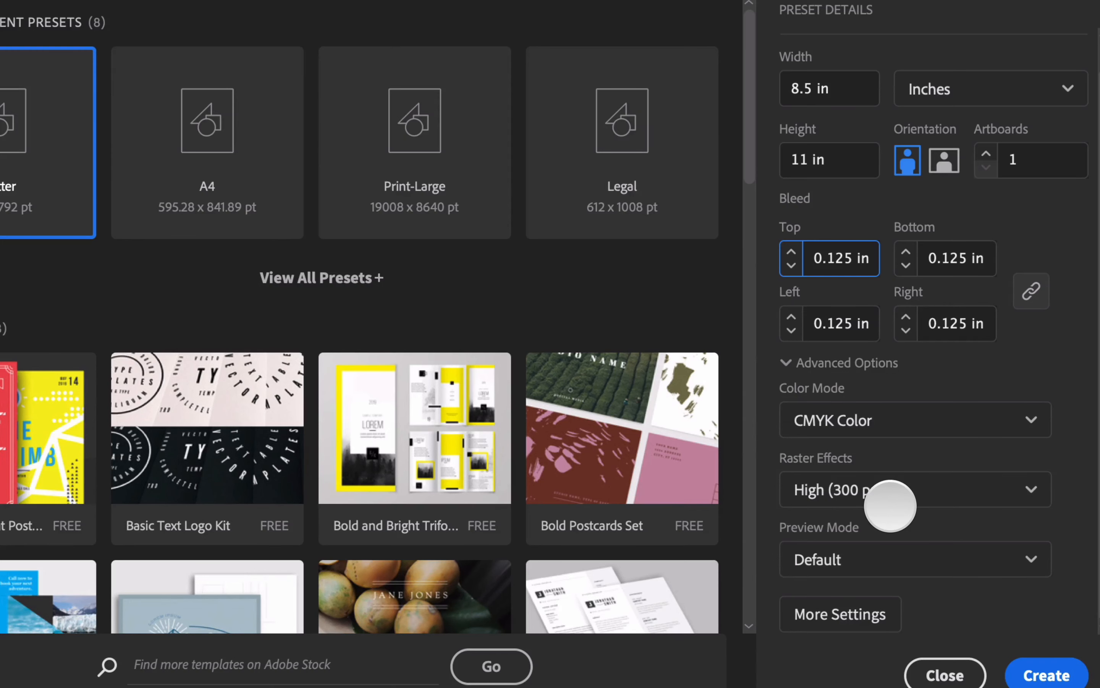
- Reveal the Preview Mode choices Default, Pixel and Overprint
{"action": "scroll", "scroll_direction": "down", "scroll_amount": 3}
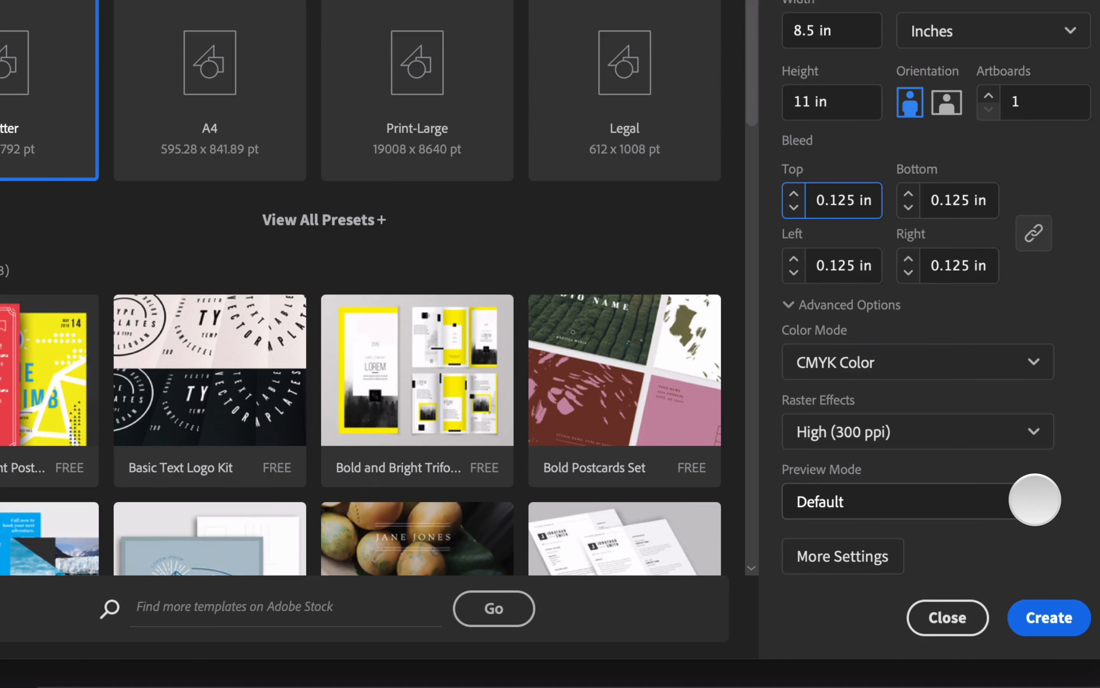
{"action": "left_click", "coordinate": [916, 501]}
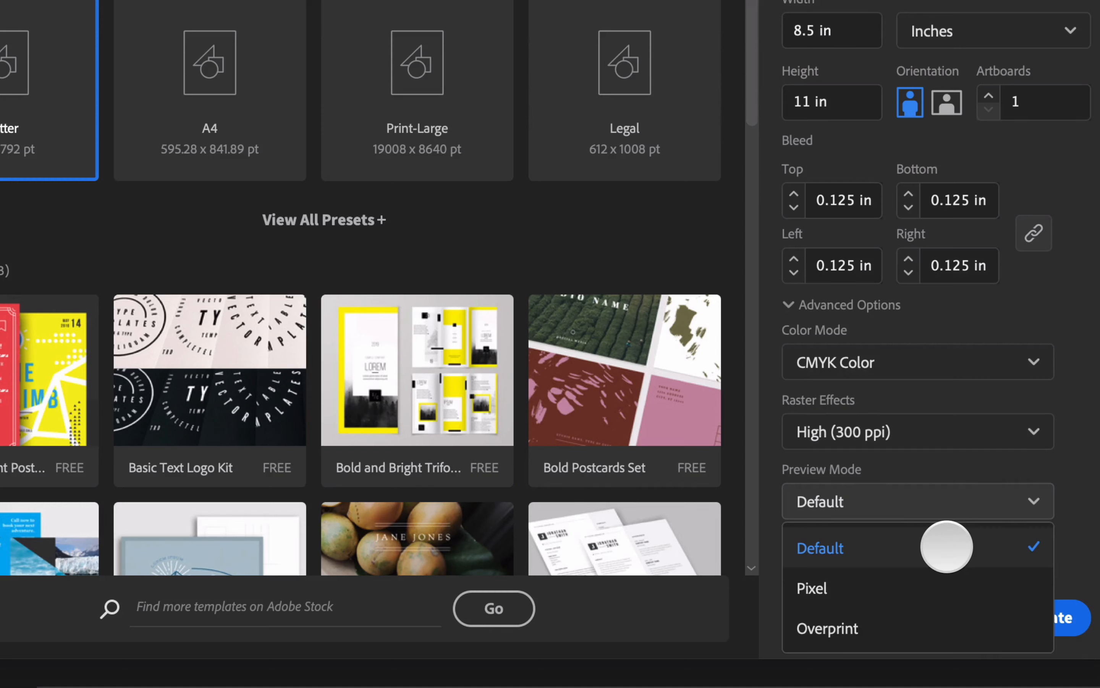
{"action": "mouse_move", "coordinate": [882, 601]}
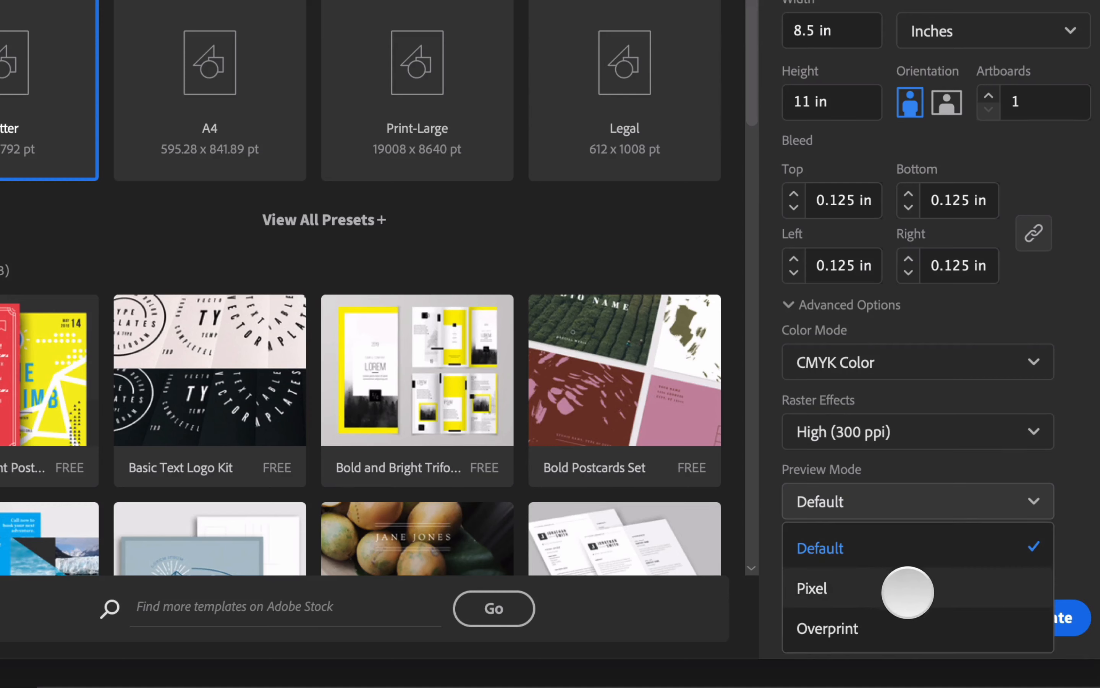
{"action": "mouse_move", "coordinate": [891, 589]}
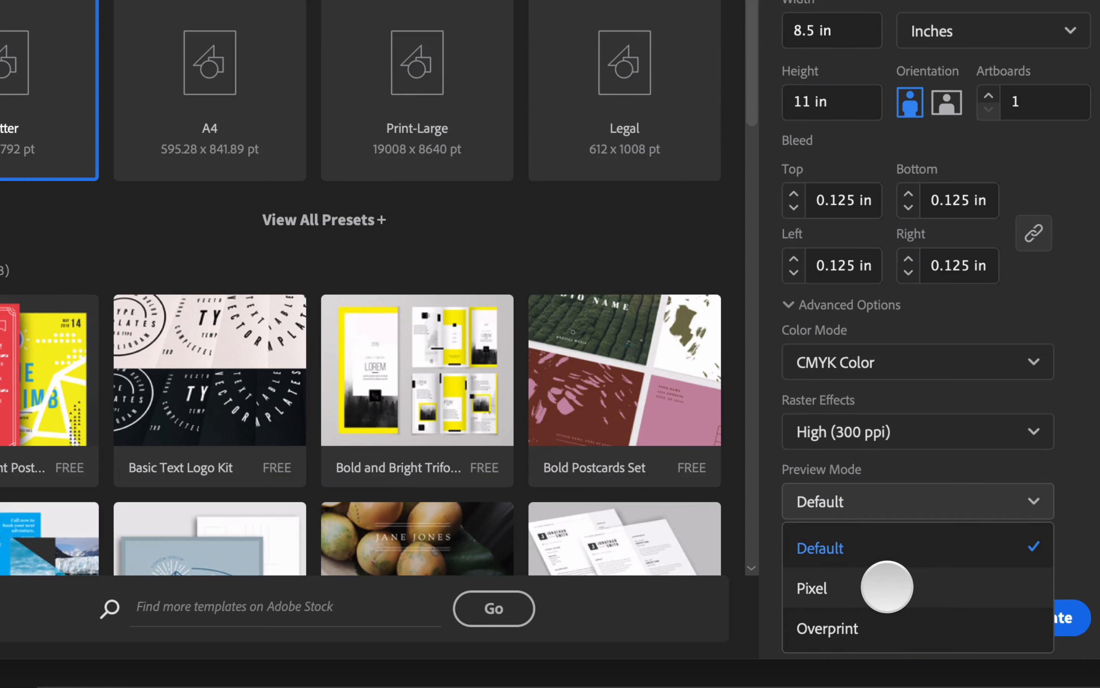
{"action": "mouse_move", "coordinate": [870, 634]}
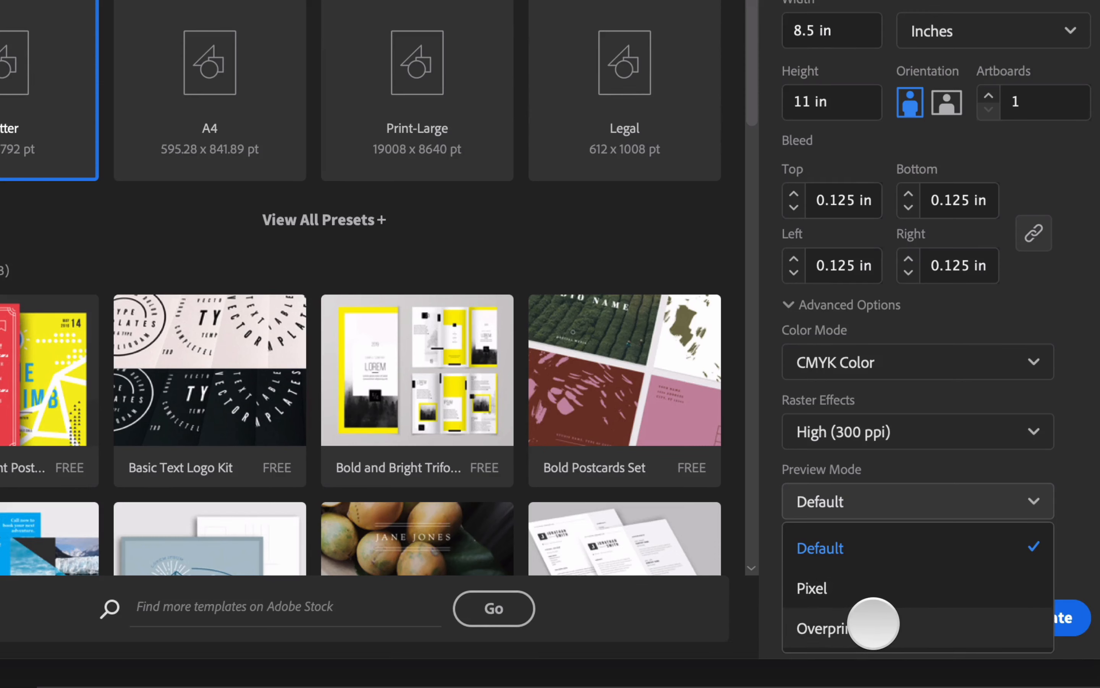
{"action": "mouse_move", "coordinate": [873, 624]}
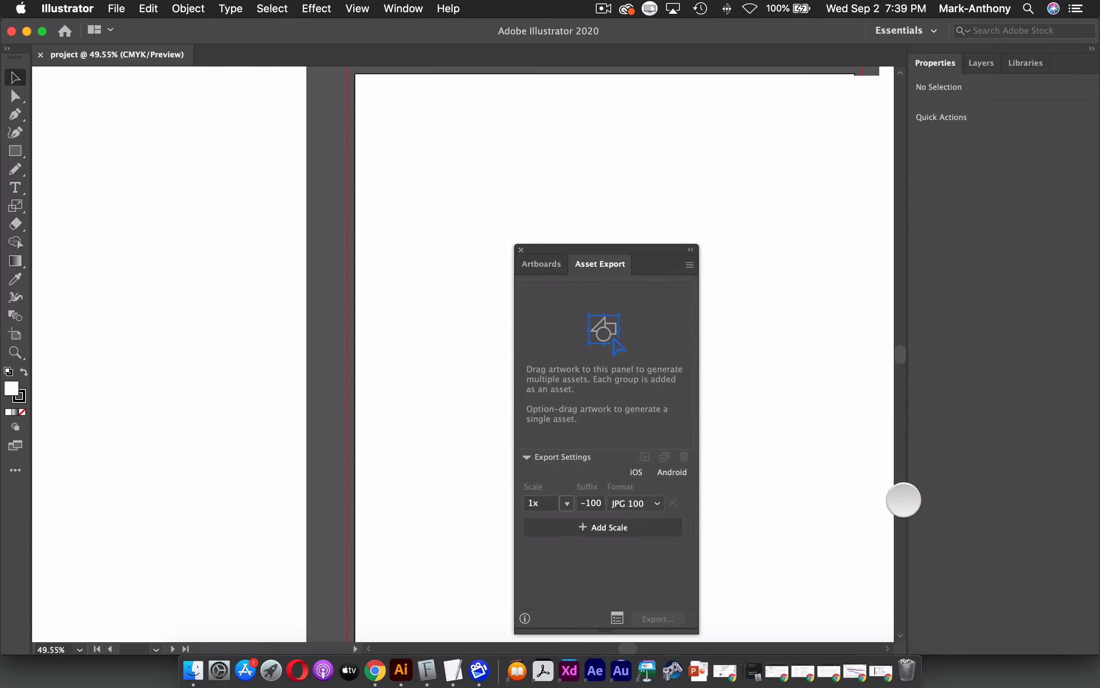
{"action": "left_click", "coordinate": [905, 30]}
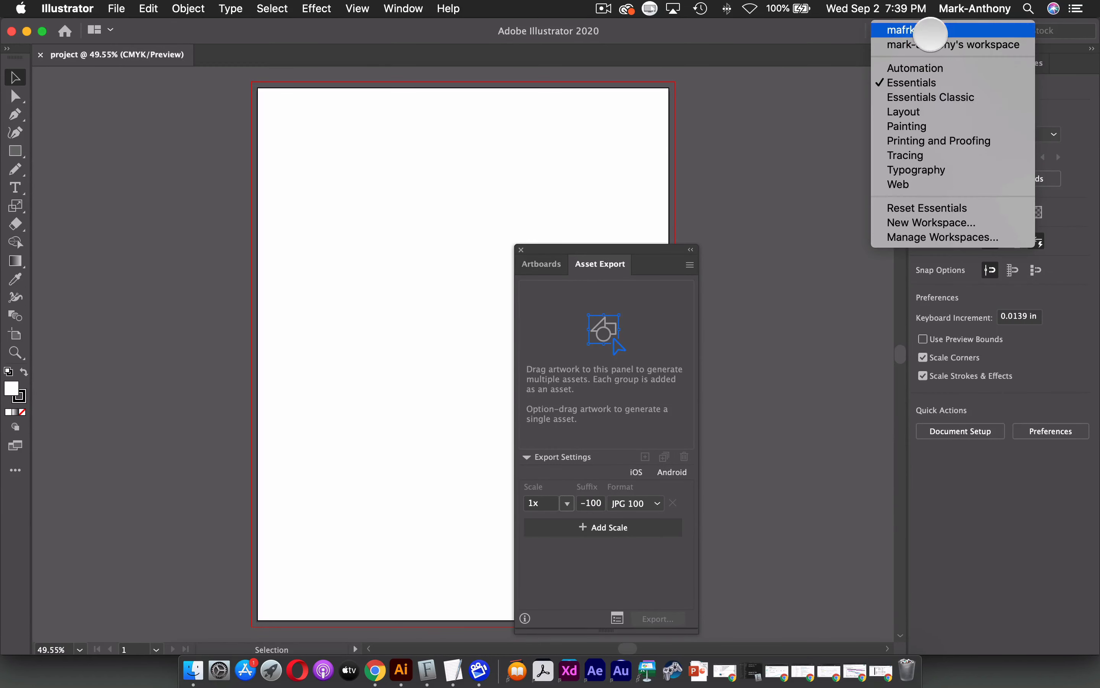
{"action": "left_click", "coordinate": [912, 81]}
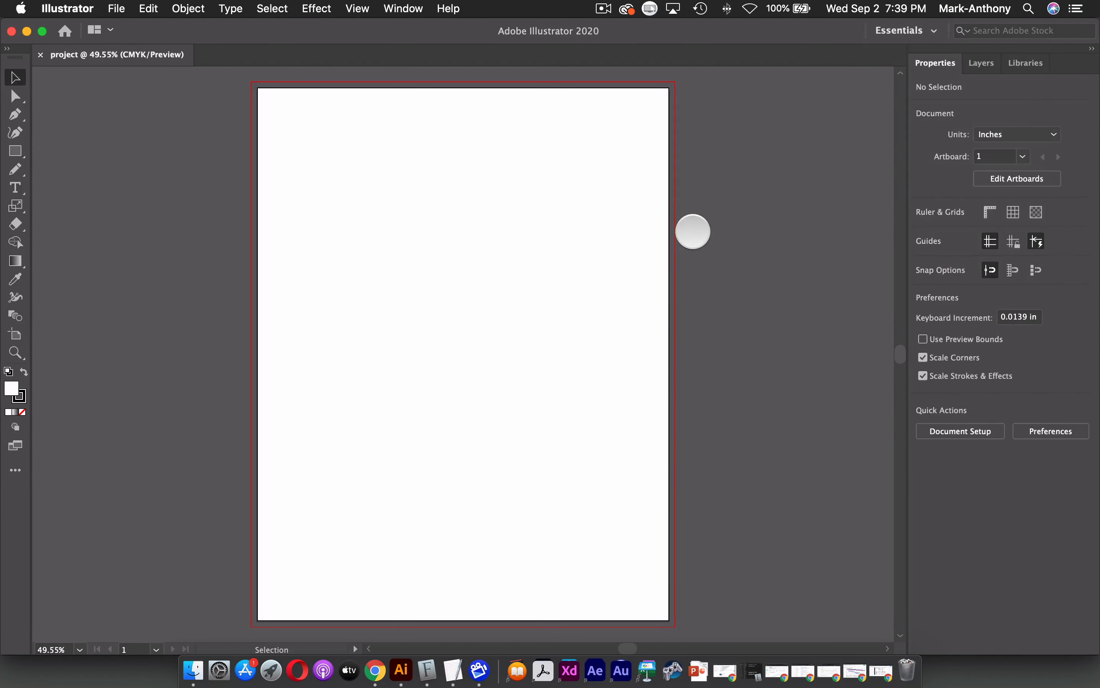
{"action": "mouse_move", "coordinate": [539, 97]}
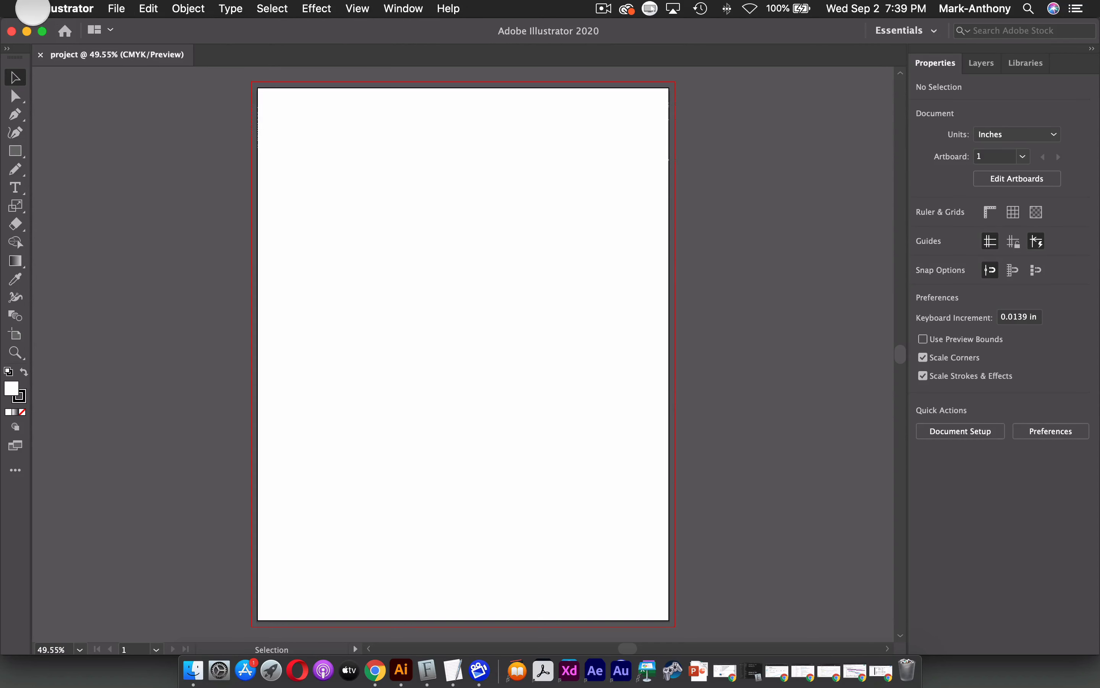
- Browse the Preferences categories, then show the File commands list
{"action": "left_click", "coordinate": [68, 8]}
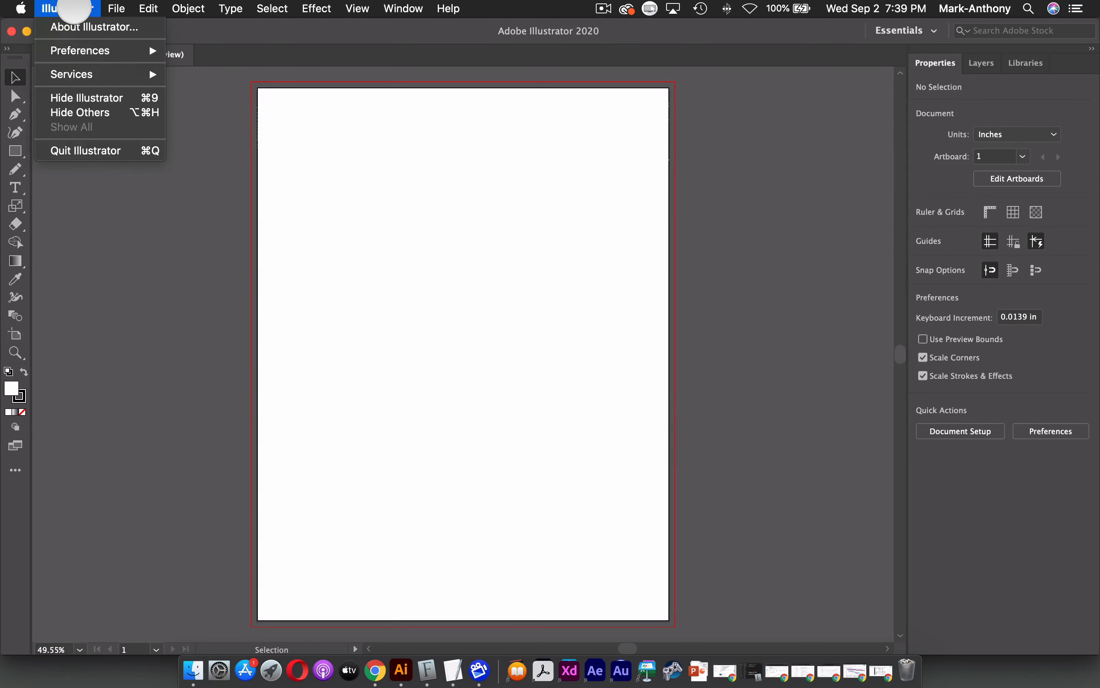
{"action": "left_click", "coordinate": [80, 50]}
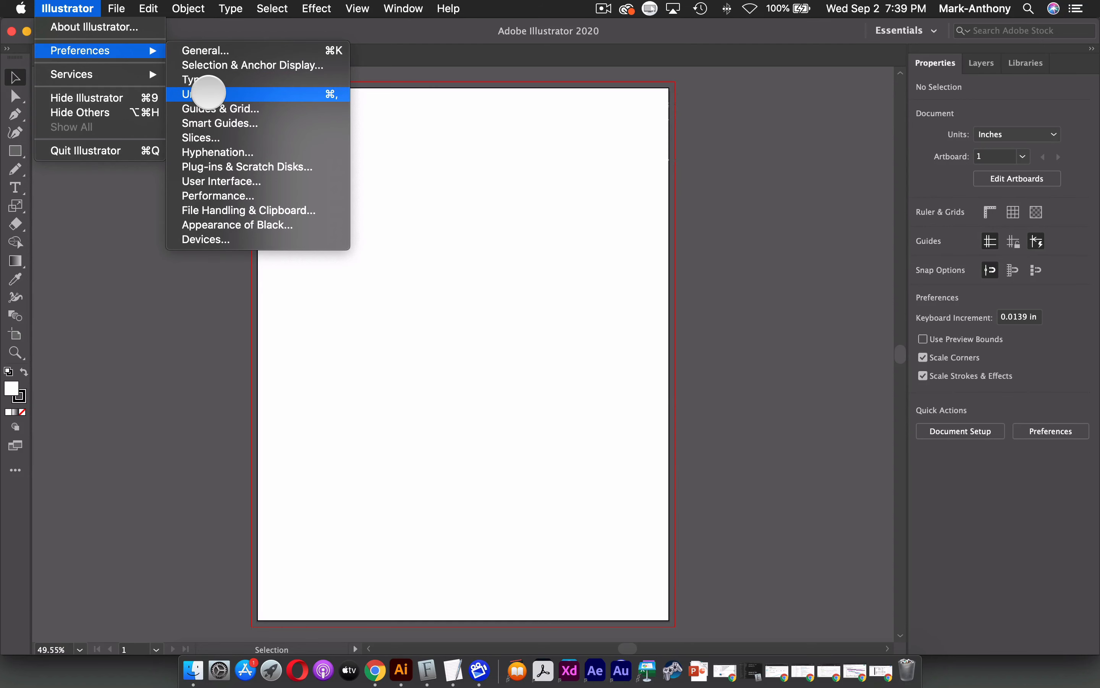
{"action": "mouse_move", "coordinate": [225, 108]}
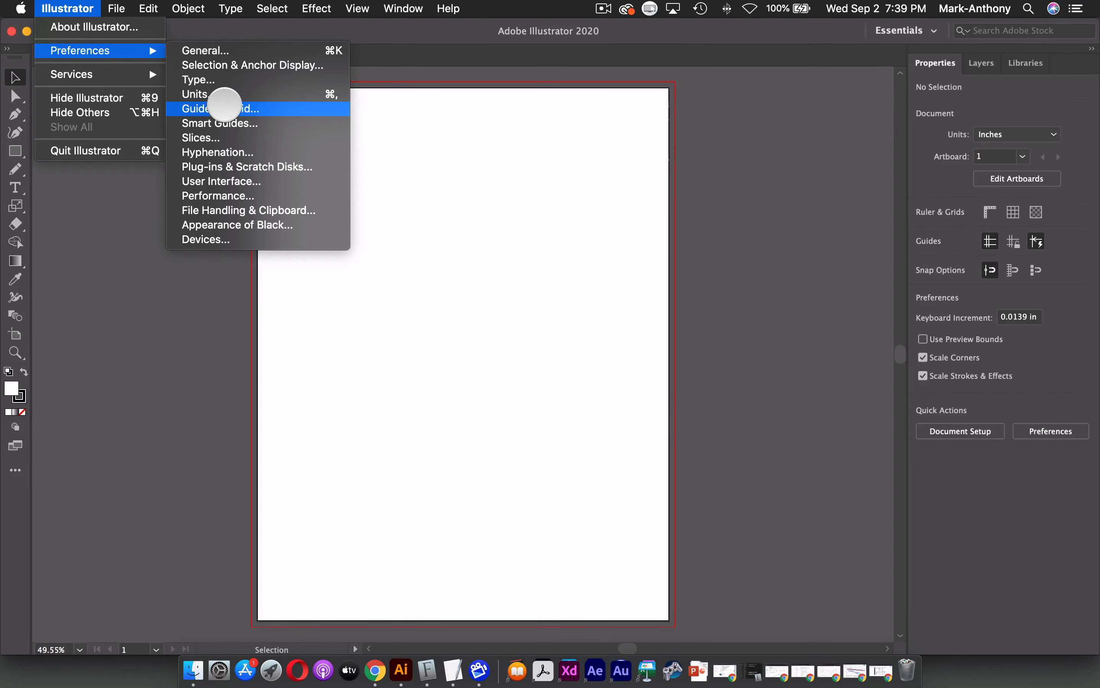
{"action": "left_click", "coordinate": [116, 8]}
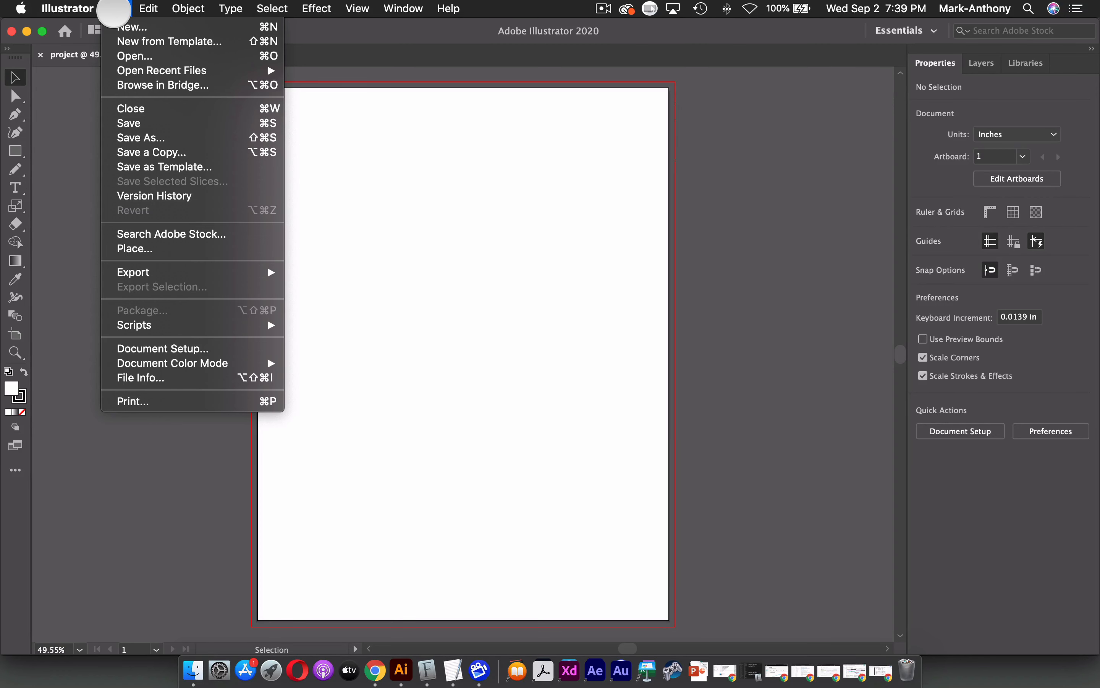
{"action": "mouse_move", "coordinate": [145, 123]}
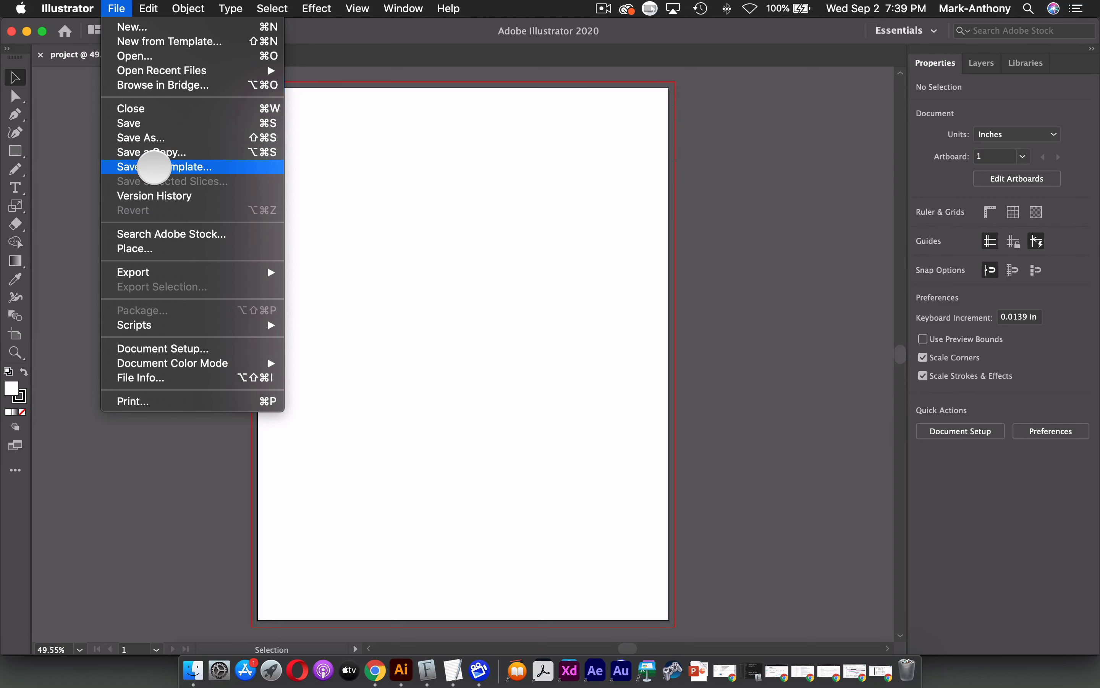
{"action": "mouse_move", "coordinate": [153, 196]}
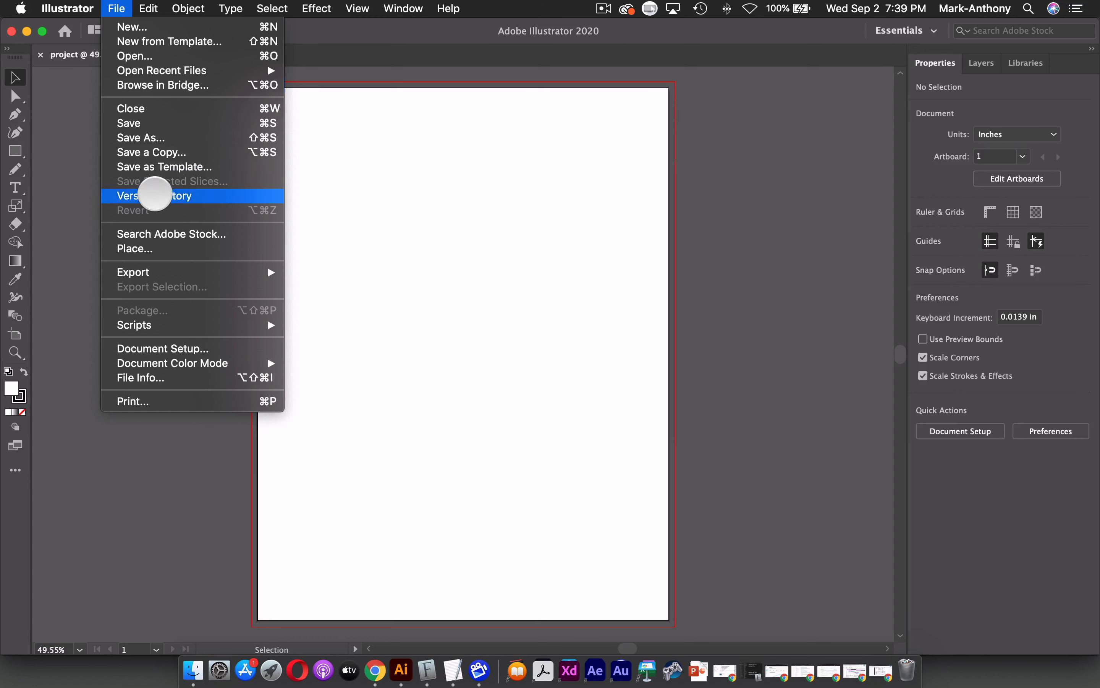
{"action": "mouse_move", "coordinate": [152, 248]}
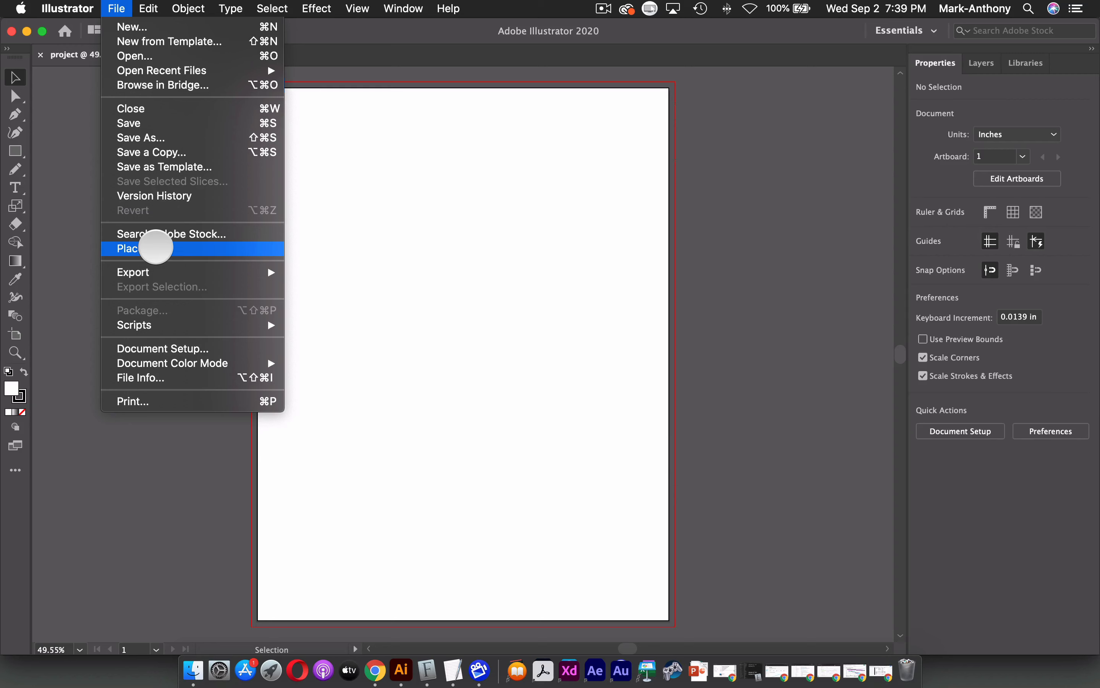
{"action": "mouse_move", "coordinate": [133, 272]}
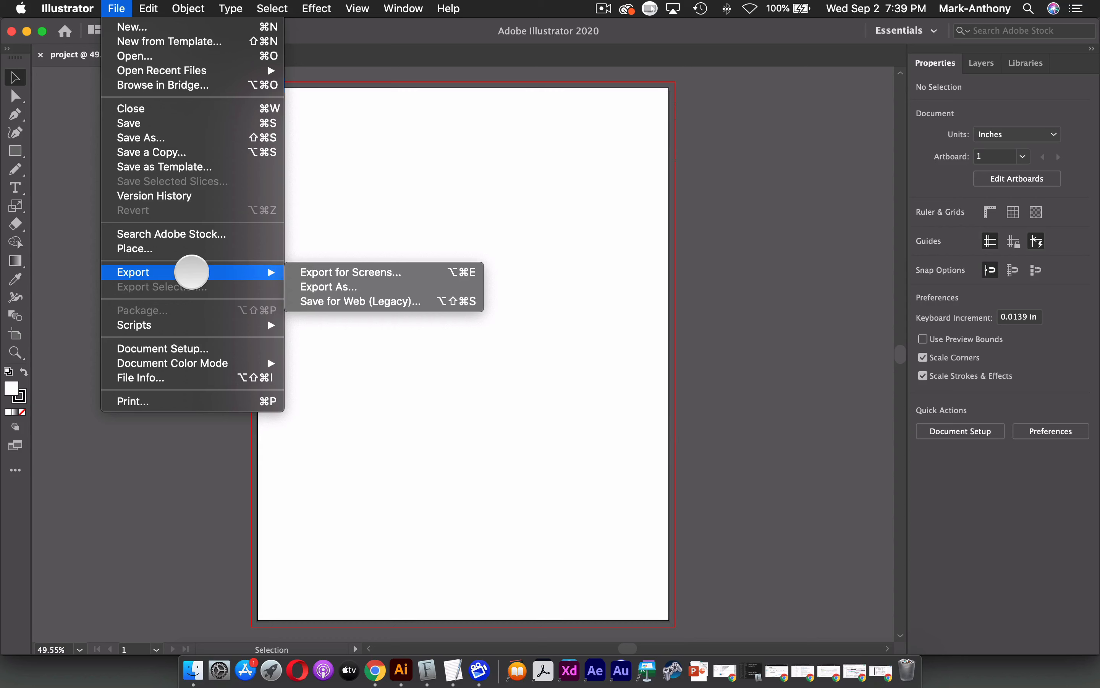
{"action": "mouse_move", "coordinate": [162, 348]}
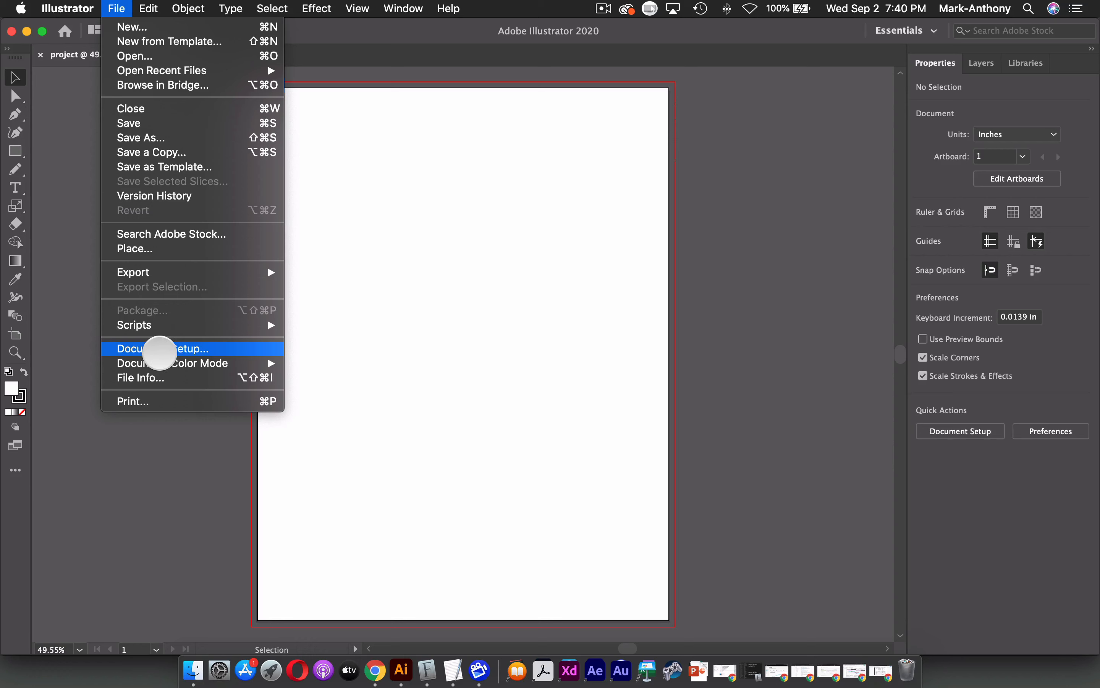
- Show the Edit commands list with paste variants, color settings and shortcuts
{"action": "left_click", "coordinate": [147, 8]}
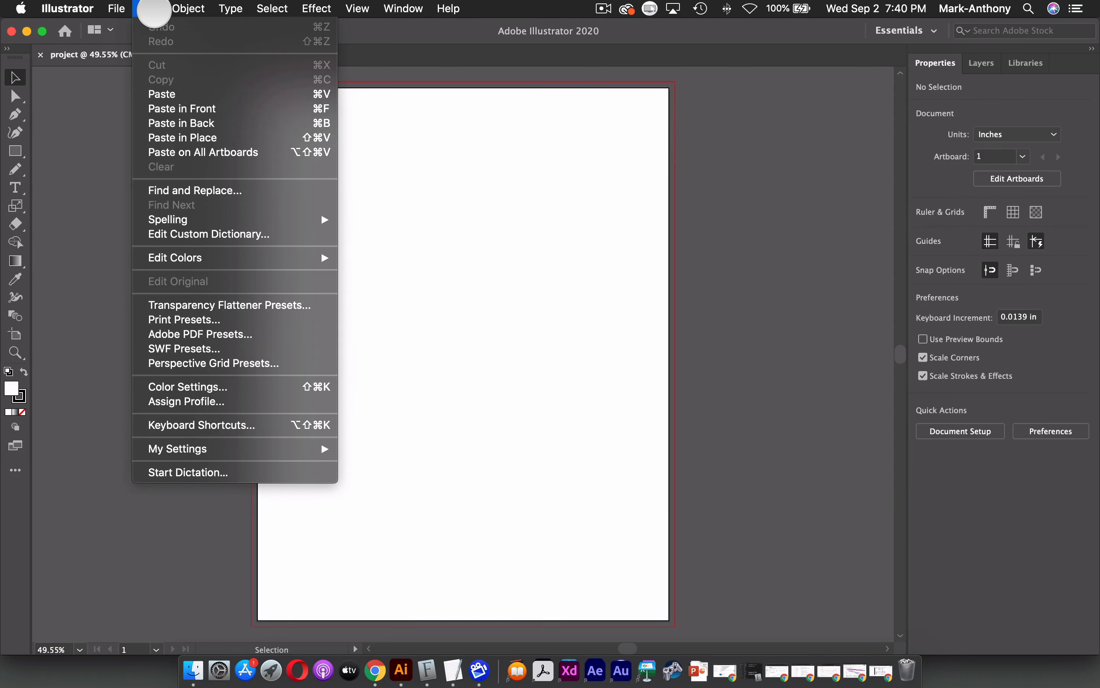
{"action": "mouse_move", "coordinate": [204, 123]}
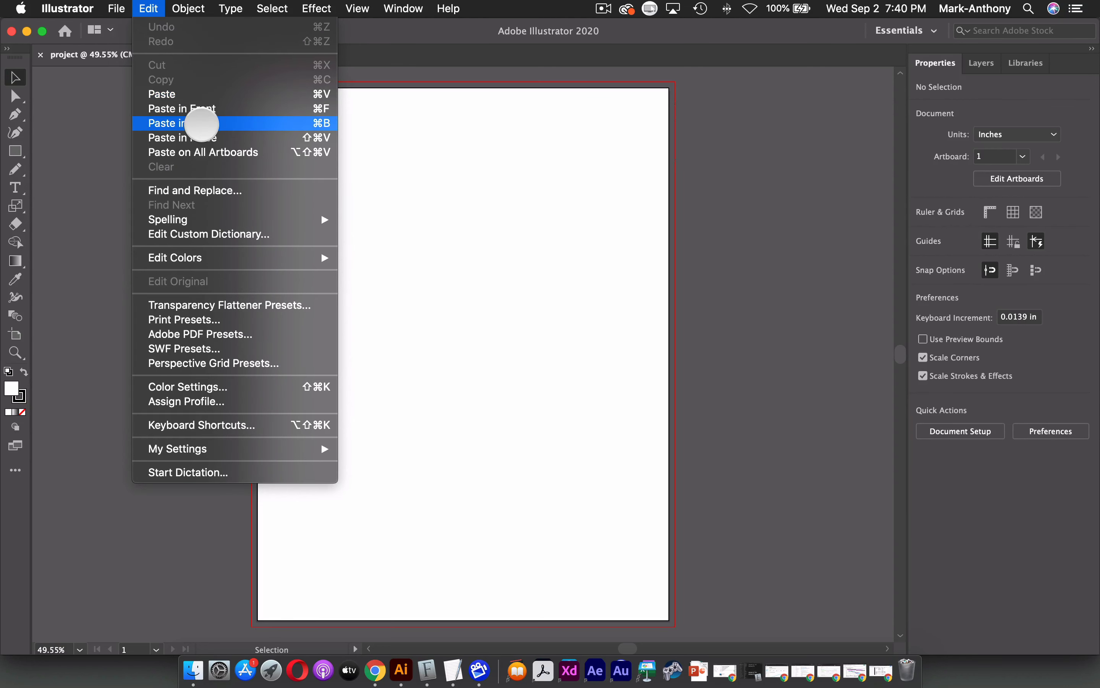
{"action": "mouse_move", "coordinate": [203, 152]}
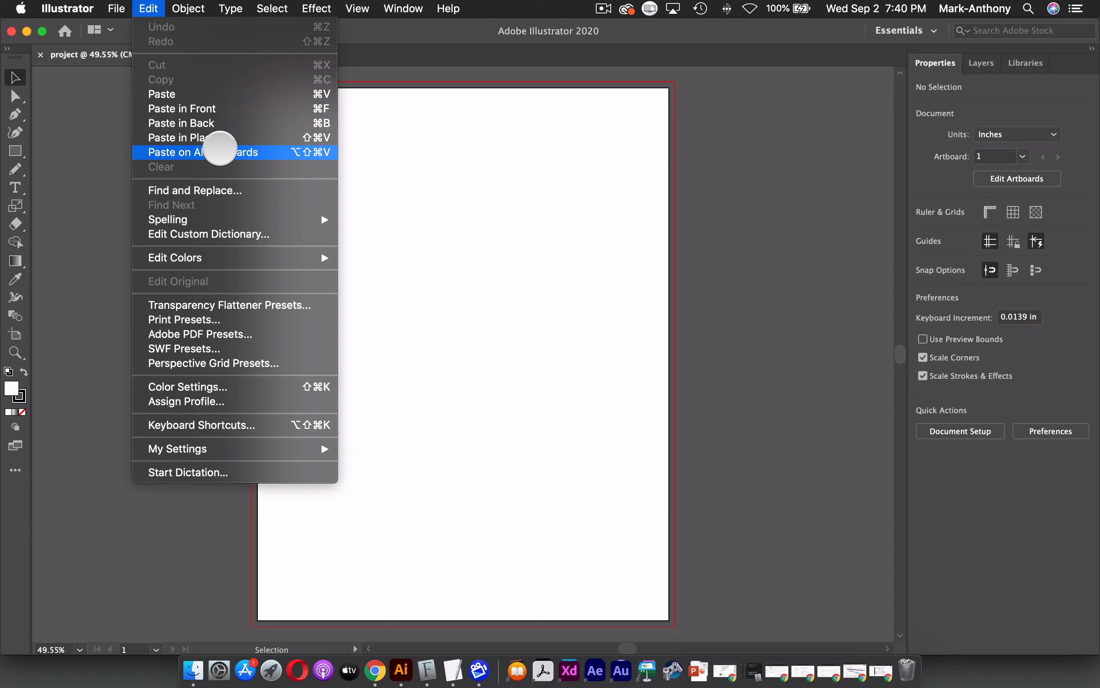
{"action": "mouse_move", "coordinate": [196, 387]}
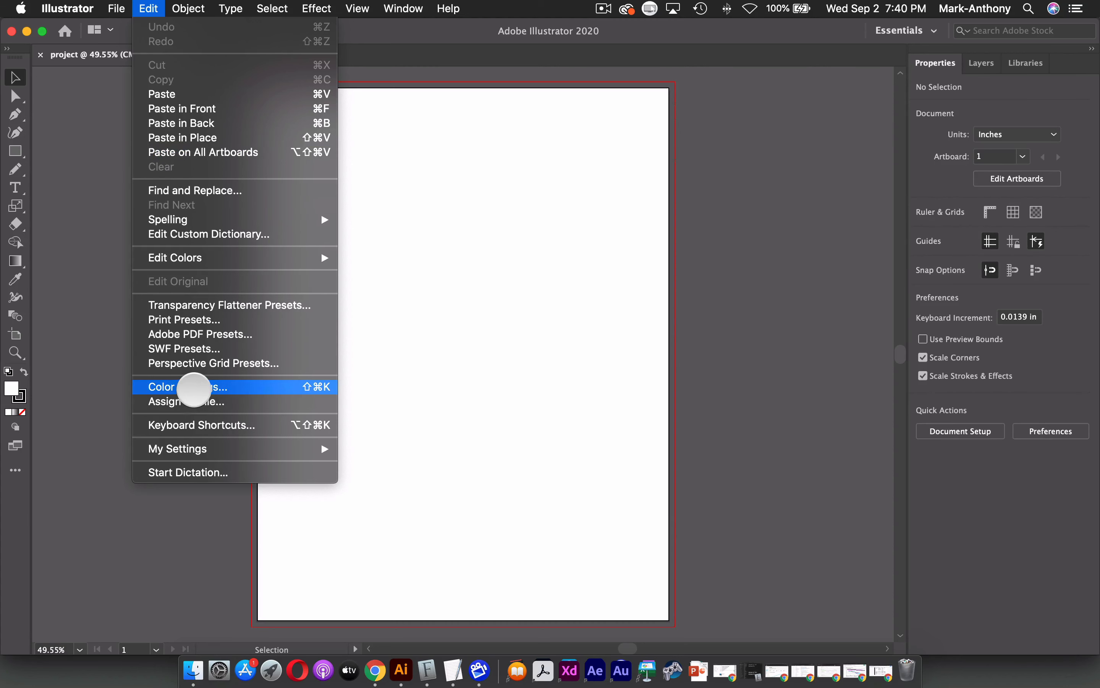
{"action": "mouse_move", "coordinate": [196, 426]}
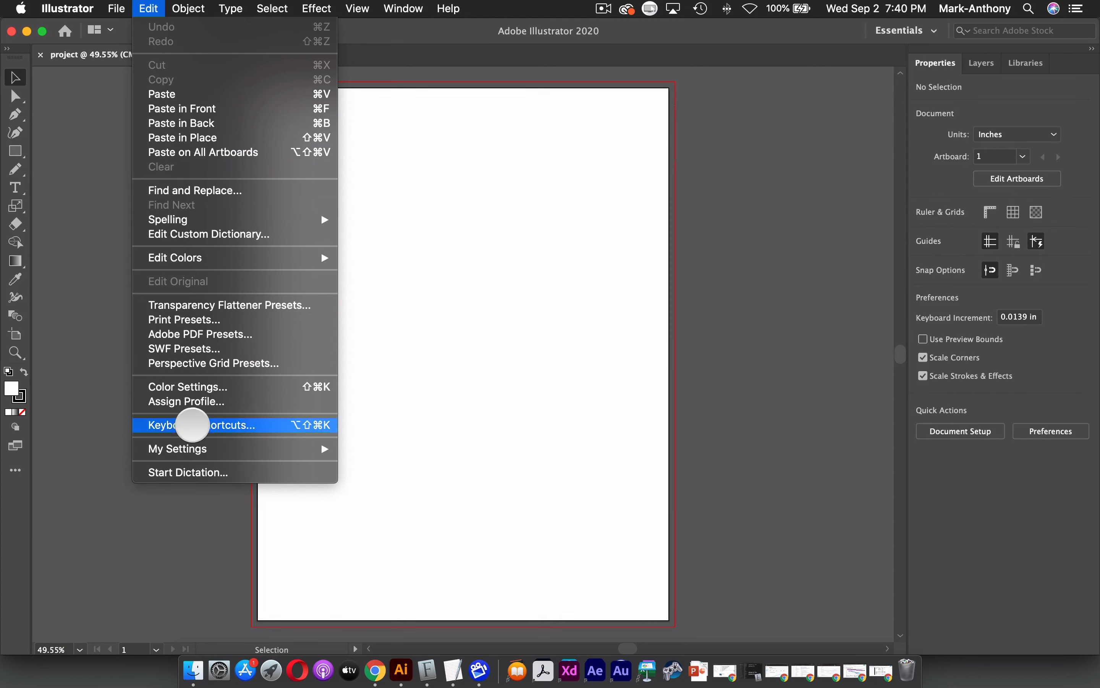
- Show the Object commands list with grouping, paths, blends and text wrap
{"action": "left_click", "coordinate": [187, 8]}
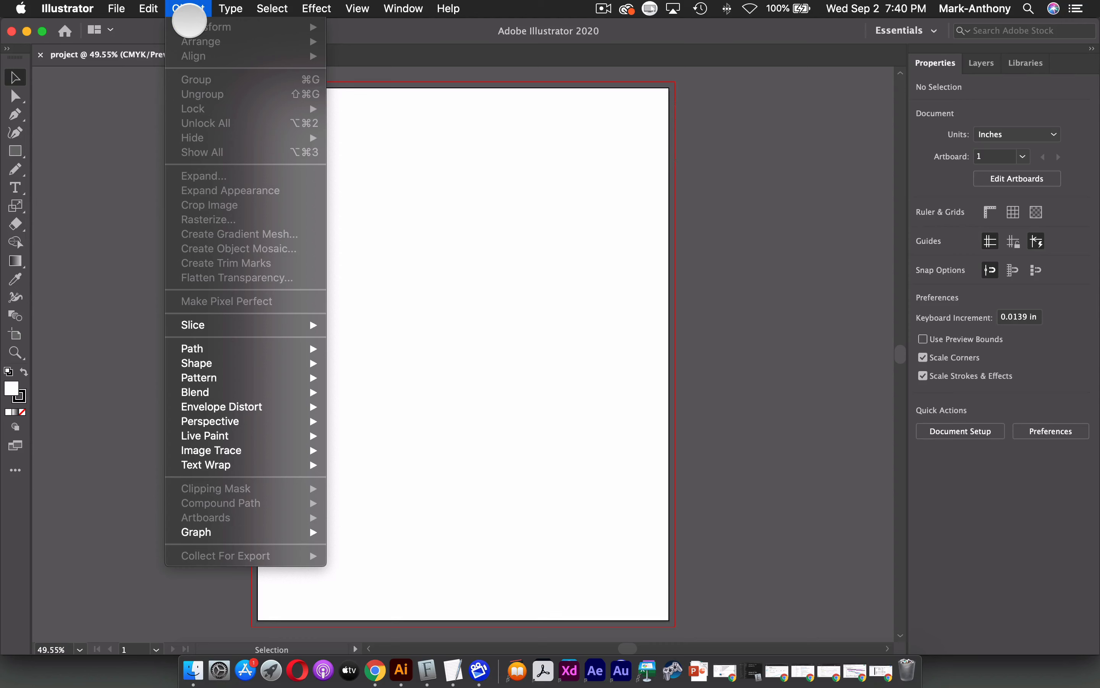
{"action": "mouse_move", "coordinate": [212, 56]}
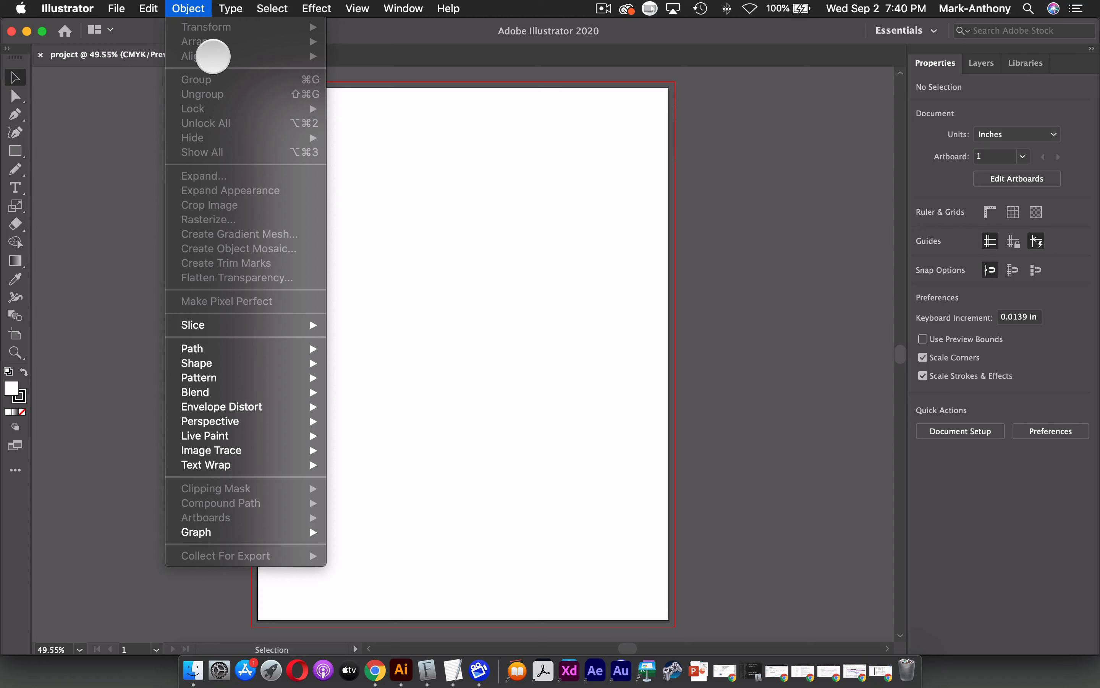
{"action": "mouse_move", "coordinate": [236, 84]}
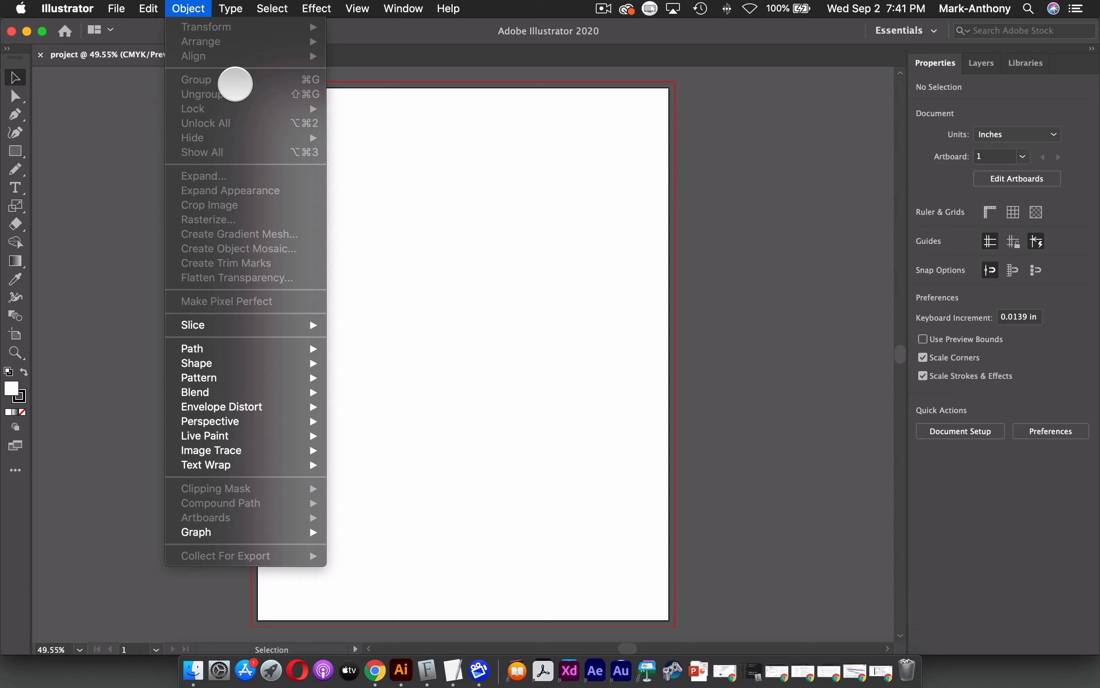
{"action": "mouse_move", "coordinate": [230, 338]}
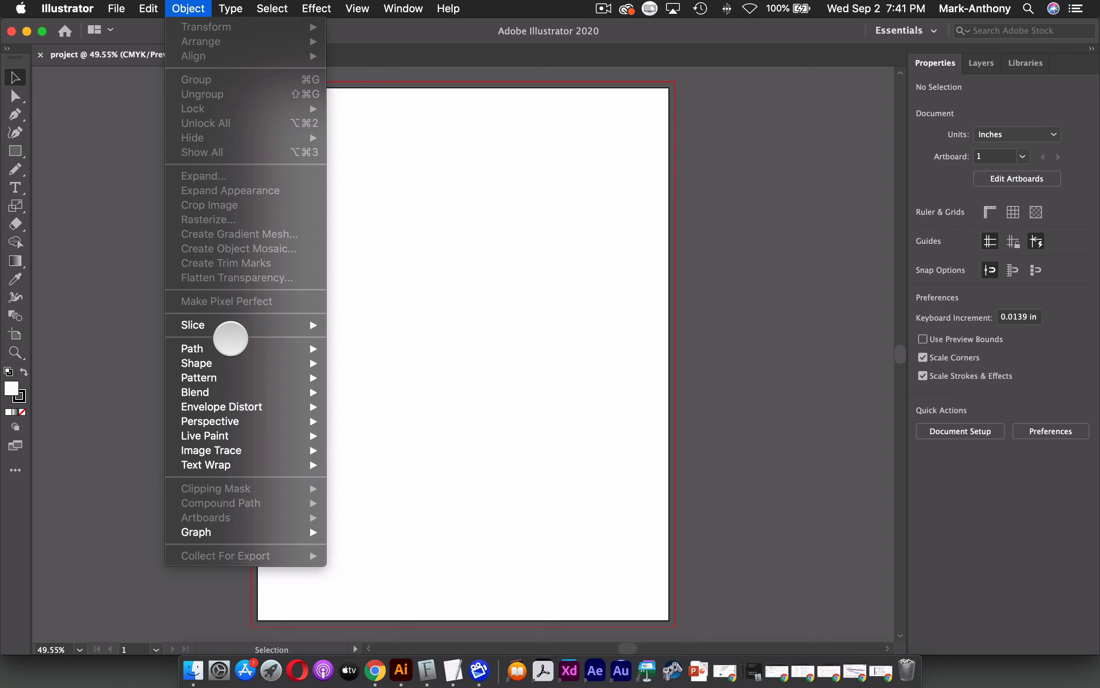
{"action": "mouse_move", "coordinate": [191, 349]}
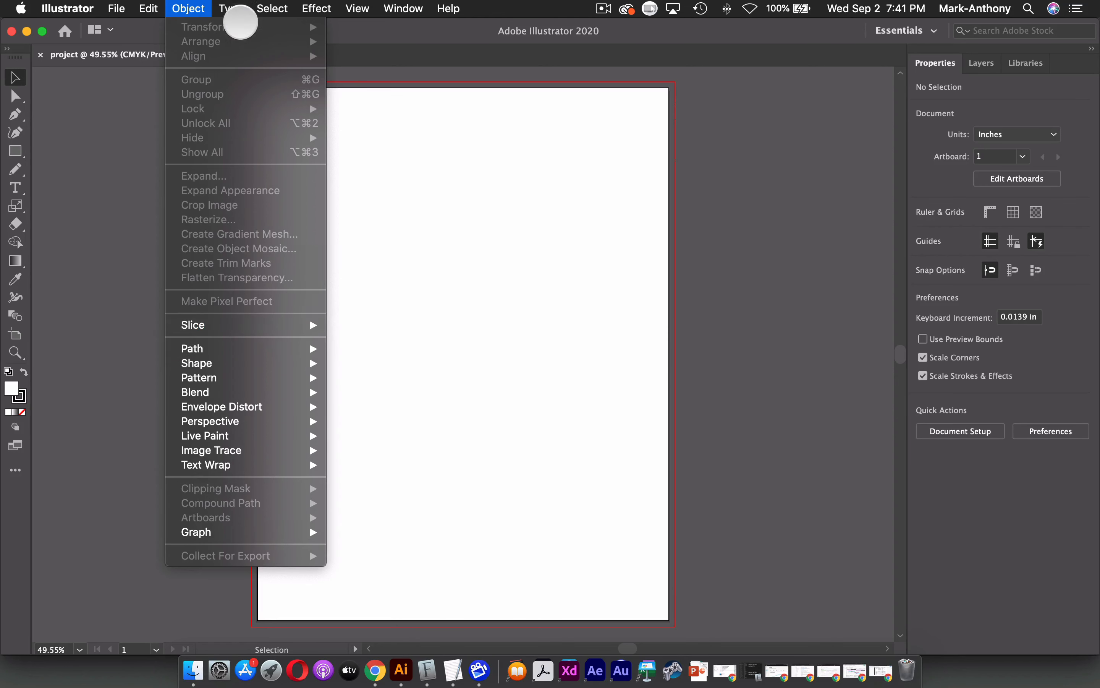
- Browse the Type and Select commands, then show the Effect list
{"action": "left_click", "coordinate": [227, 8]}
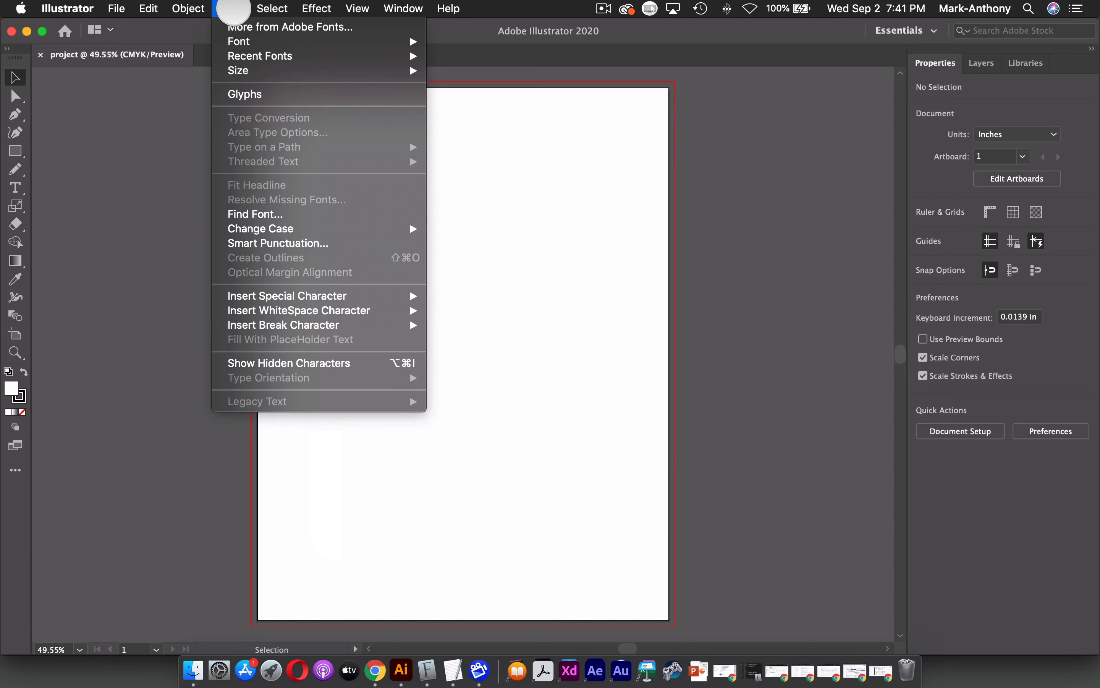
{"action": "left_click", "coordinate": [272, 8]}
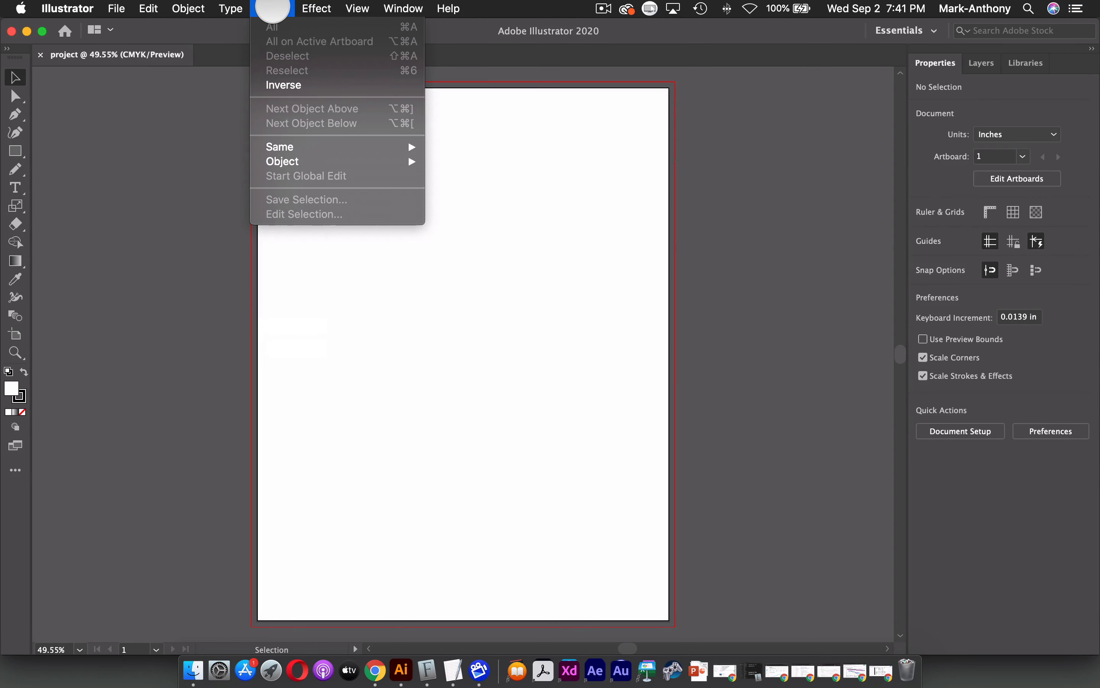
{"action": "left_click", "coordinate": [317, 8]}
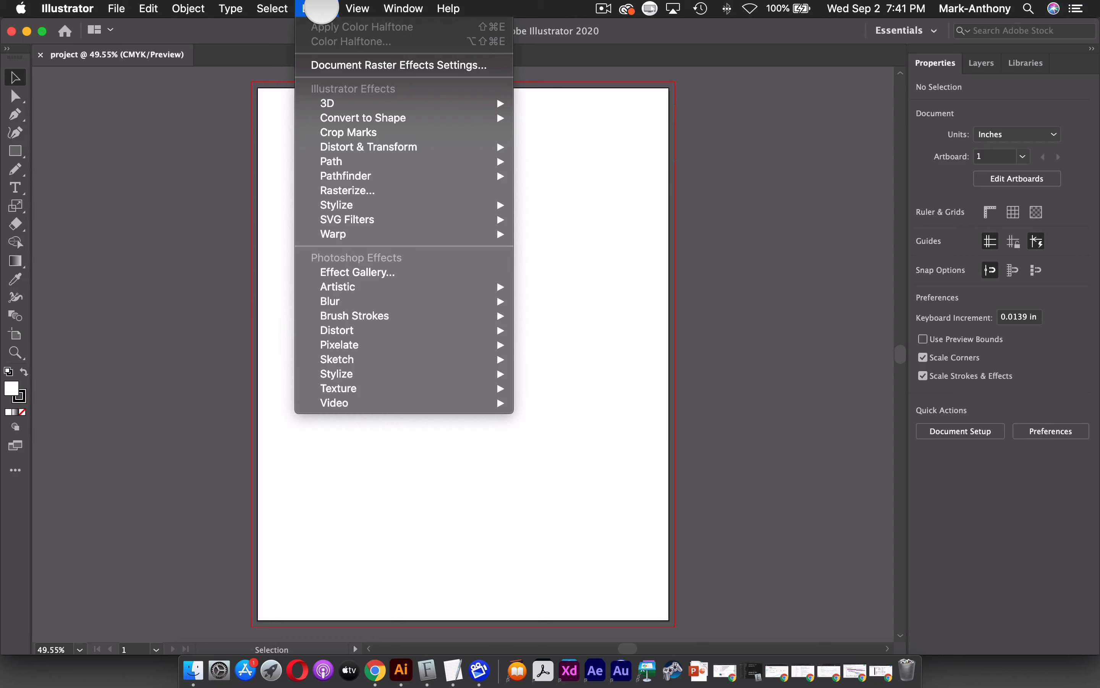
{"action": "mouse_move", "coordinate": [379, 103]}
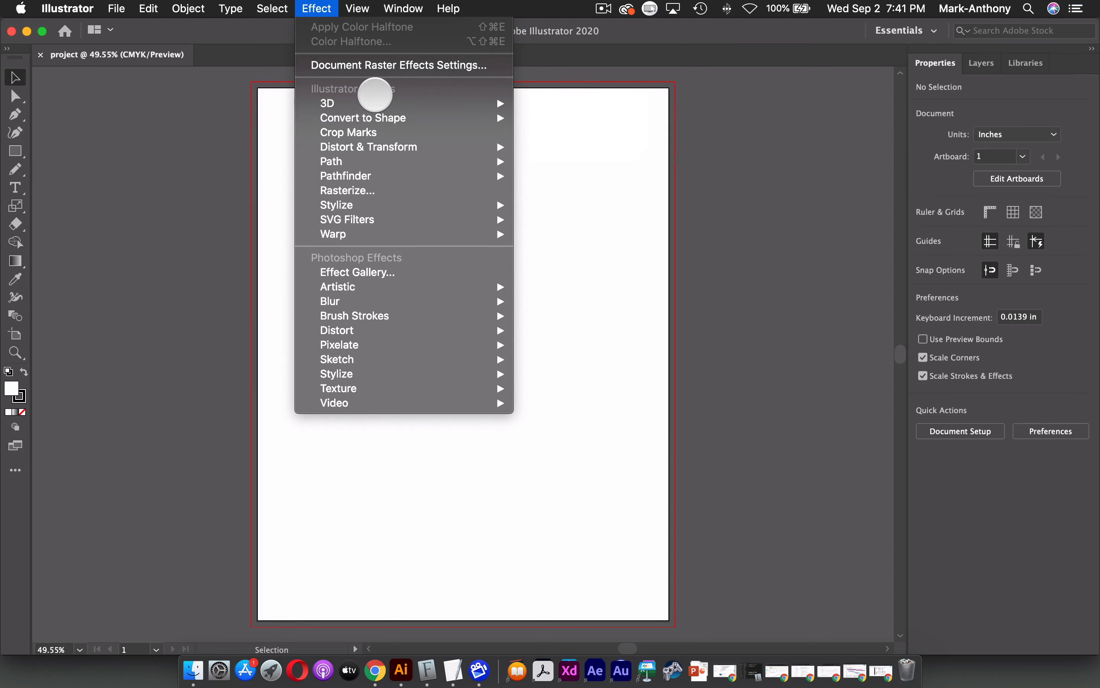
{"action": "mouse_move", "coordinate": [379, 256]}
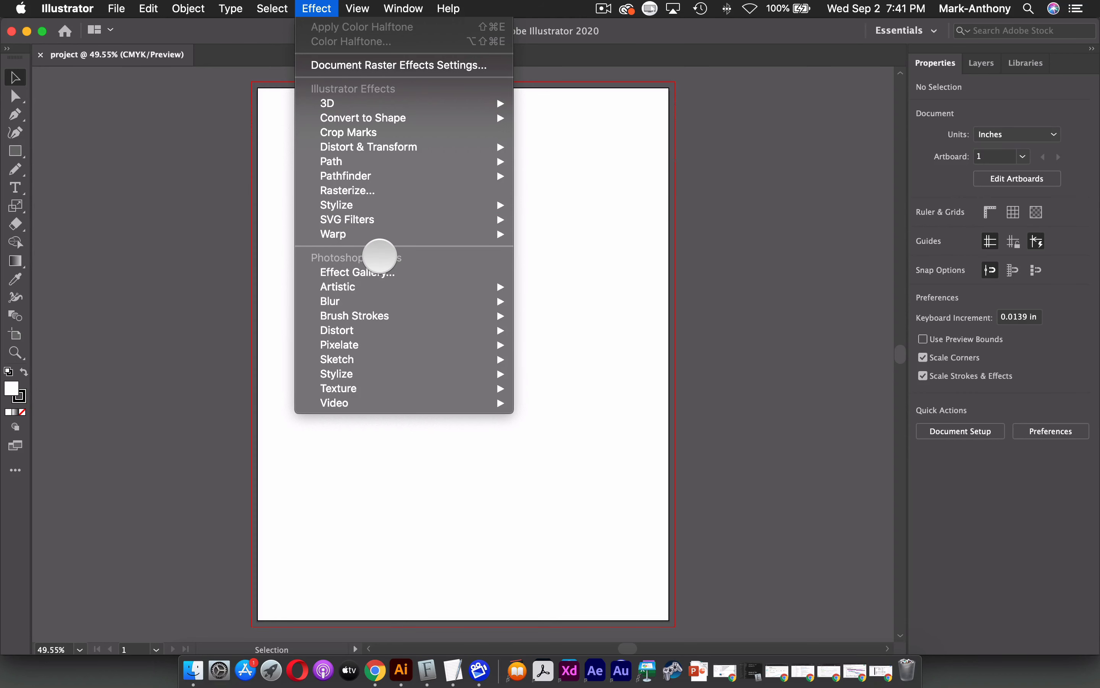
- Browse the View commands, then show the Window list of panels and workspaces
{"action": "left_click", "coordinate": [357, 9]}
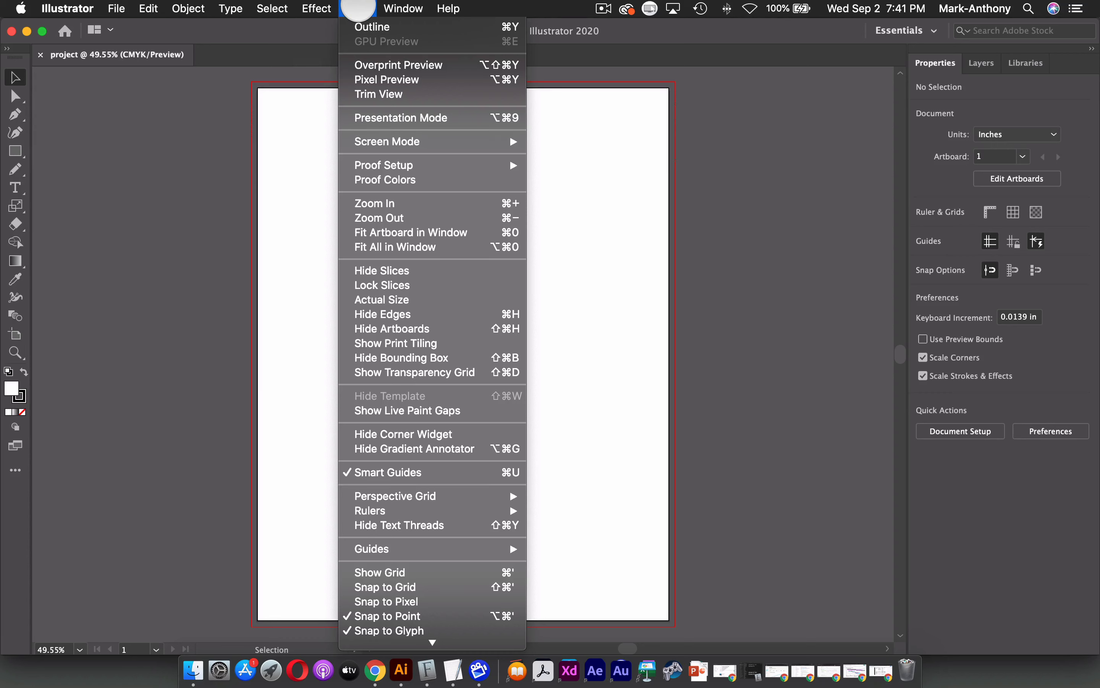
{"action": "mouse_move", "coordinate": [399, 218]}
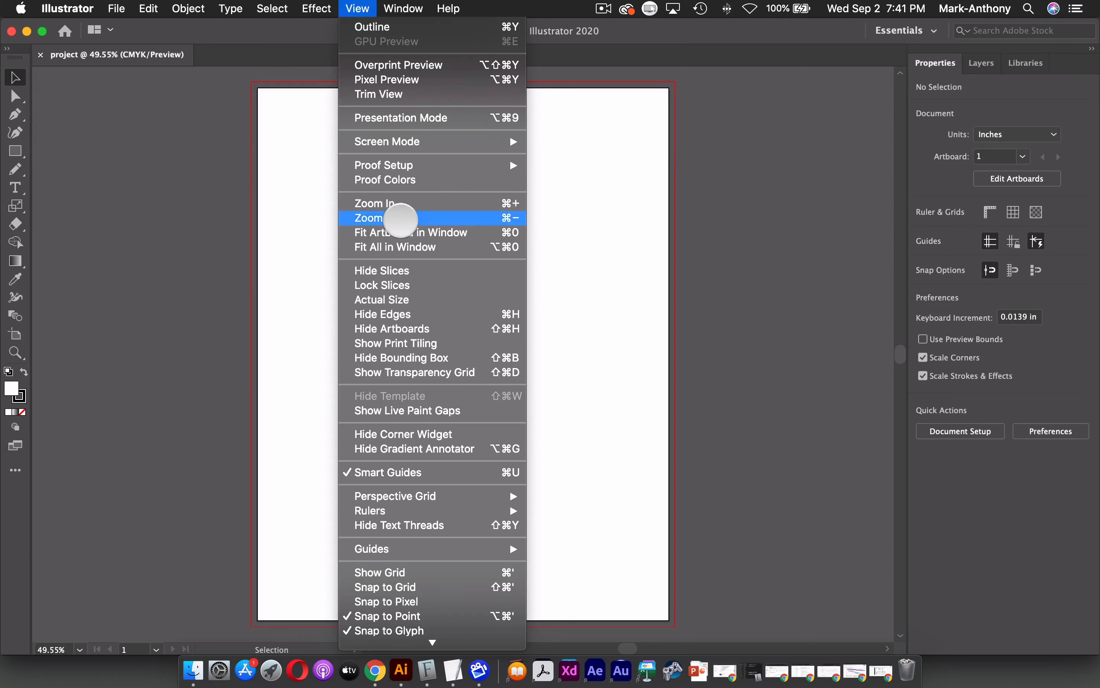
{"action": "mouse_move", "coordinate": [403, 94]}
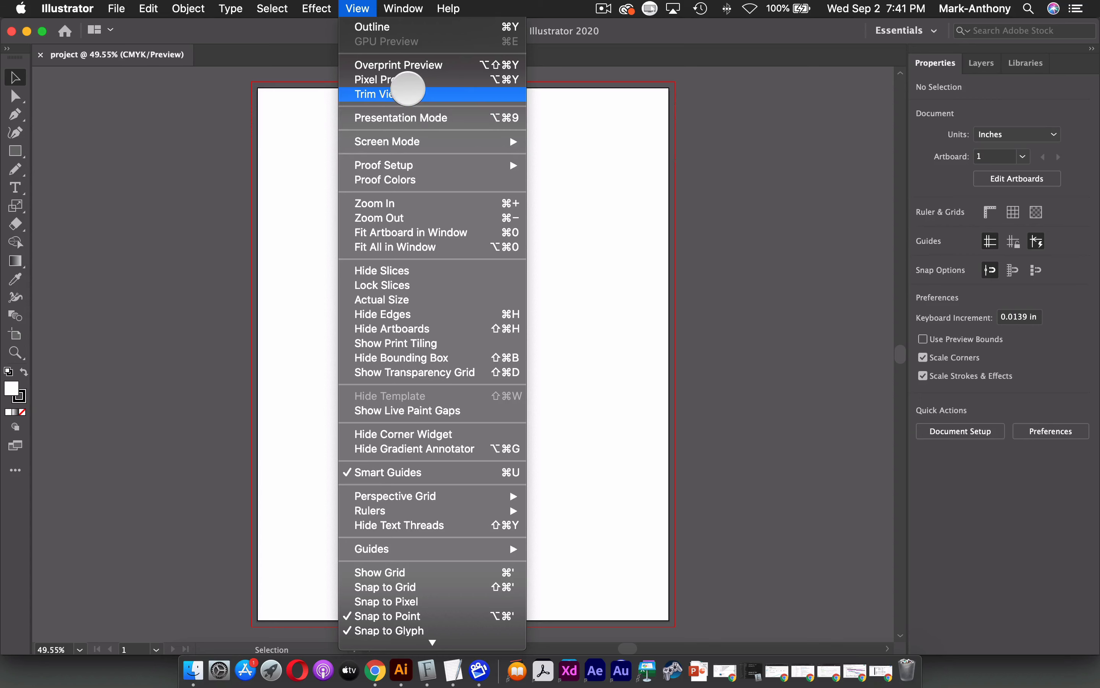
{"action": "mouse_move", "coordinate": [414, 117]}
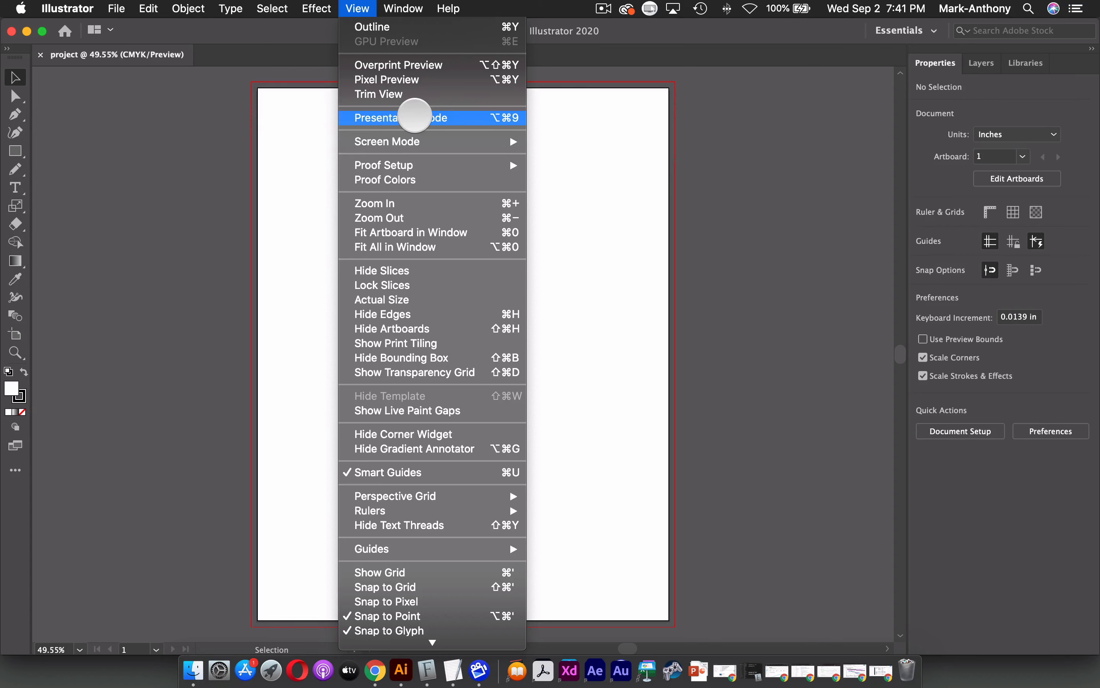
{"action": "mouse_move", "coordinate": [414, 270]}
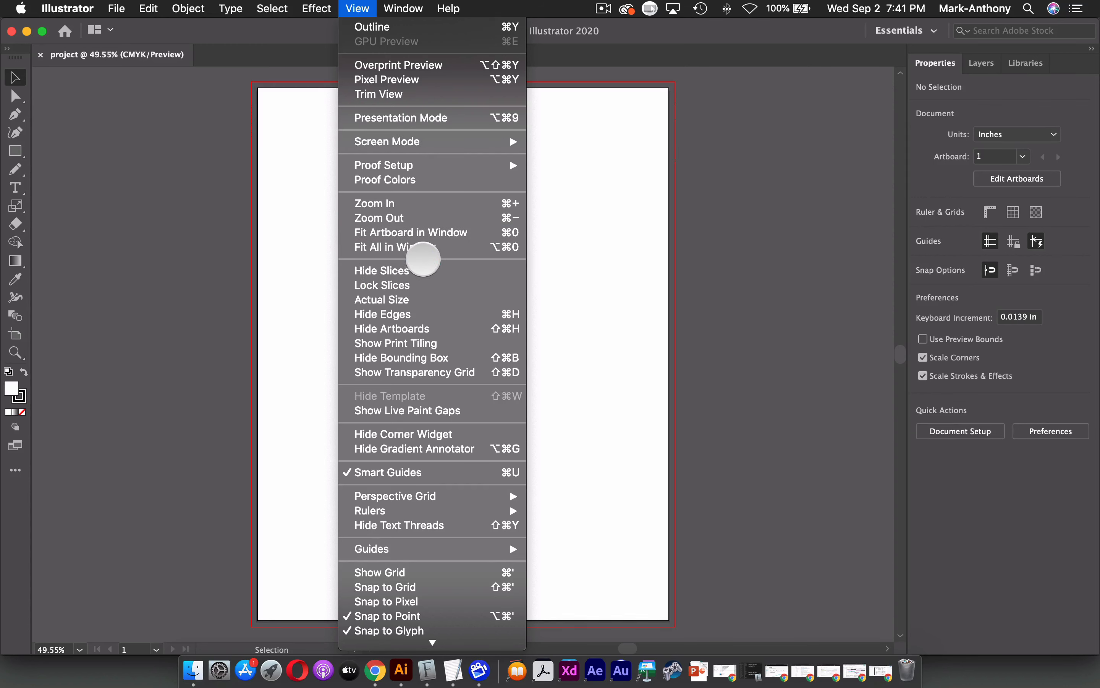
{"action": "left_click", "coordinate": [403, 8]}
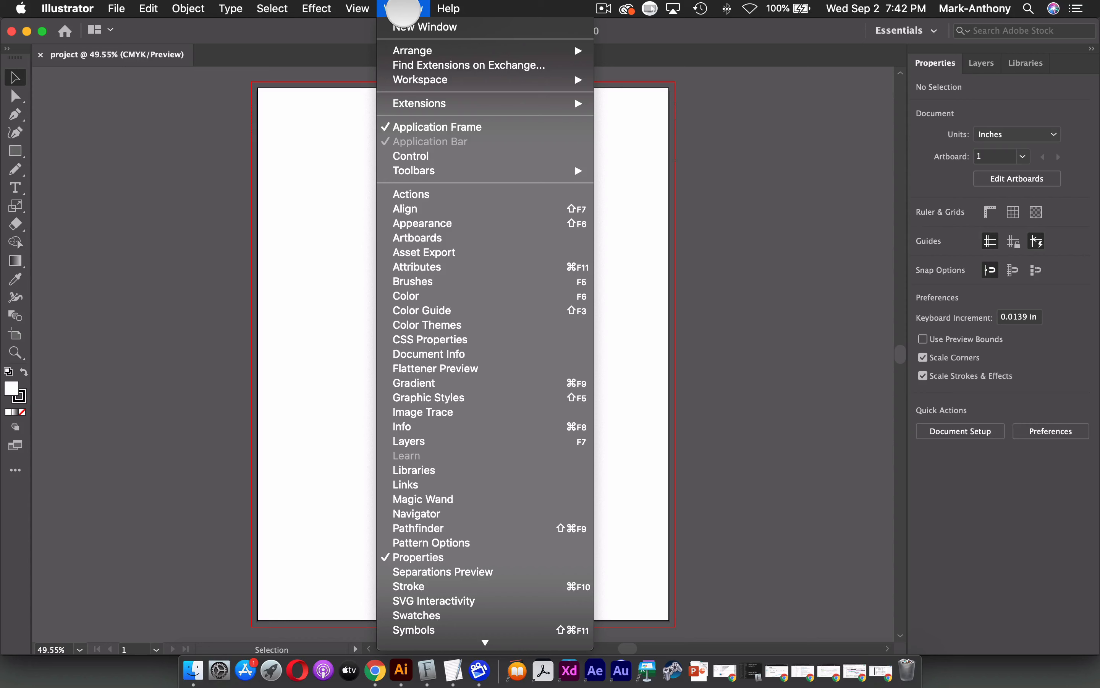
{"action": "mouse_move", "coordinate": [424, 156]}
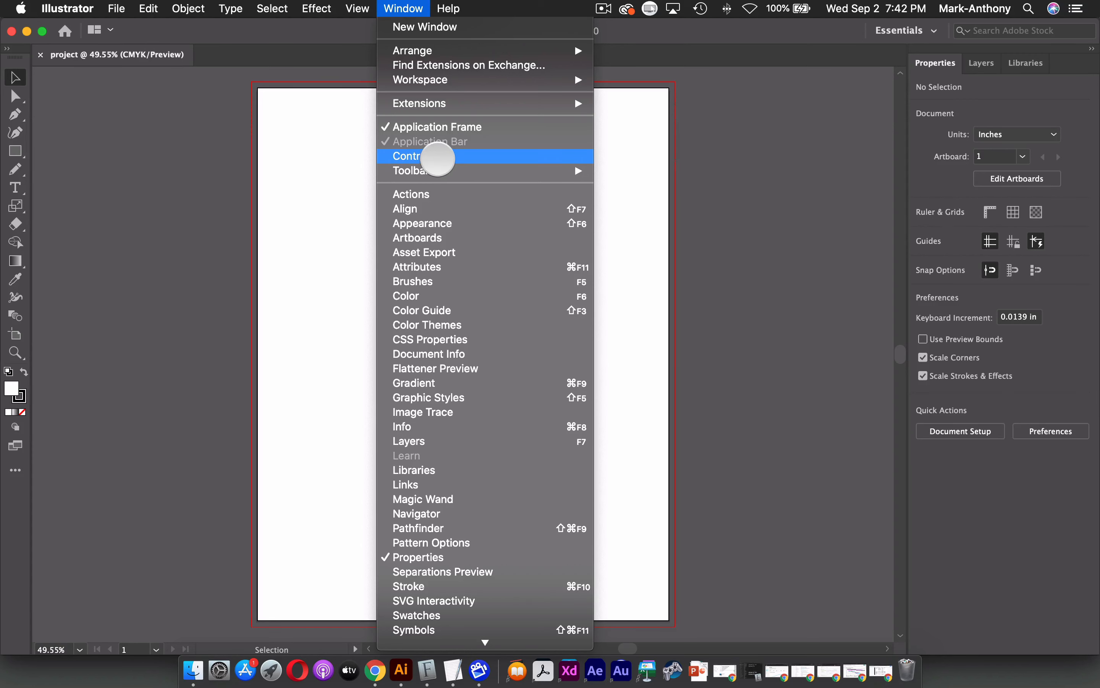
- Turn on the Control panel from the Window menu
{"action": "left_click", "coordinate": [415, 156]}
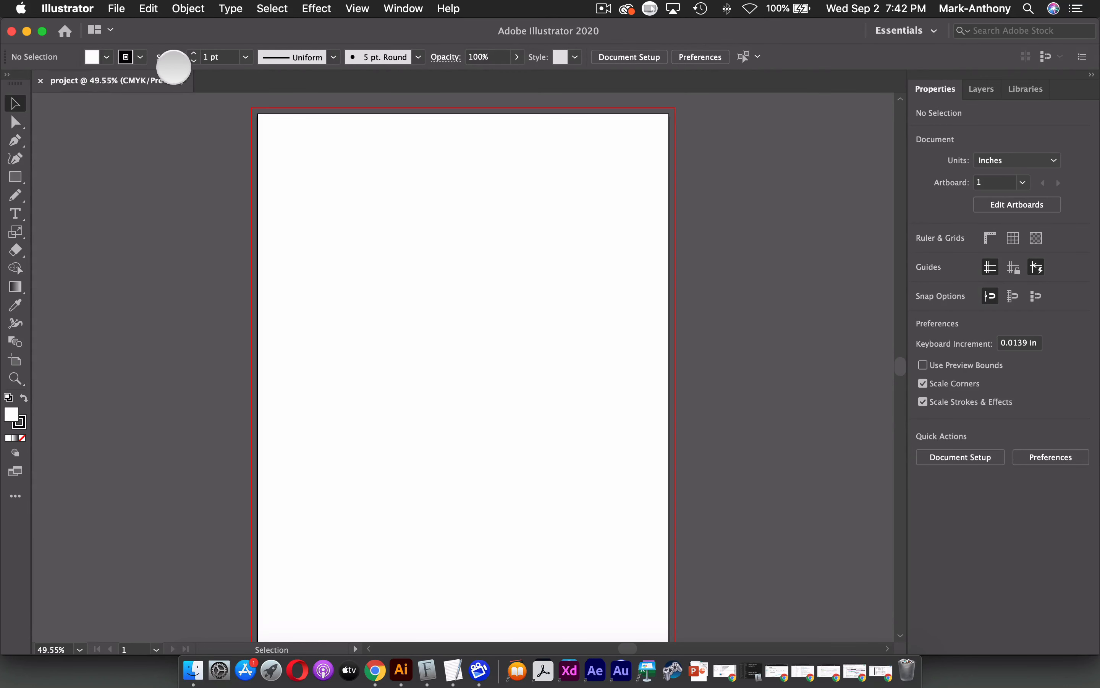
{"action": "mouse_move", "coordinate": [876, 57]}
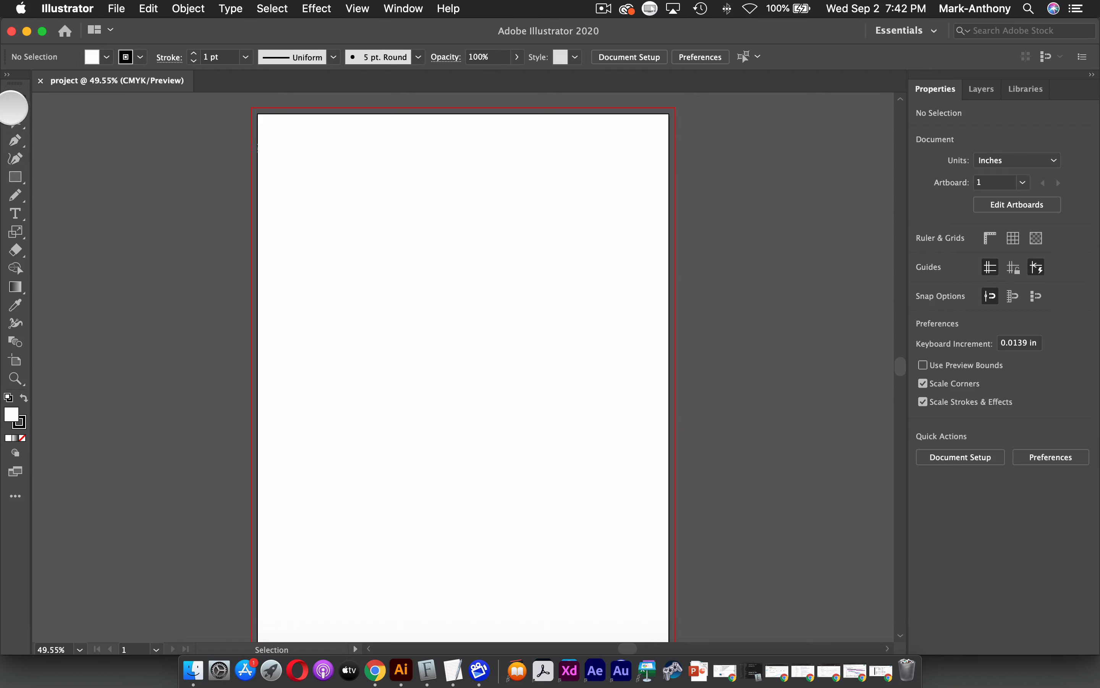
{"action": "mouse_move", "coordinate": [13, 108]}
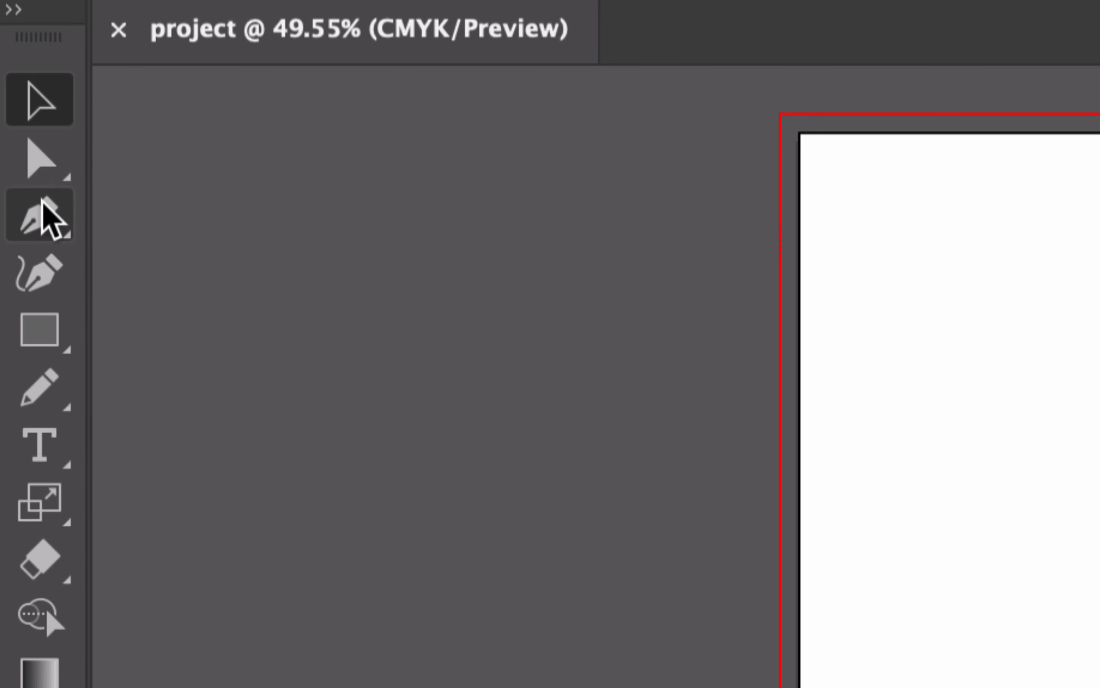
{"action": "mouse_move", "coordinate": [39, 214]}
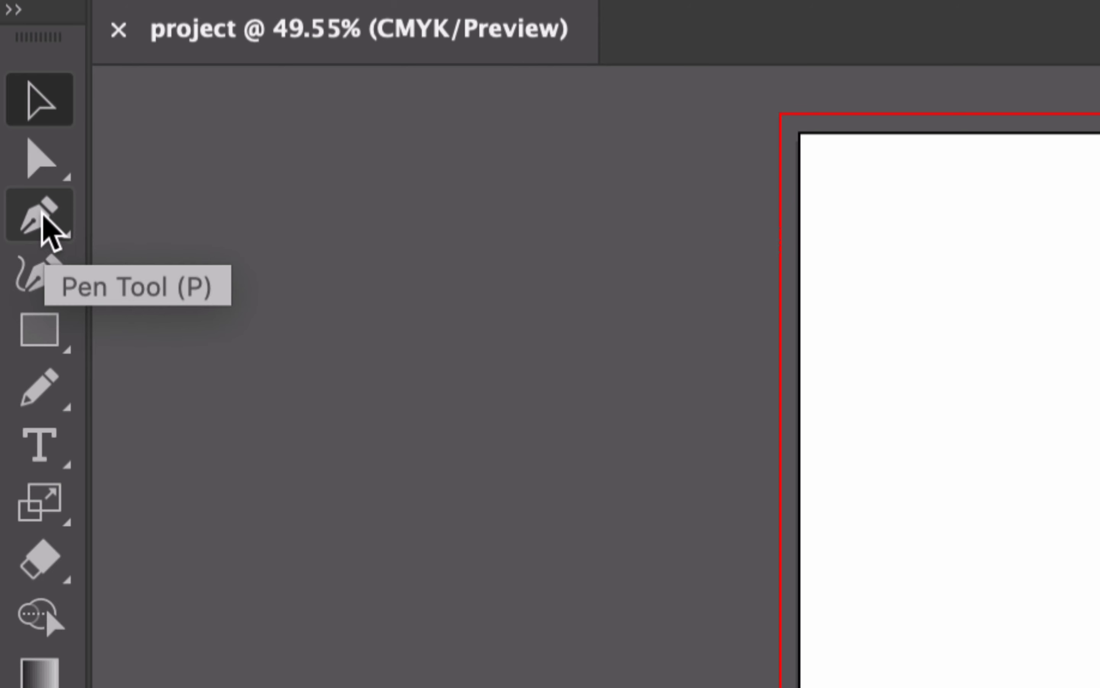
{"action": "mouse_move", "coordinate": [39, 214]}
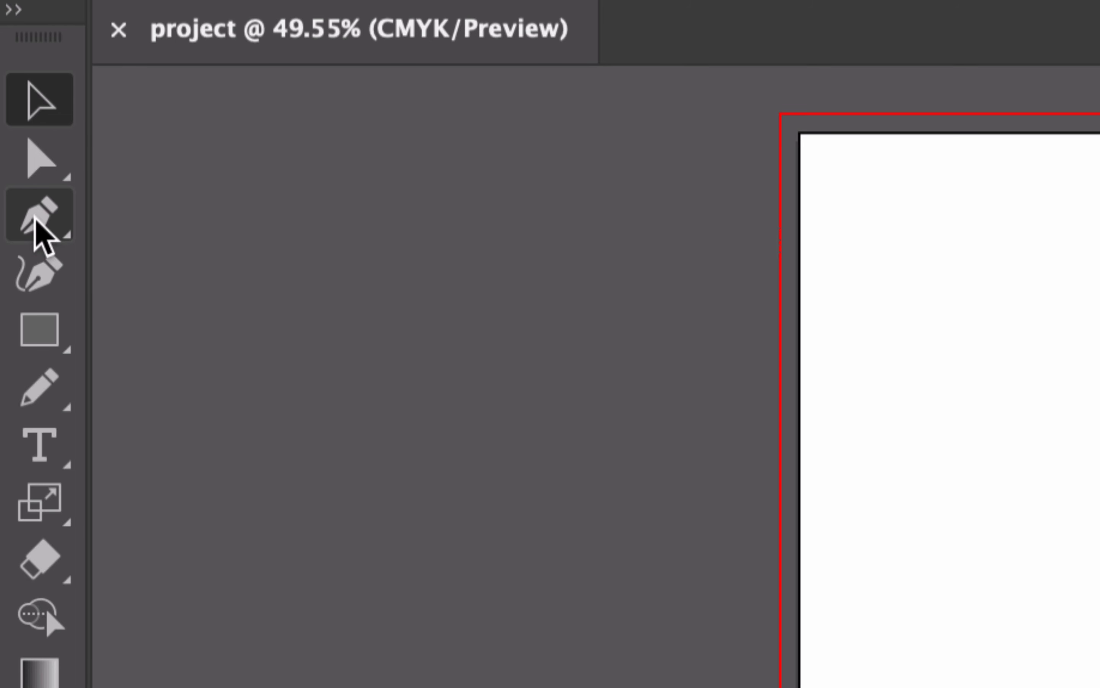
- Reveal the Rectangle tool's flyout of shape tools (ellipse, polygon, star, line segment)
{"action": "left_click", "coordinate": [39, 330]}
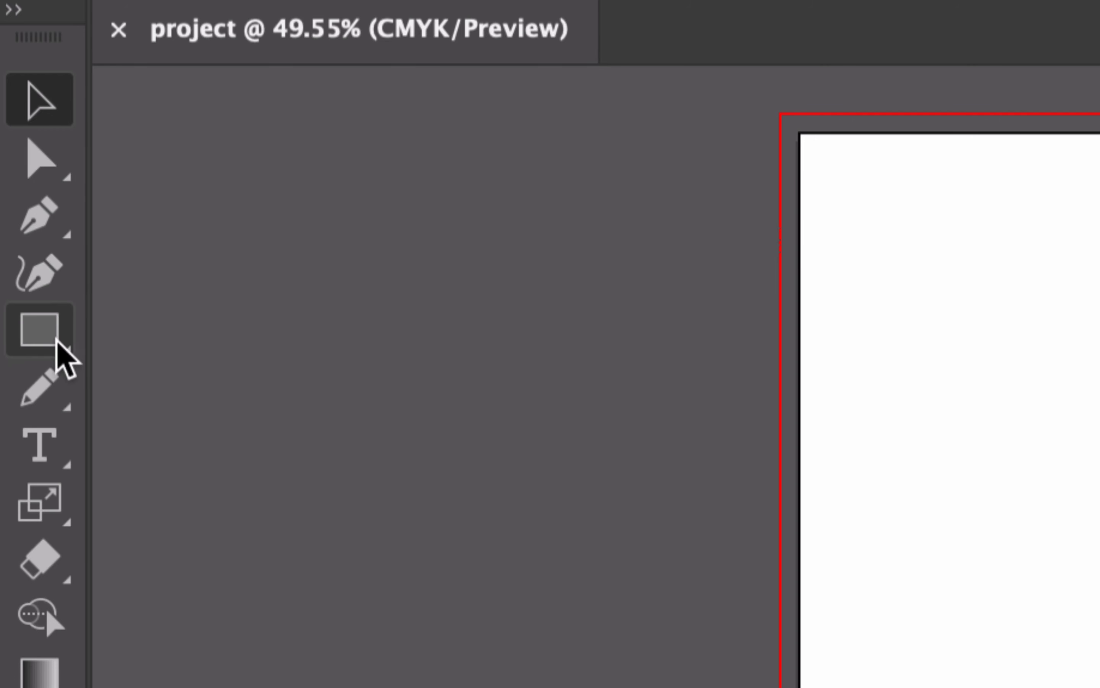
{"action": "mouse_move", "coordinate": [39, 331]}
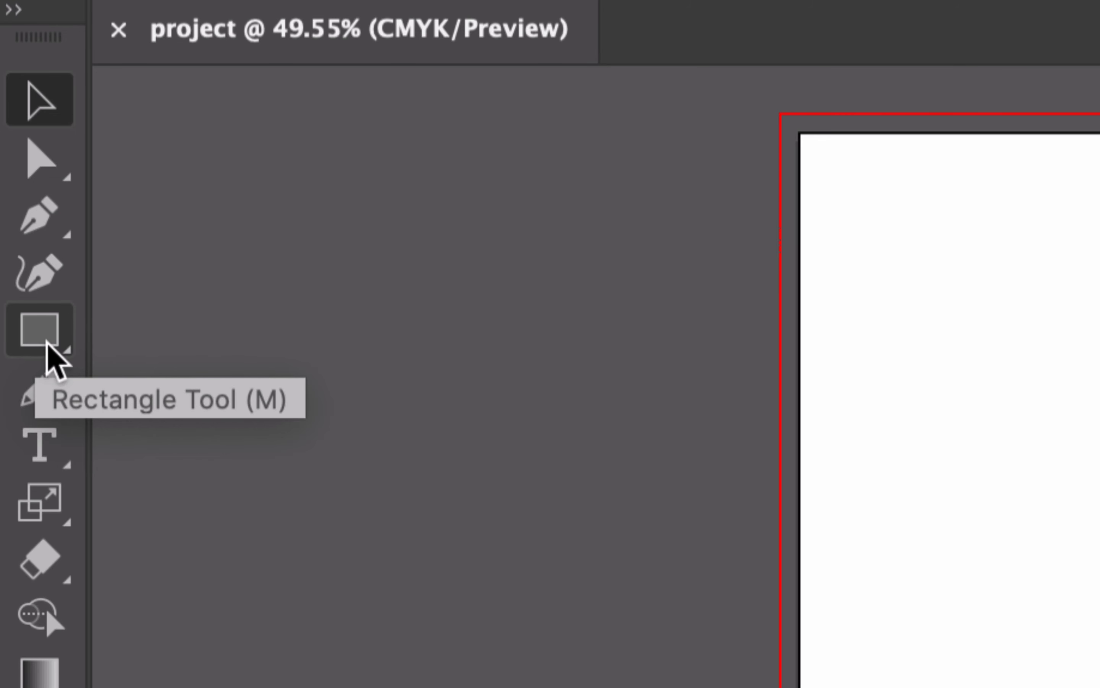
{"action": "mouse_move", "coordinate": [40, 156]}
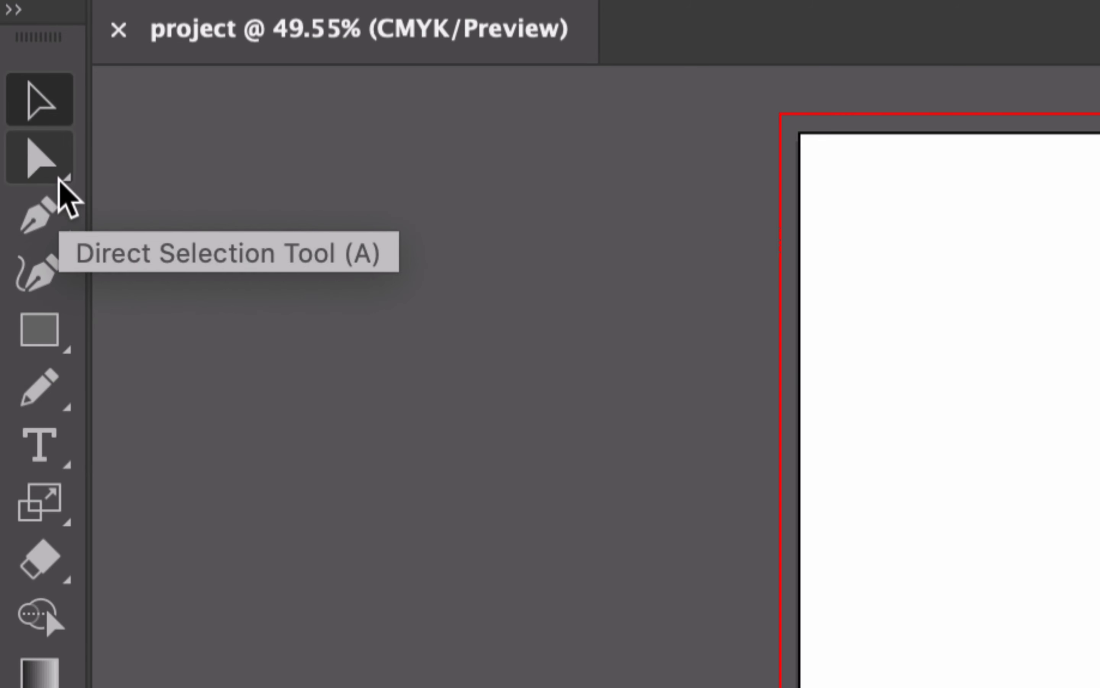
{"action": "mouse_move", "coordinate": [39, 330]}
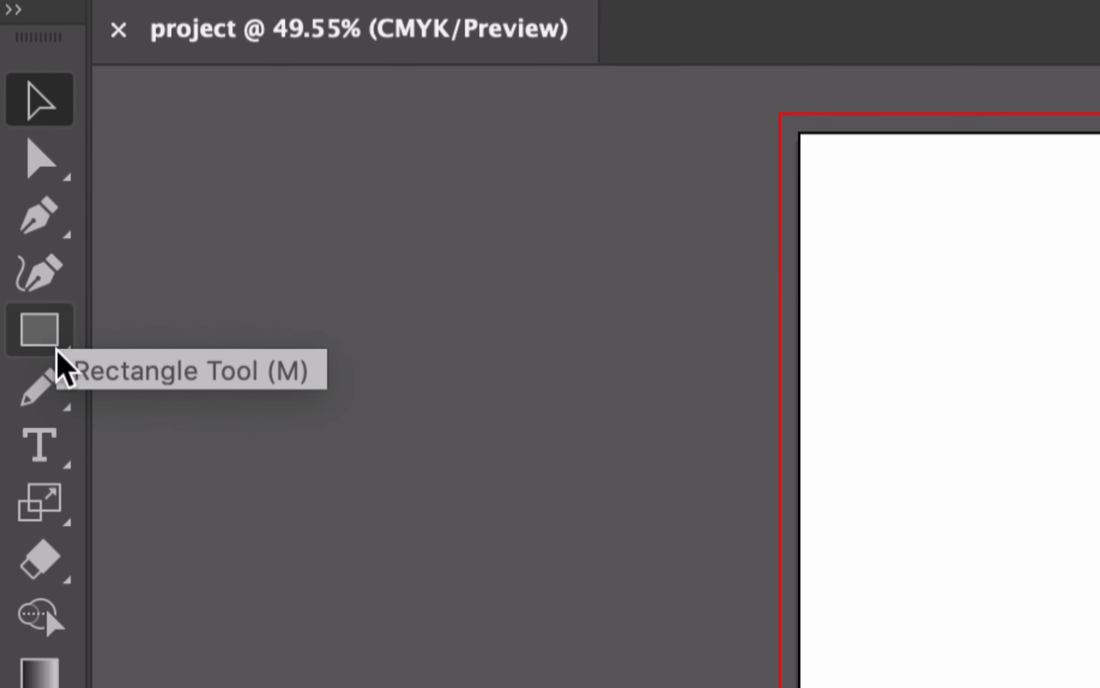
{"action": "left_click", "coordinate": [38, 331]}
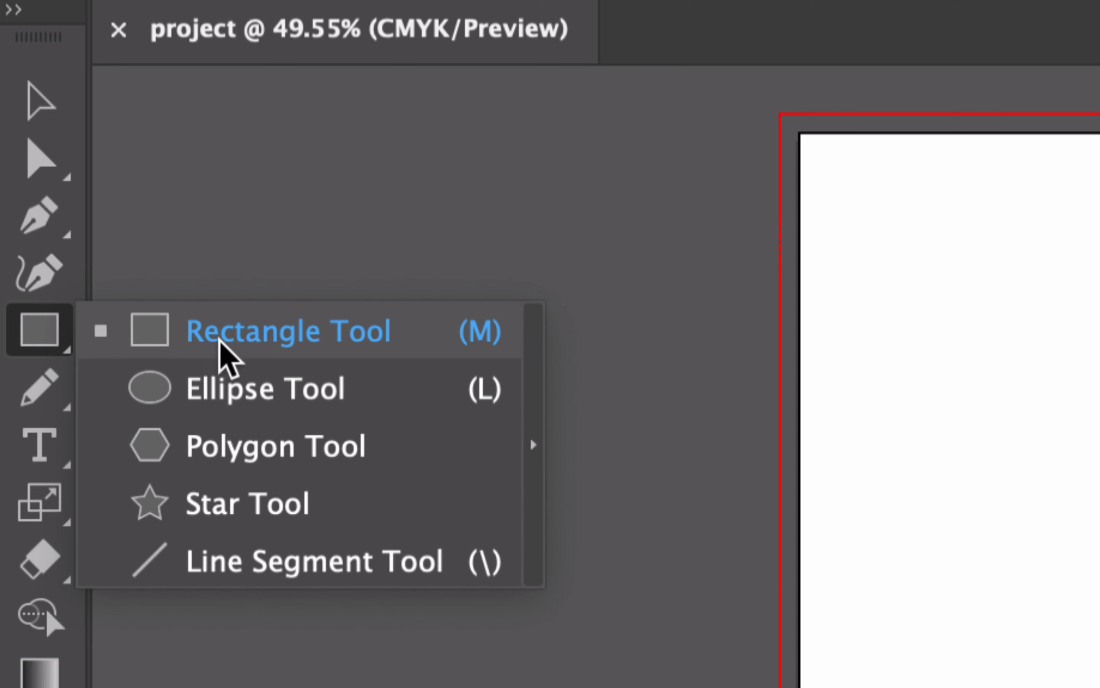
{"action": "mouse_move", "coordinate": [235, 512]}
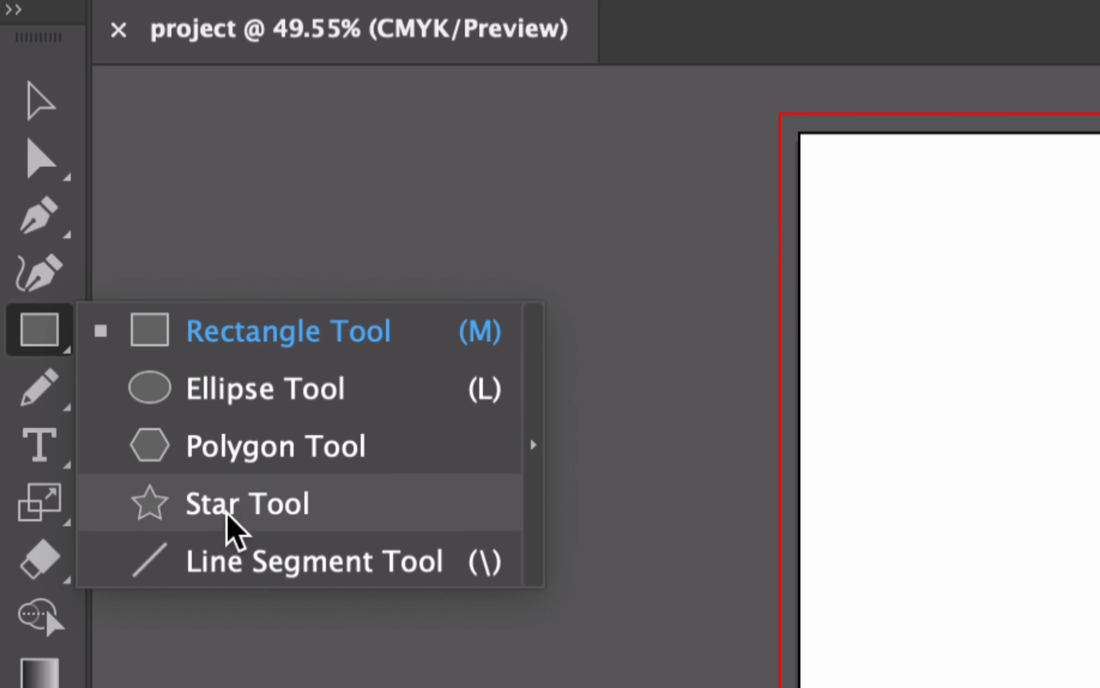
{"action": "mouse_move", "coordinate": [210, 348]}
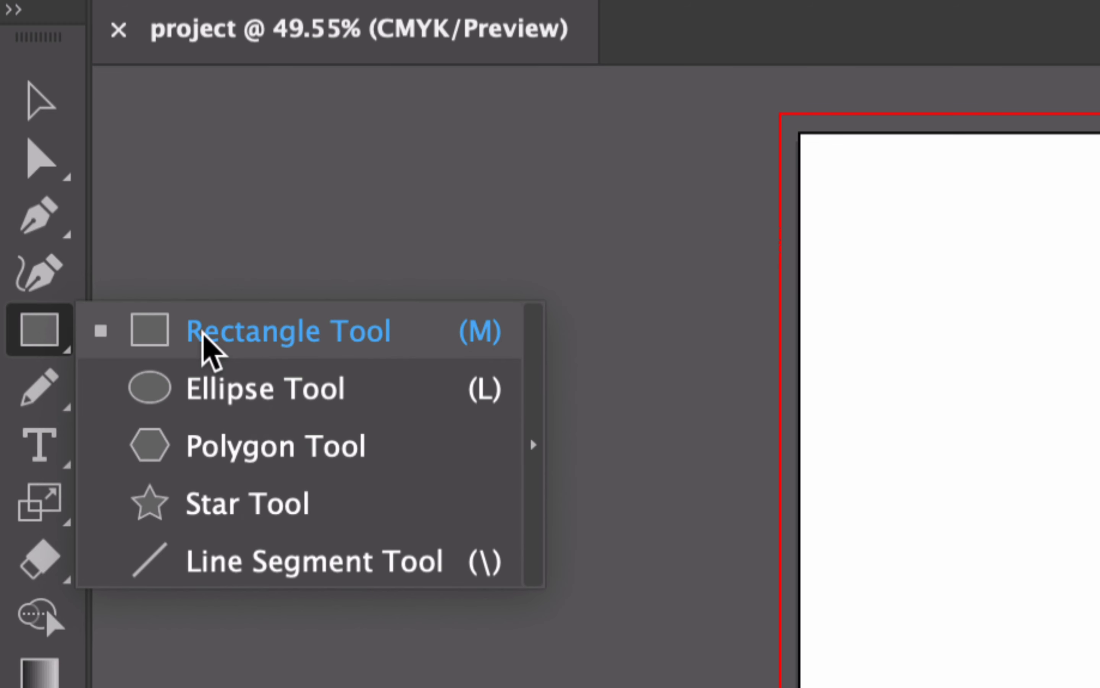
{"action": "mouse_move", "coordinate": [473, 344]}
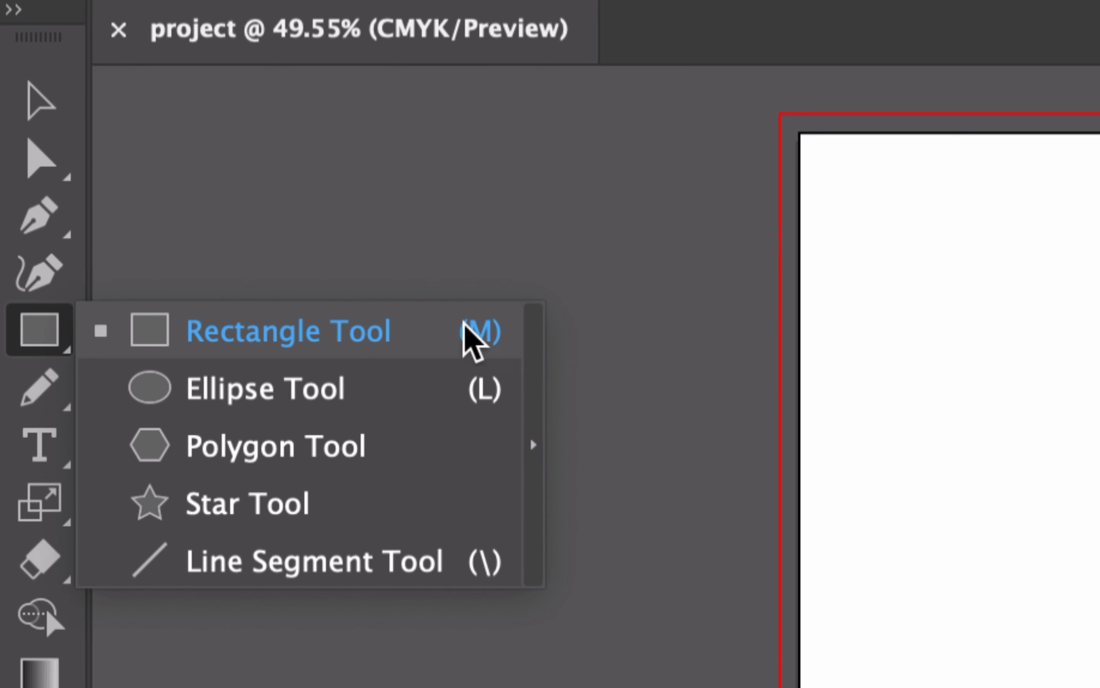
{"action": "mouse_move", "coordinate": [400, 408]}
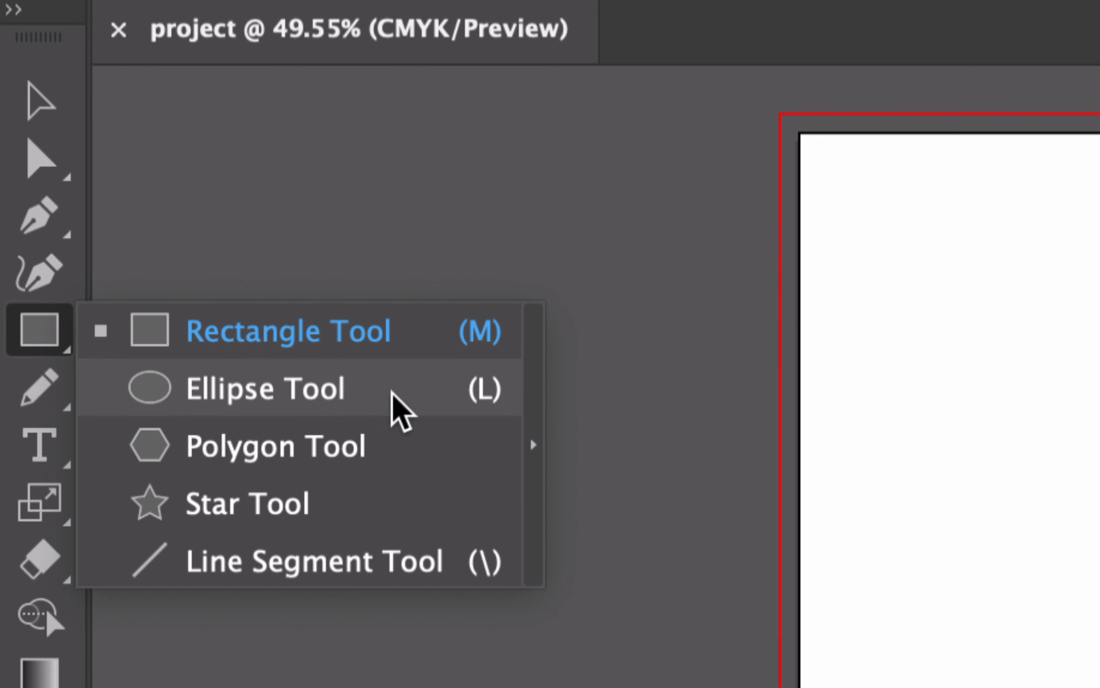
{"action": "mouse_move", "coordinate": [447, 414]}
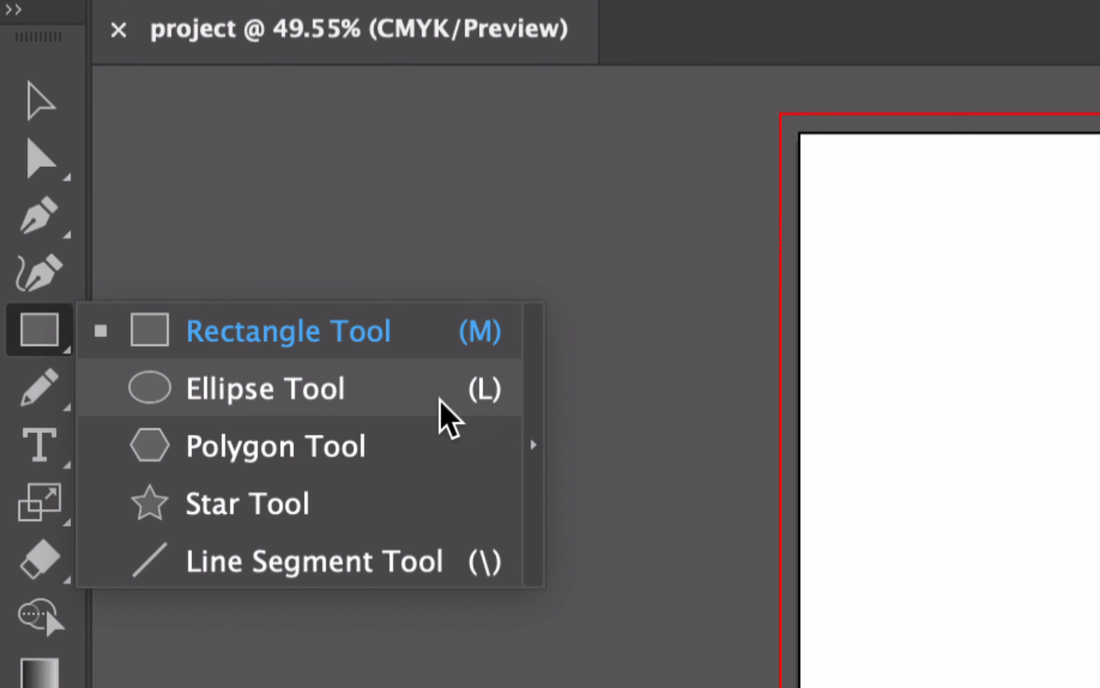
{"action": "mouse_move", "coordinate": [365, 446]}
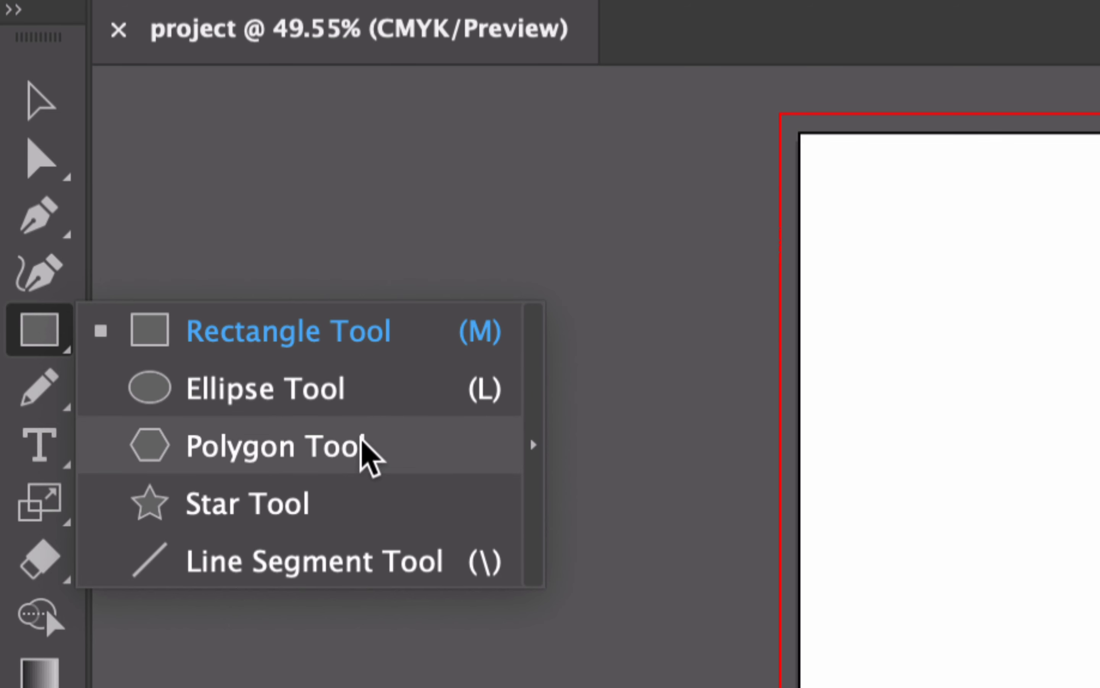
{"action": "mouse_move", "coordinate": [309, 576]}
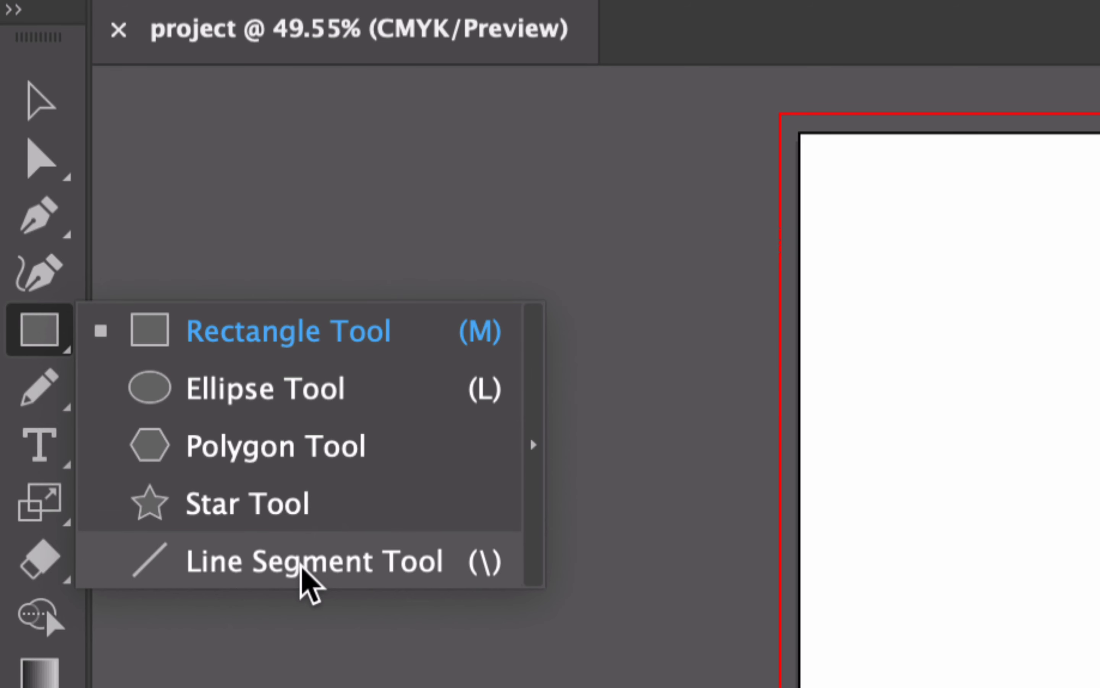
{"action": "mouse_move", "coordinate": [544, 480]}
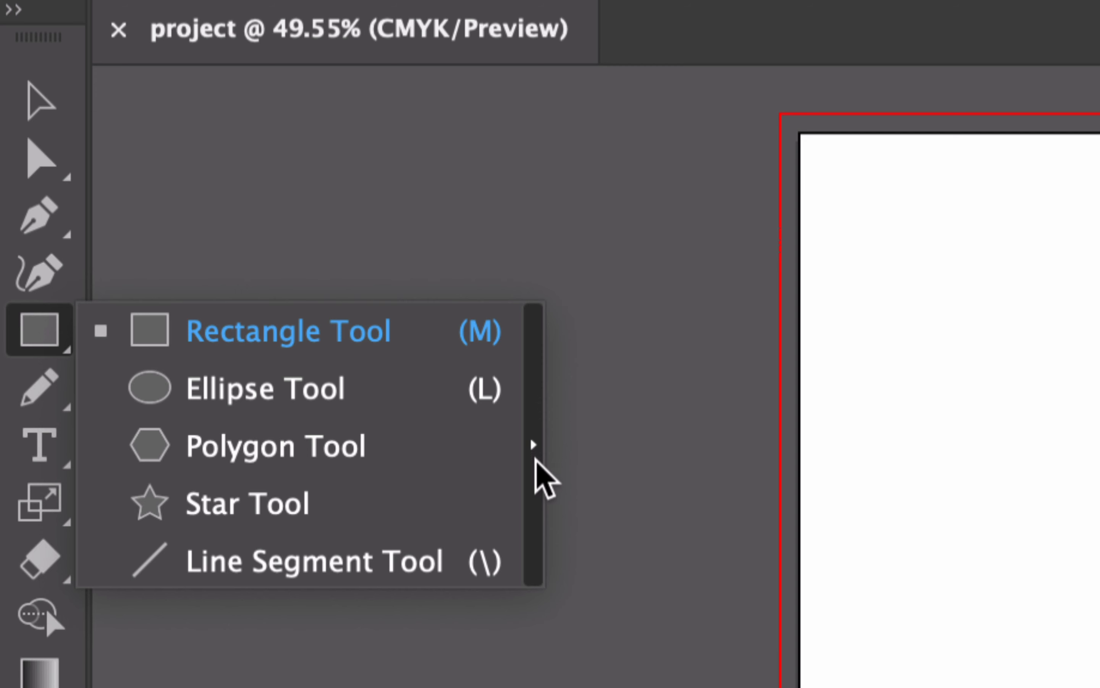
{"action": "mouse_move", "coordinate": [544, 449]}
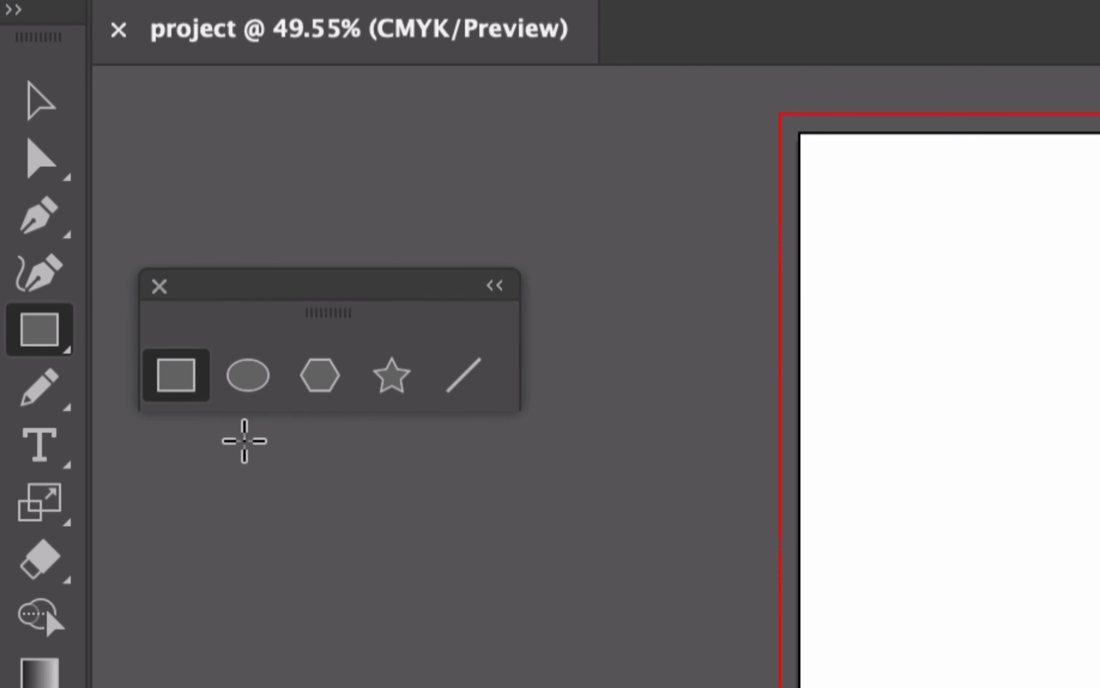
{"action": "mouse_move", "coordinate": [203, 399]}
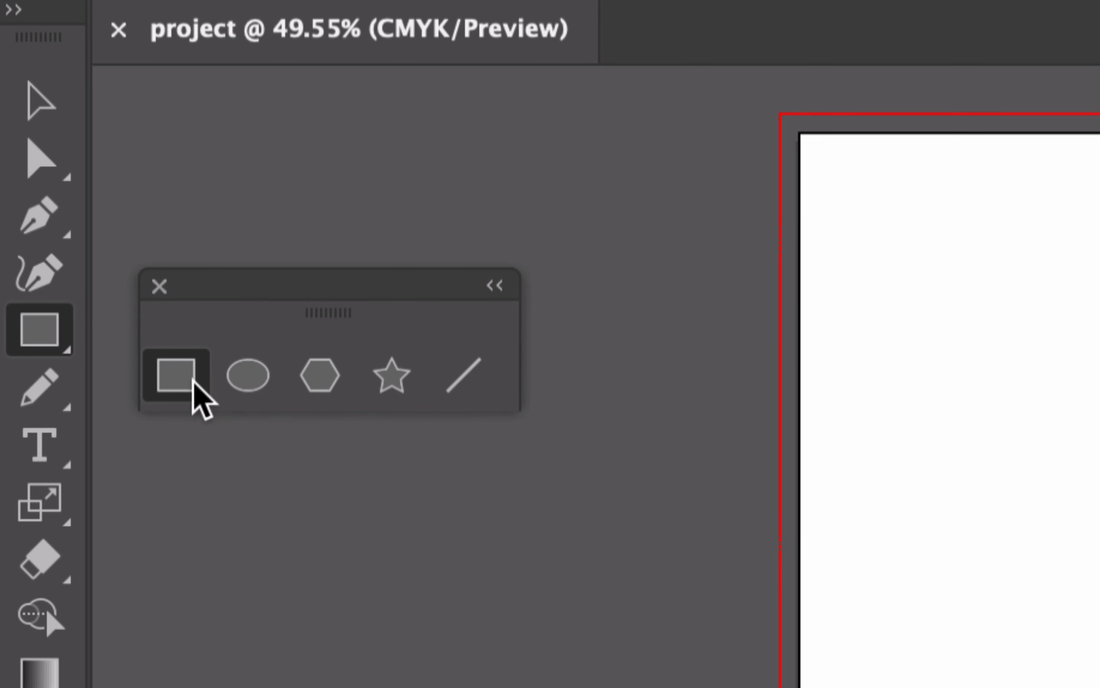
{"action": "mouse_move", "coordinate": [461, 375]}
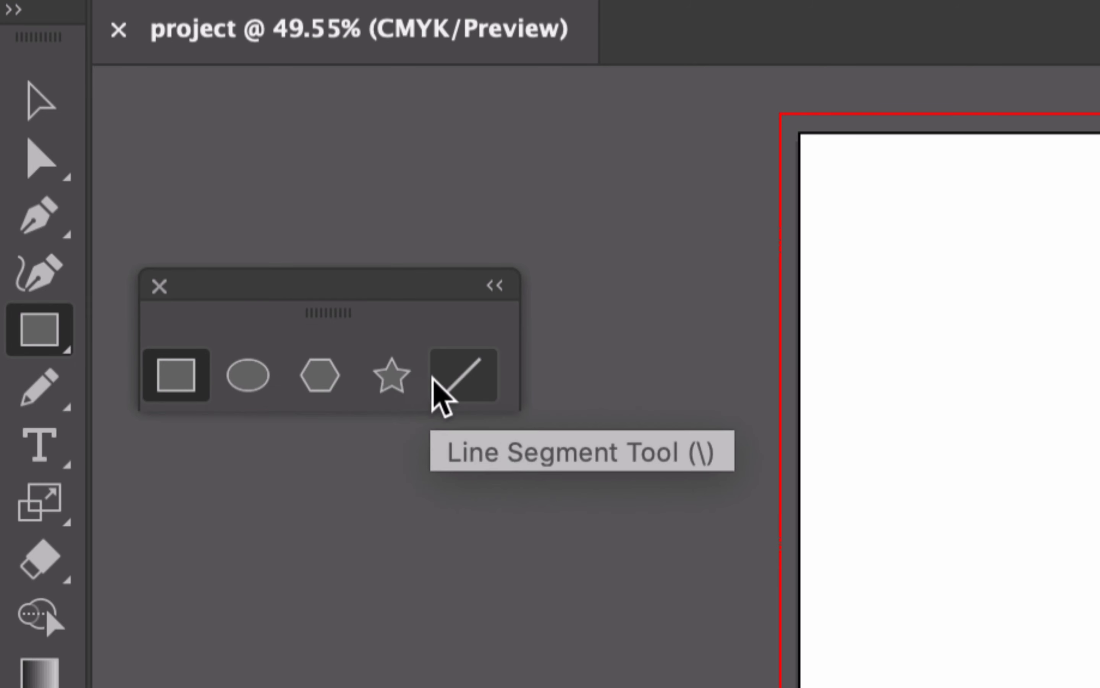
{"action": "mouse_move", "coordinate": [319, 375]}
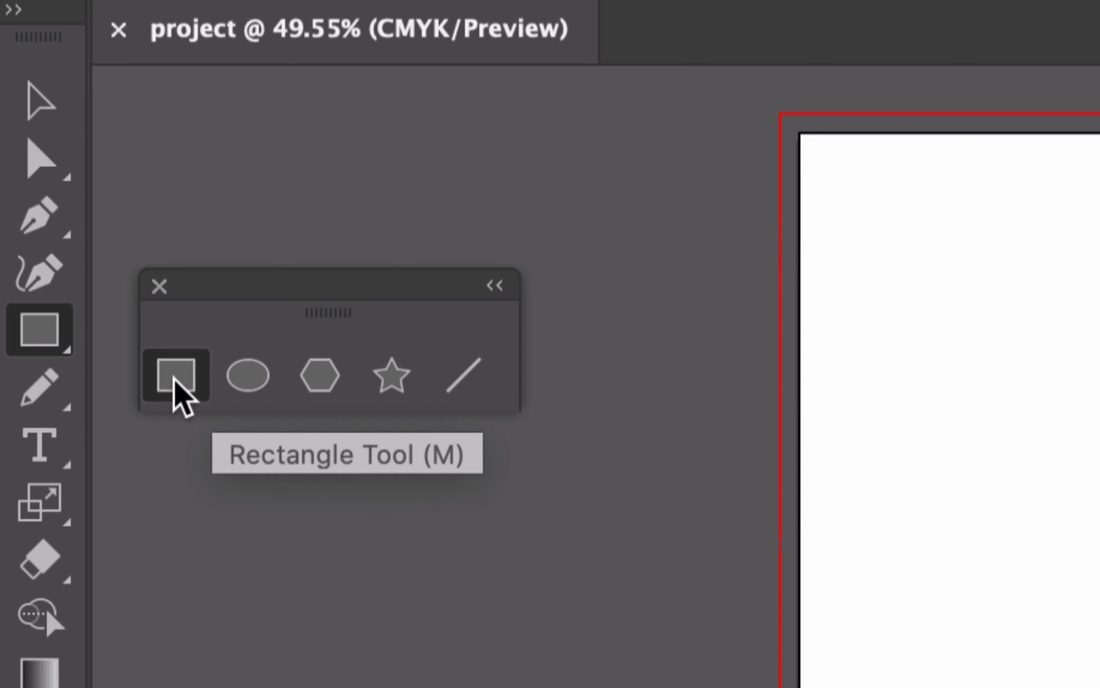
{"action": "mouse_move", "coordinate": [247, 373]}
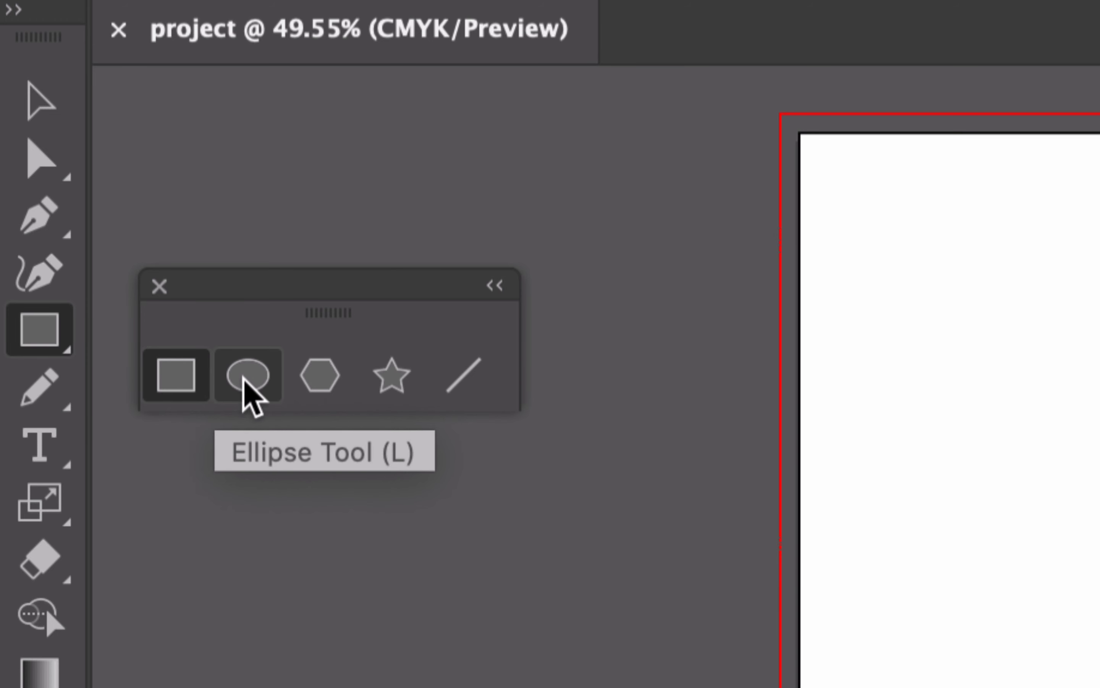
{"action": "mouse_move", "coordinate": [176, 373]}
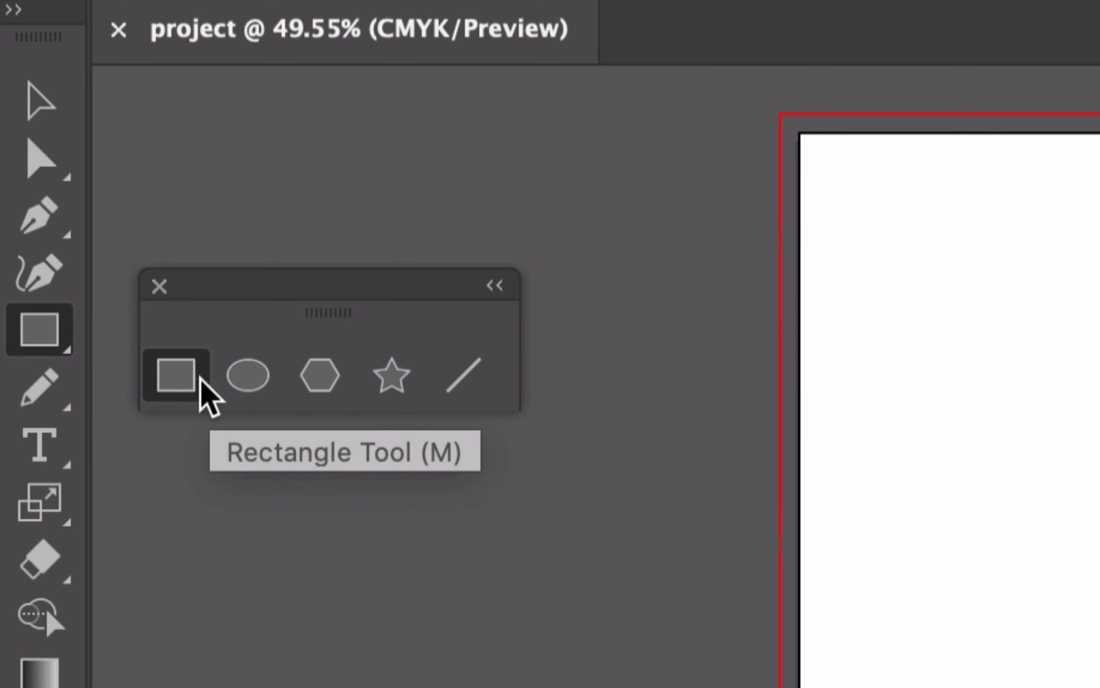
{"action": "mouse_move", "coordinate": [247, 375]}
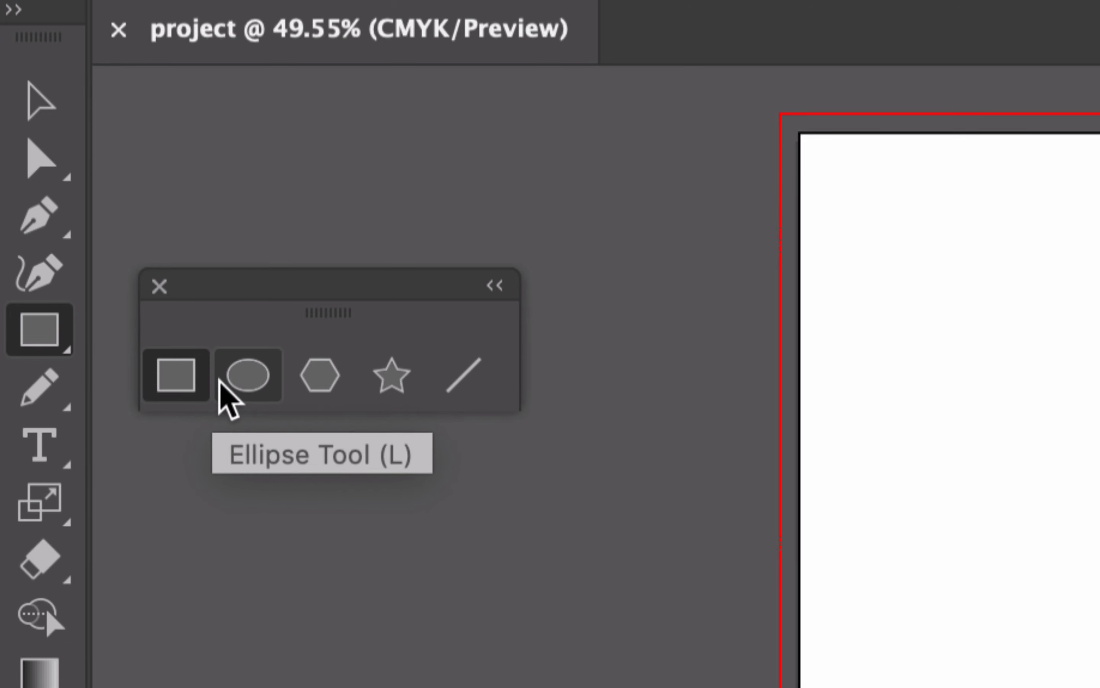
{"action": "mouse_move", "coordinate": [39, 390]}
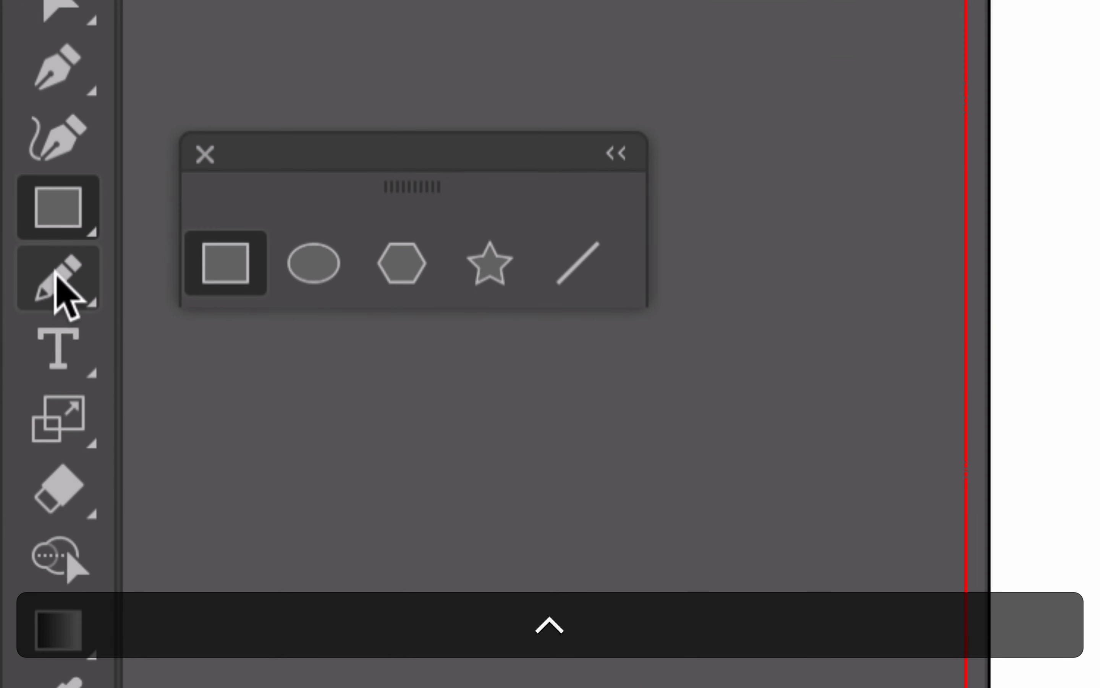
{"action": "mouse_move", "coordinate": [61, 350]}
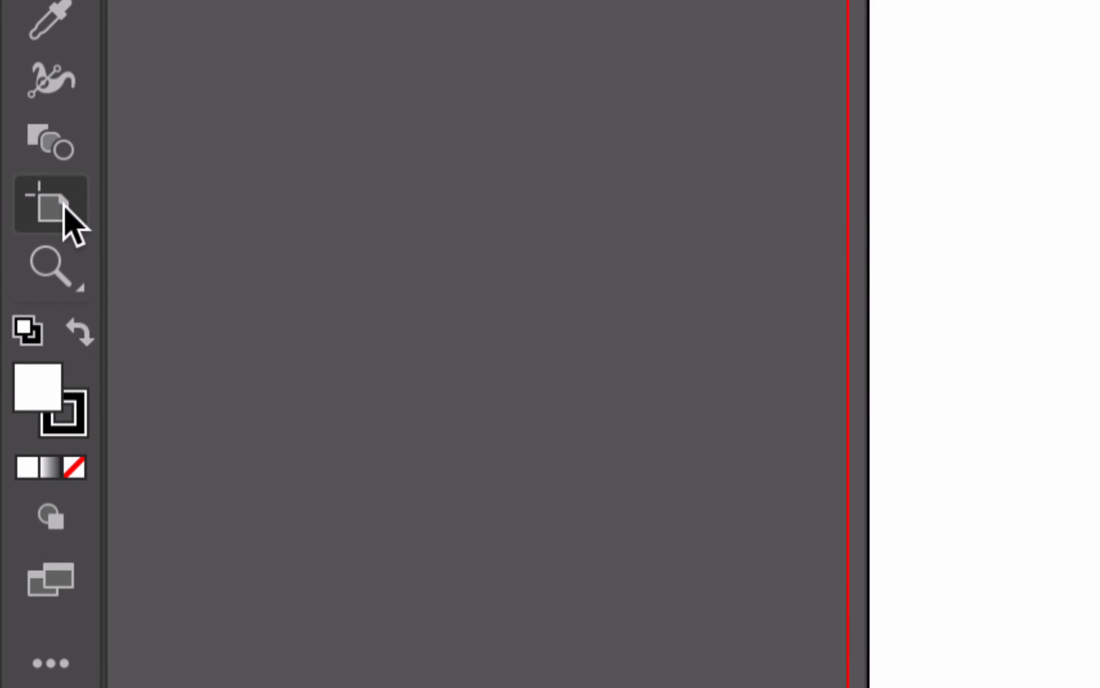
{"action": "mouse_move", "coordinate": [50, 203]}
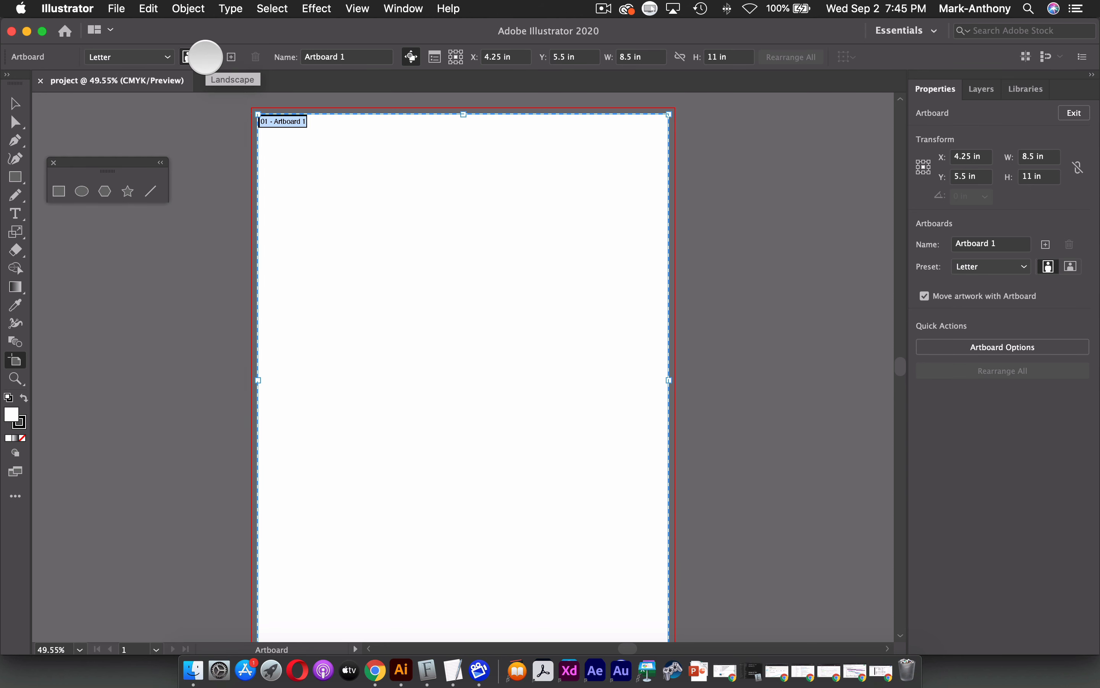
- Set the artboard orientation to landscape, 11 × 8.5 in
{"action": "left_click", "coordinate": [206, 56]}
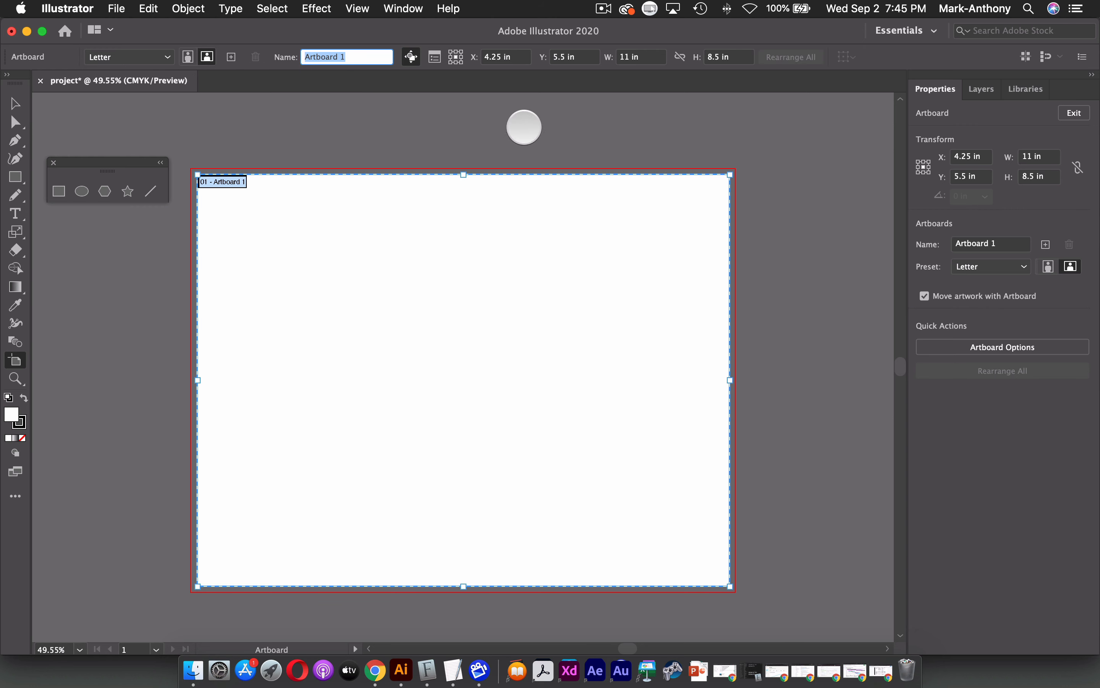
{"action": "mouse_move", "coordinate": [747, 62]}
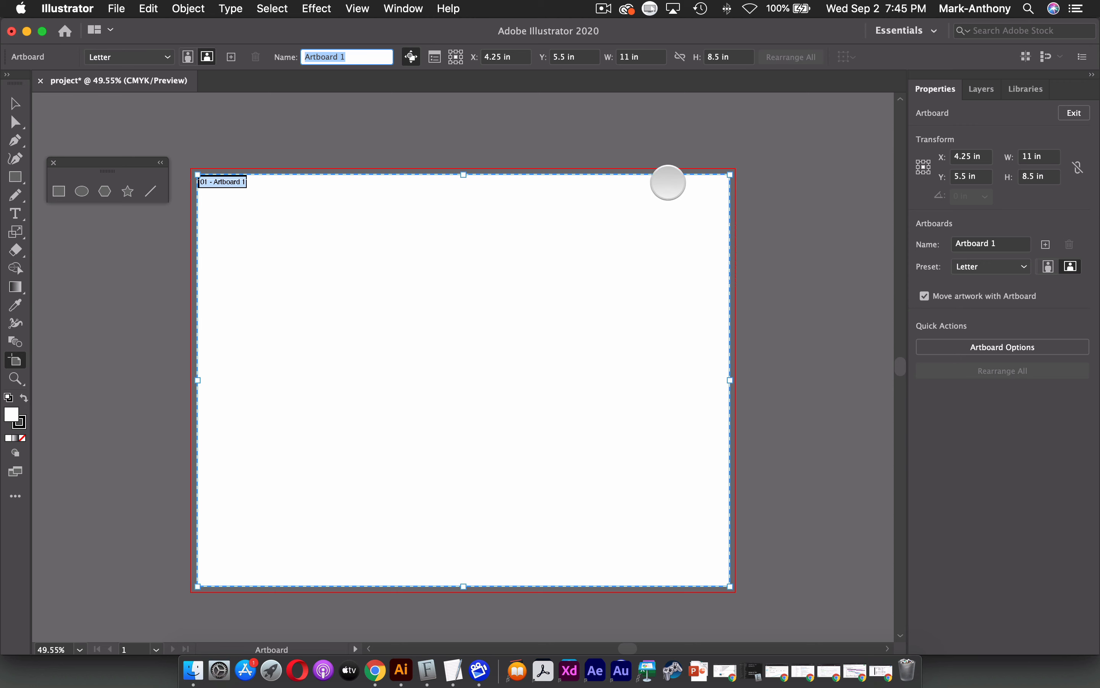
{"action": "mouse_move", "coordinate": [15, 107]}
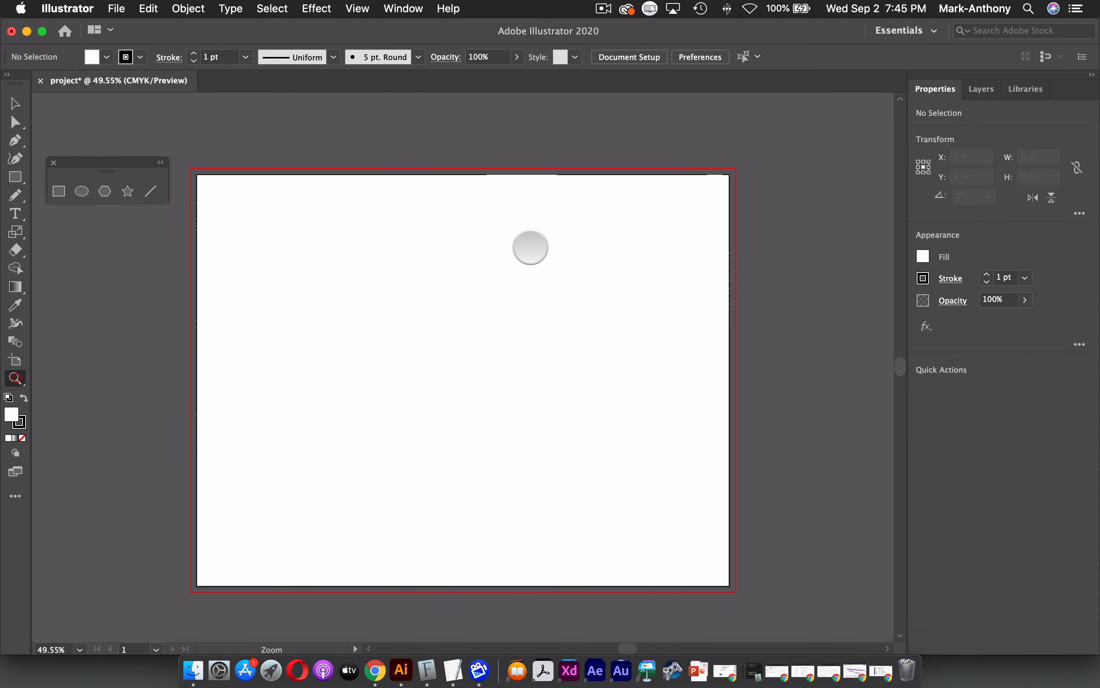
- Zoom in on the landscape page with the Zoom tool, leaving Artboard mode
{"action": "left_click_drag", "start_coordinate": [531, 246], "coordinate": [576, 233]}
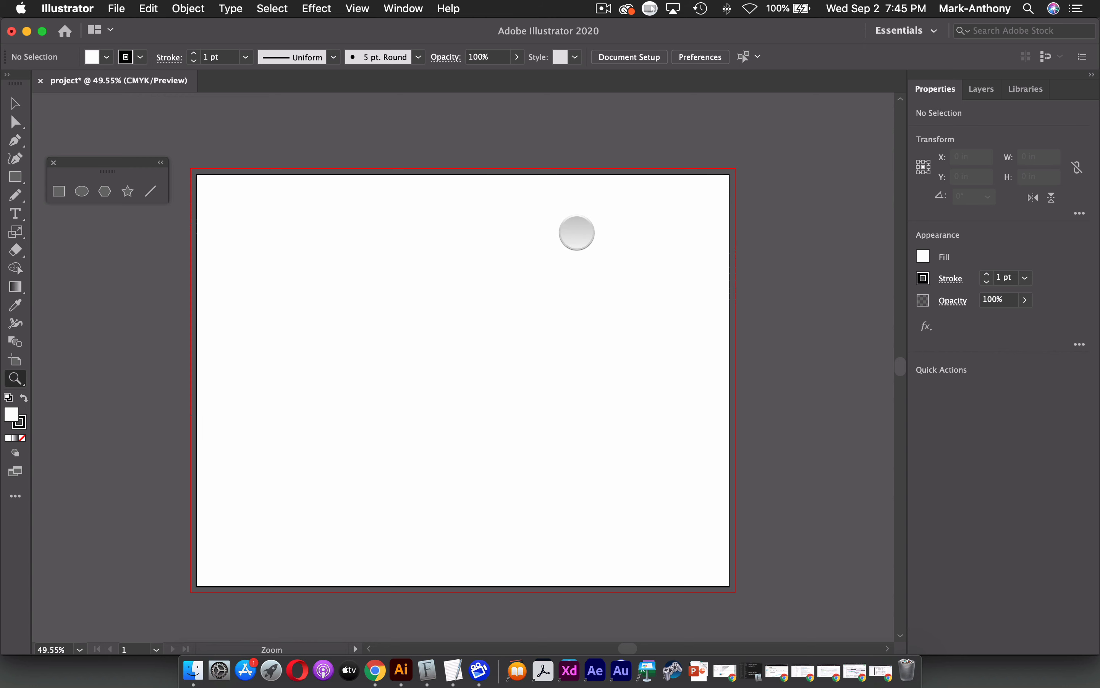
{"action": "left_click_drag", "start_coordinate": [576, 233], "coordinate": [566, 246]}
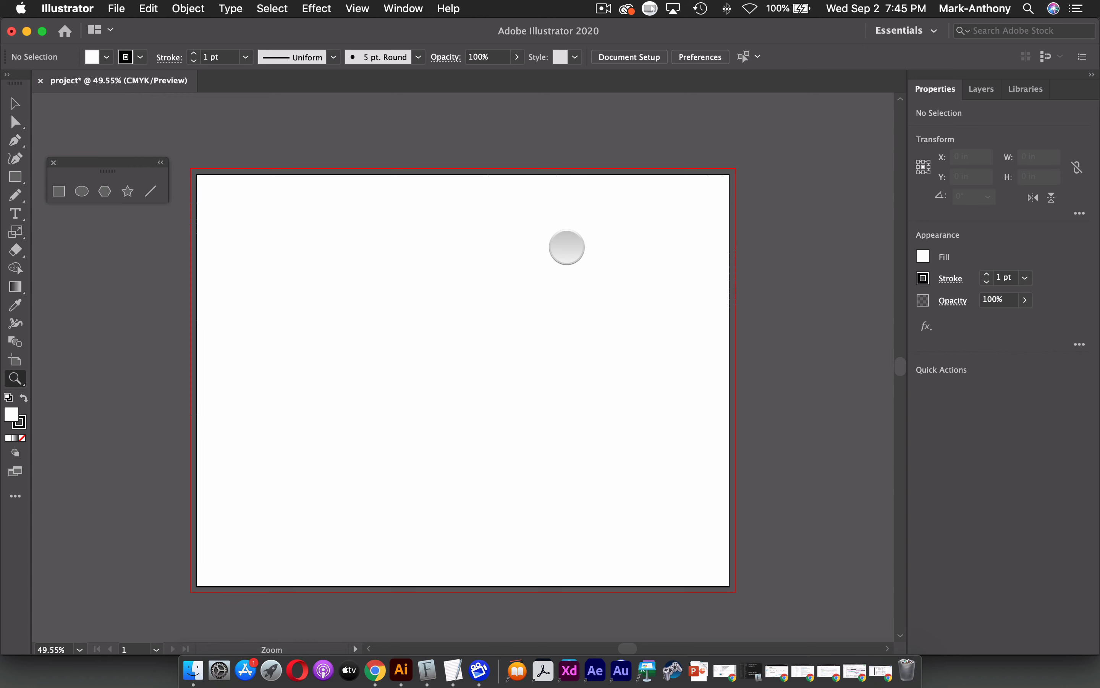
{"action": "left_click_drag", "start_coordinate": [567, 247], "coordinate": [661, 337]}
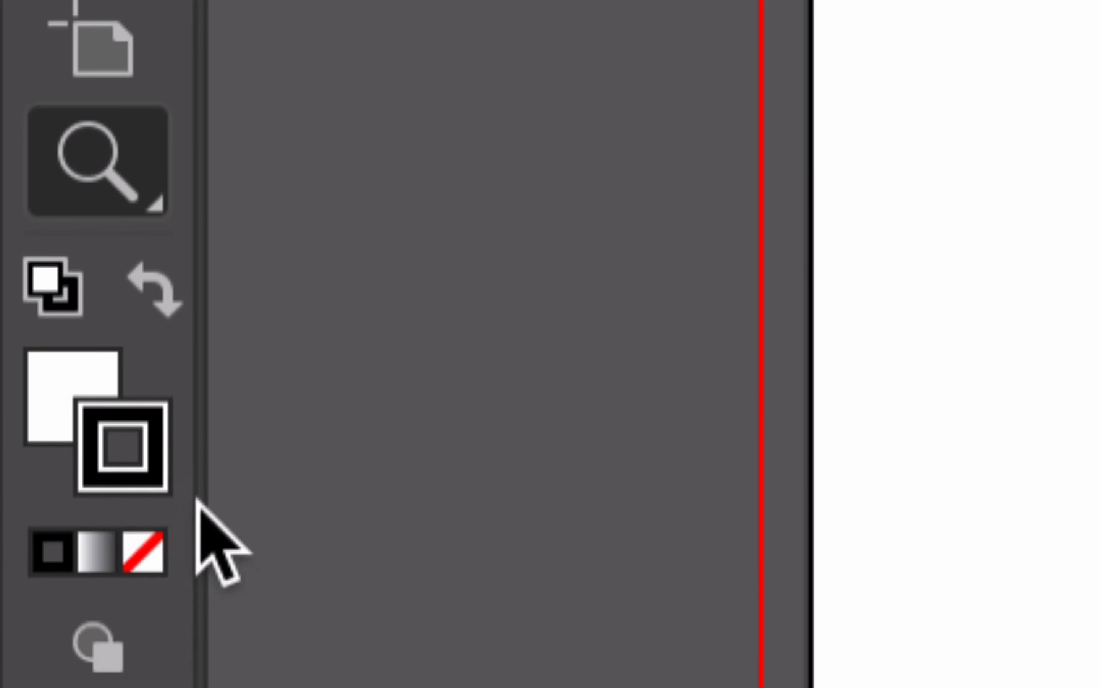
{"action": "mouse_move", "coordinate": [123, 449]}
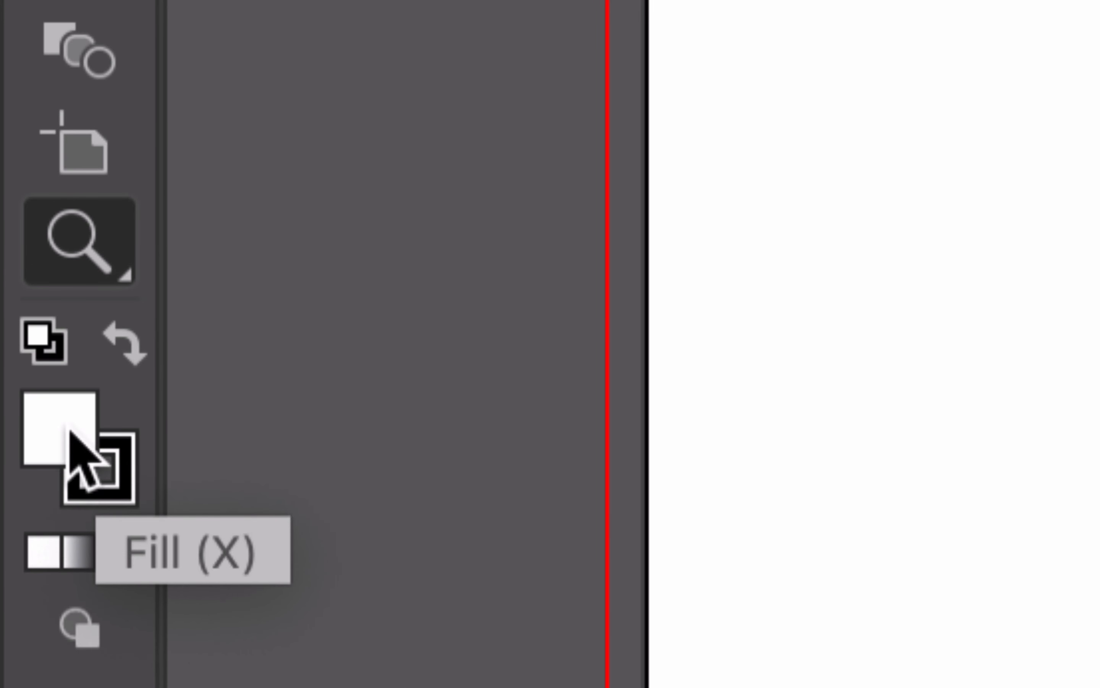
- Set the fill swatch to None, keeping the black stroke
{"action": "left_click", "coordinate": [109, 555]}
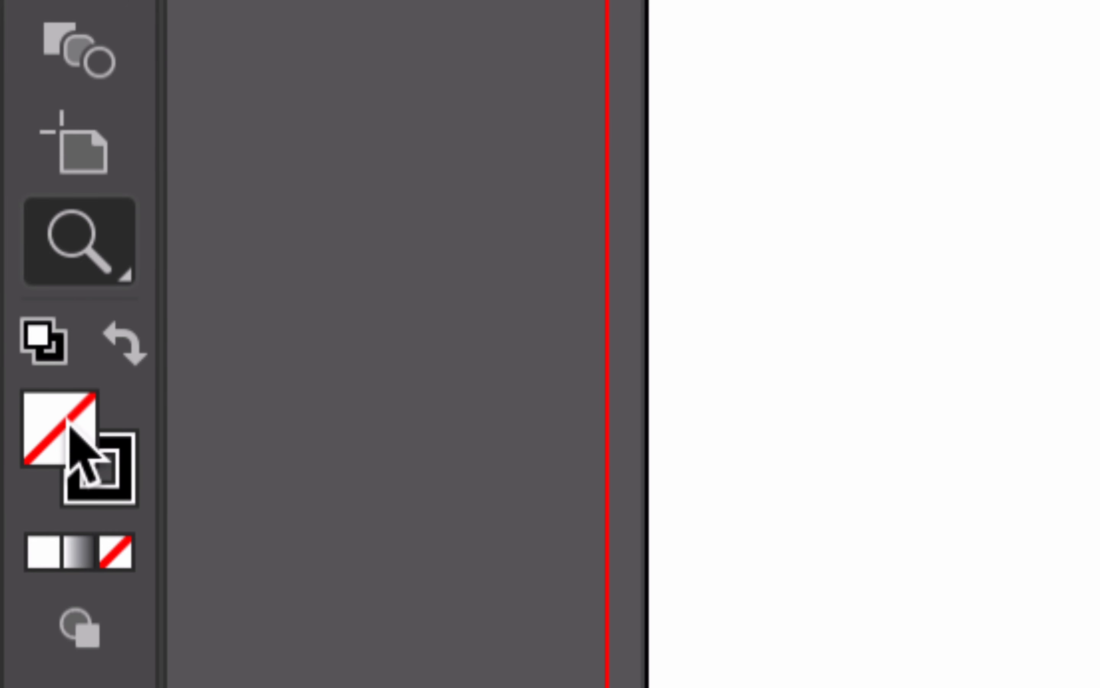
{"action": "mouse_move", "coordinate": [151, 390]}
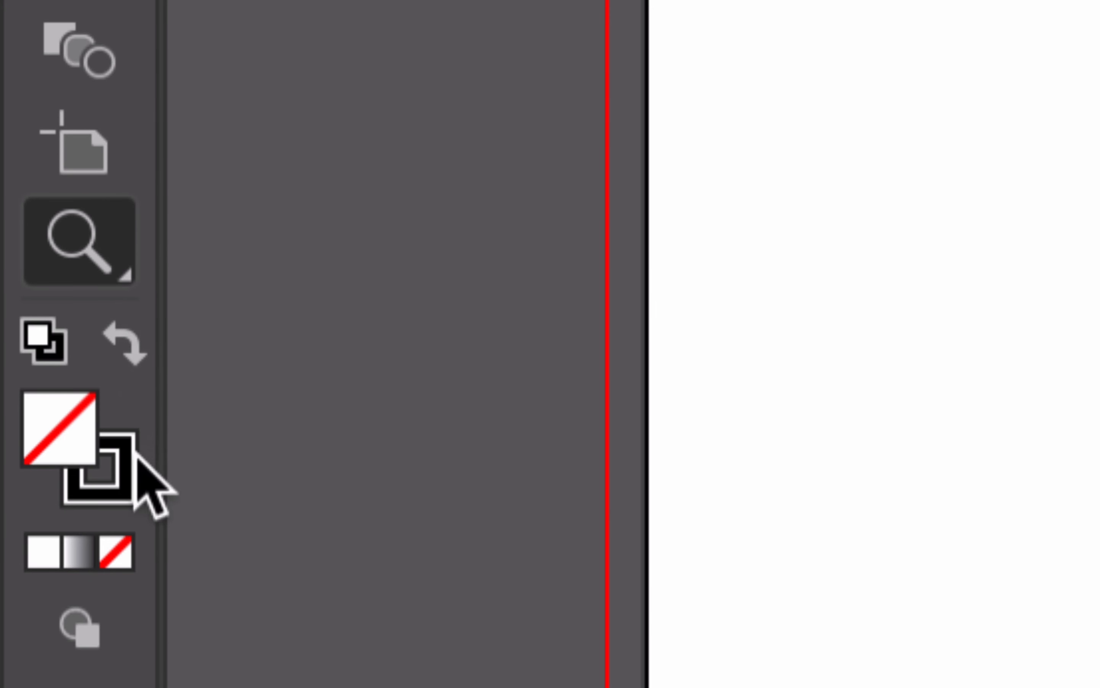
{"action": "mouse_move", "coordinate": [112, 470]}
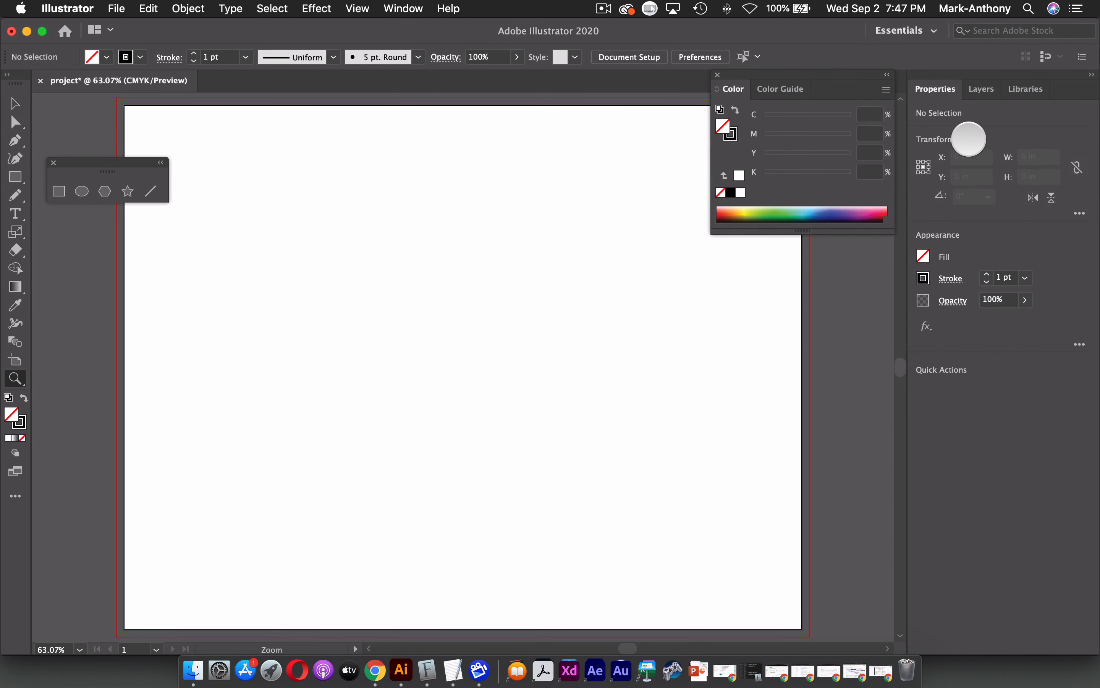
{"action": "left_click_drag", "start_coordinate": [347, 203], "coordinate": [493, 268]}
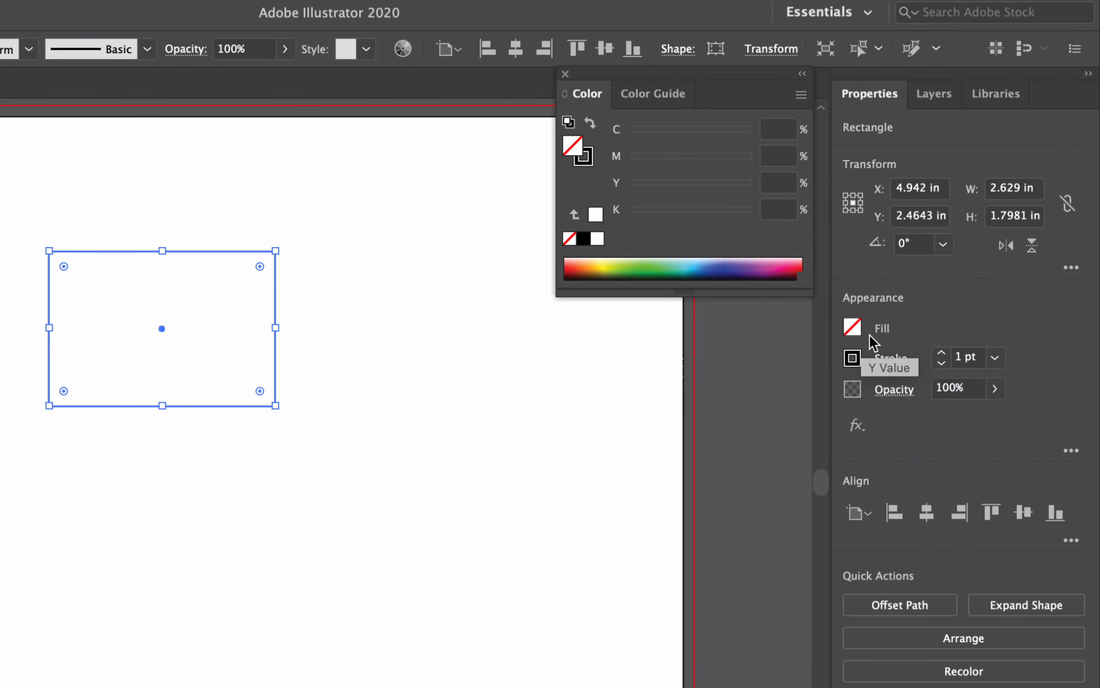
{"action": "mouse_move", "coordinate": [978, 365]}
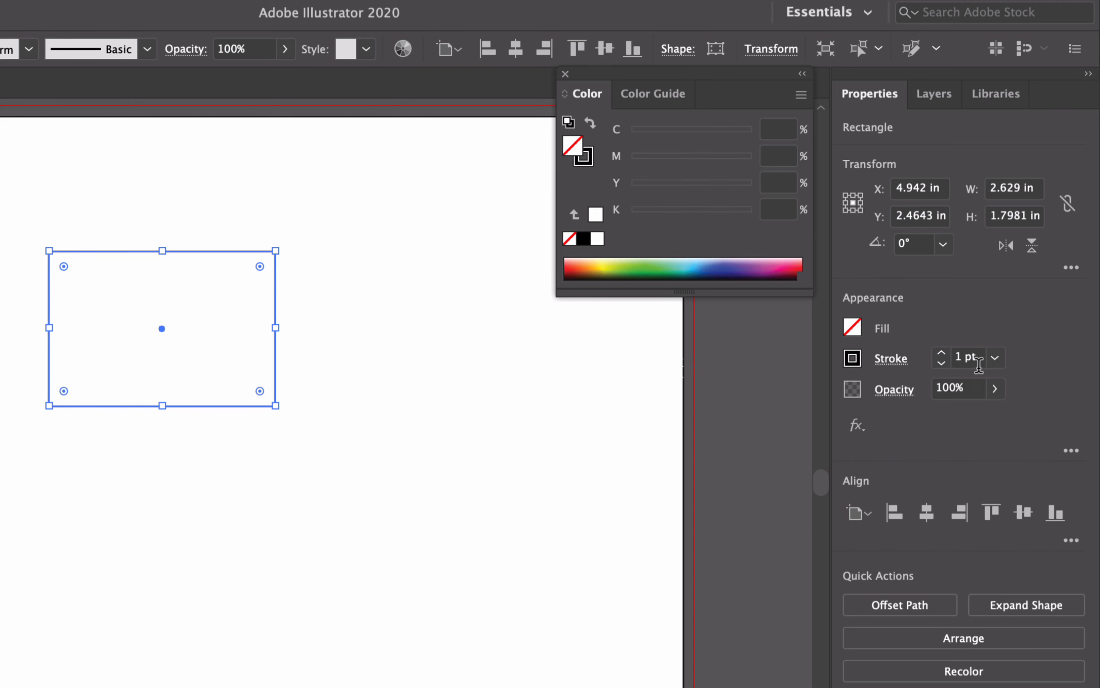
{"action": "mouse_move", "coordinate": [903, 398]}
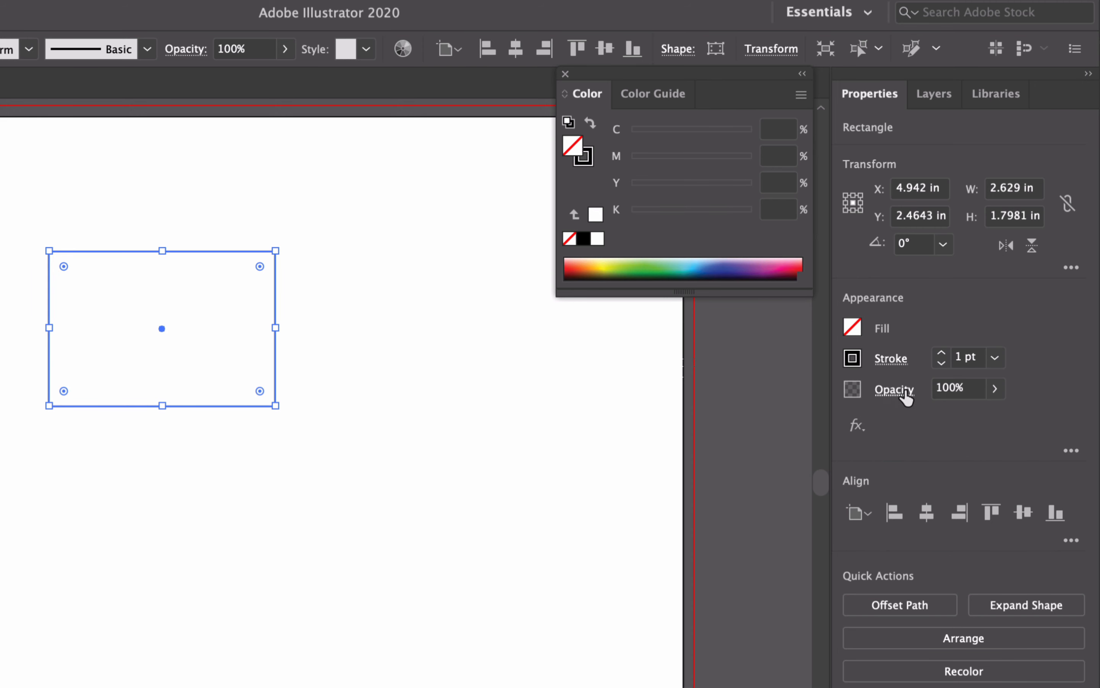
{"action": "mouse_move", "coordinate": [974, 384]}
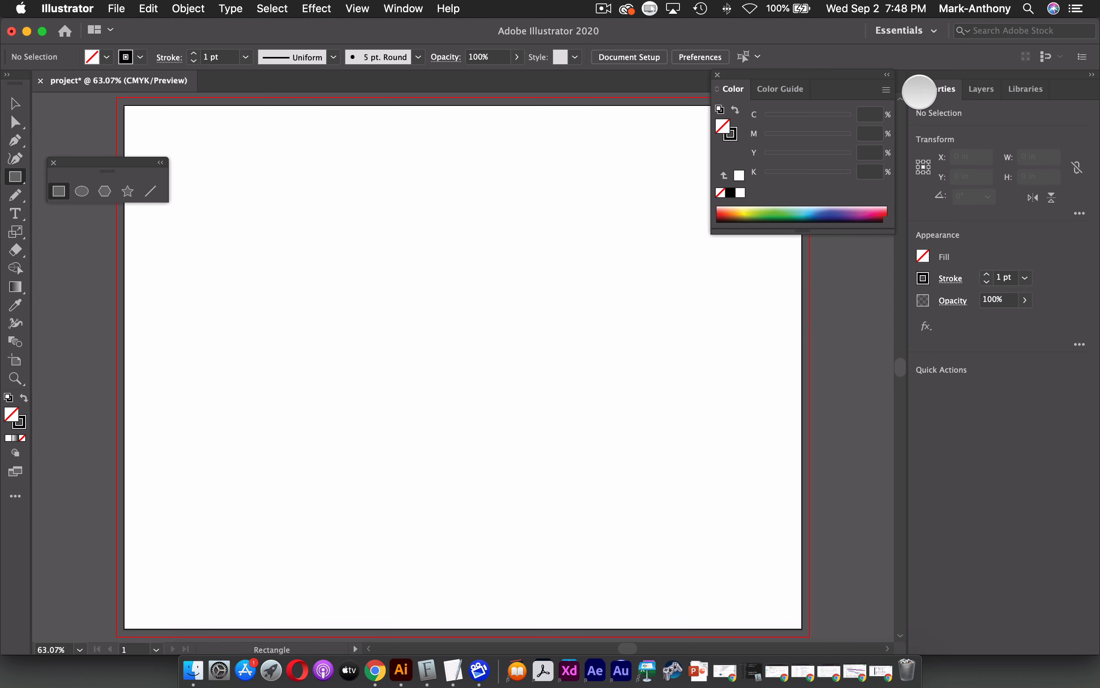
- Show the Swatches panel and its list of swatch libraries
{"action": "left_click", "coordinate": [402, 9]}
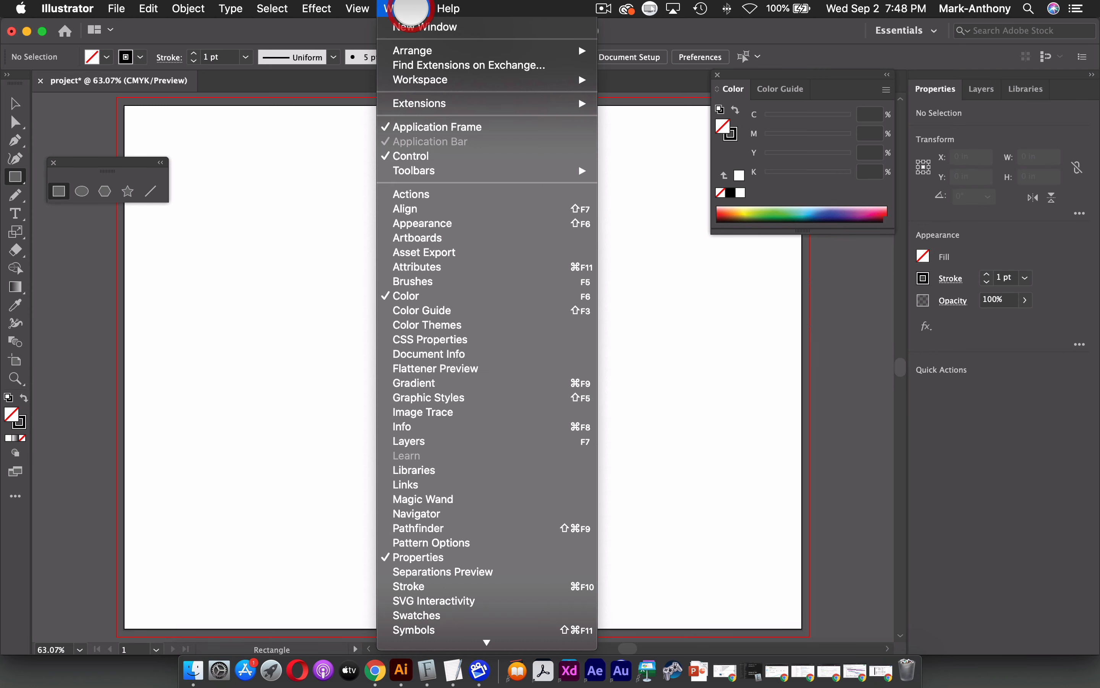
{"action": "mouse_move", "coordinate": [444, 194]}
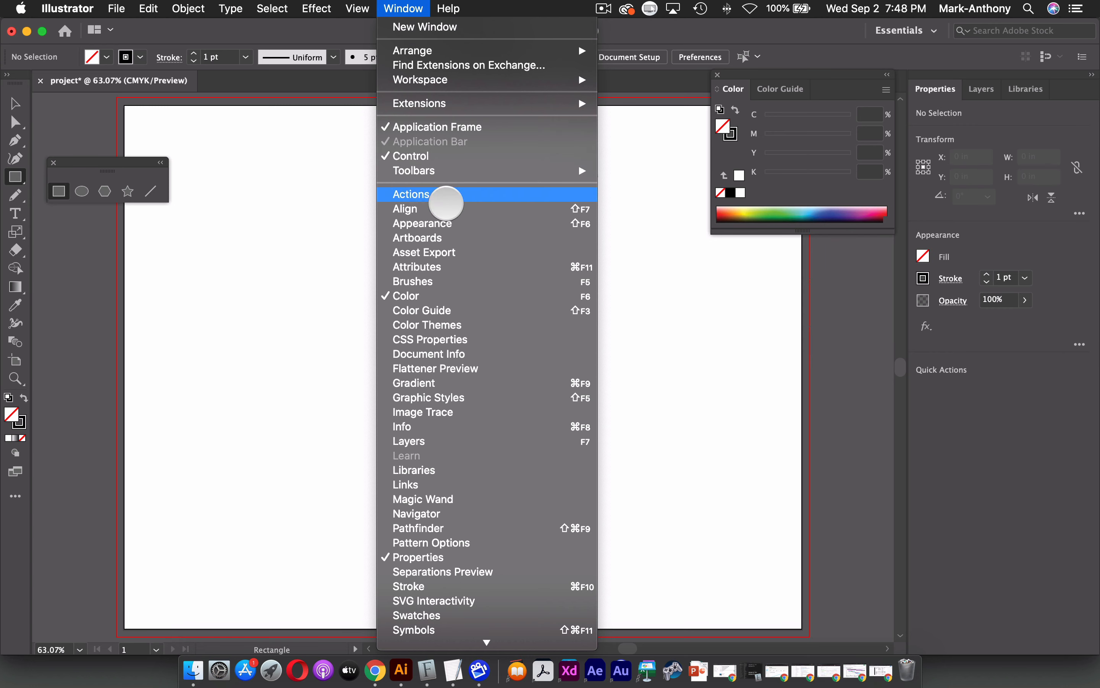
{"action": "mouse_move", "coordinate": [440, 310]}
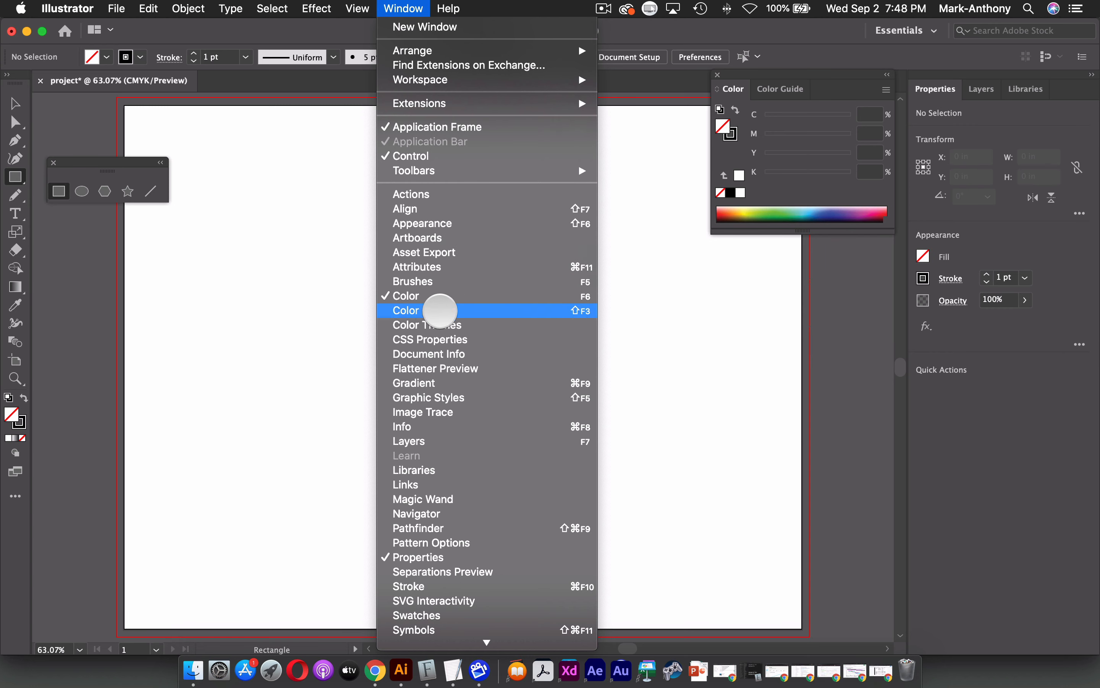
{"action": "mouse_move", "coordinate": [428, 615]}
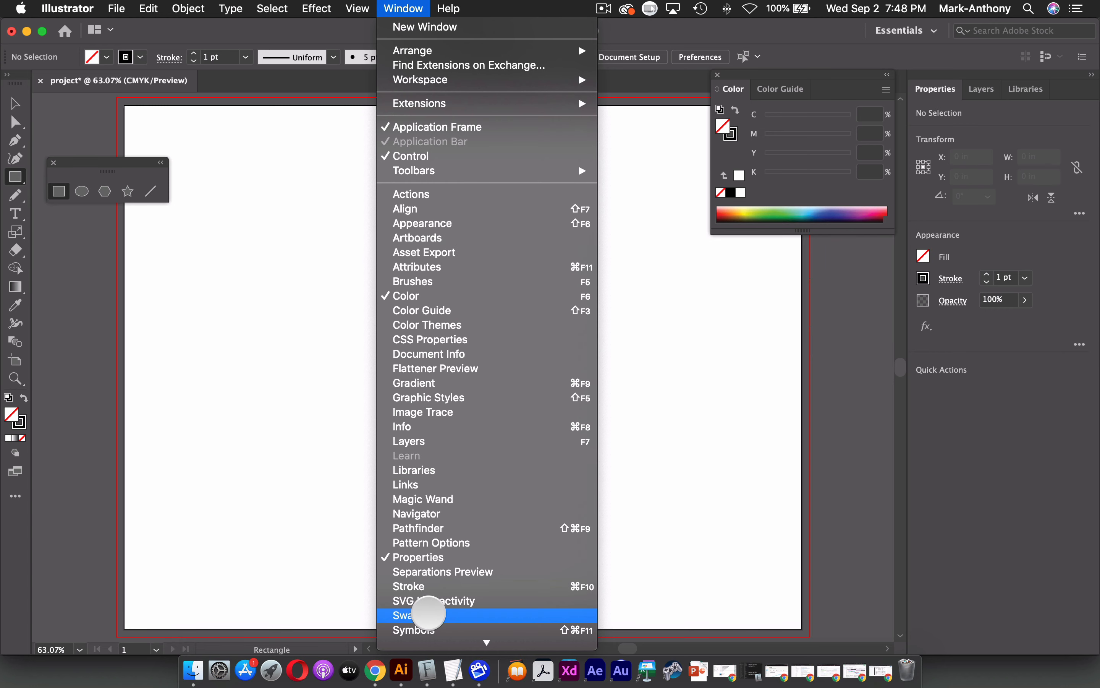
{"action": "left_click", "coordinate": [414, 614]}
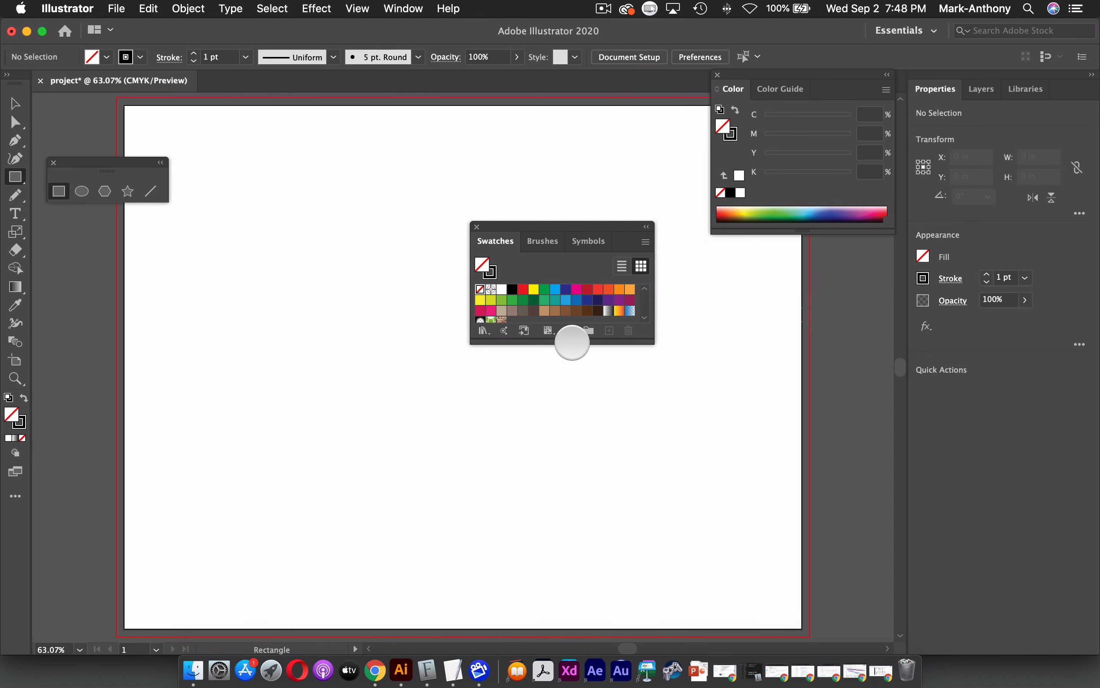
{"action": "left_click", "coordinate": [644, 241]}
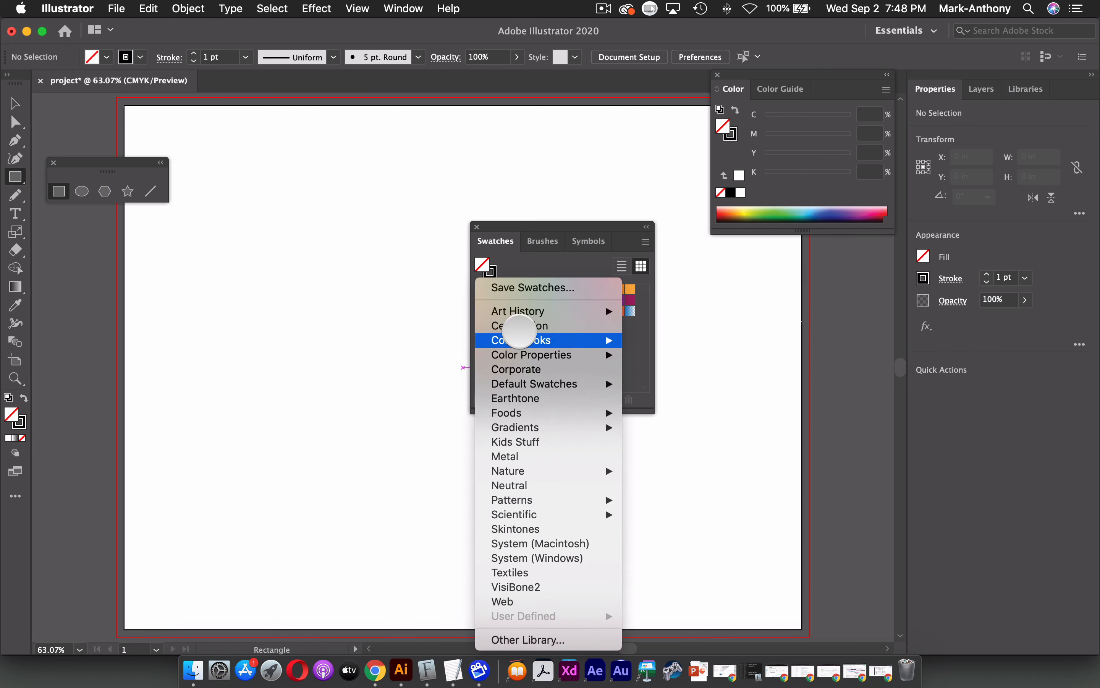
{"action": "mouse_move", "coordinate": [555, 225]}
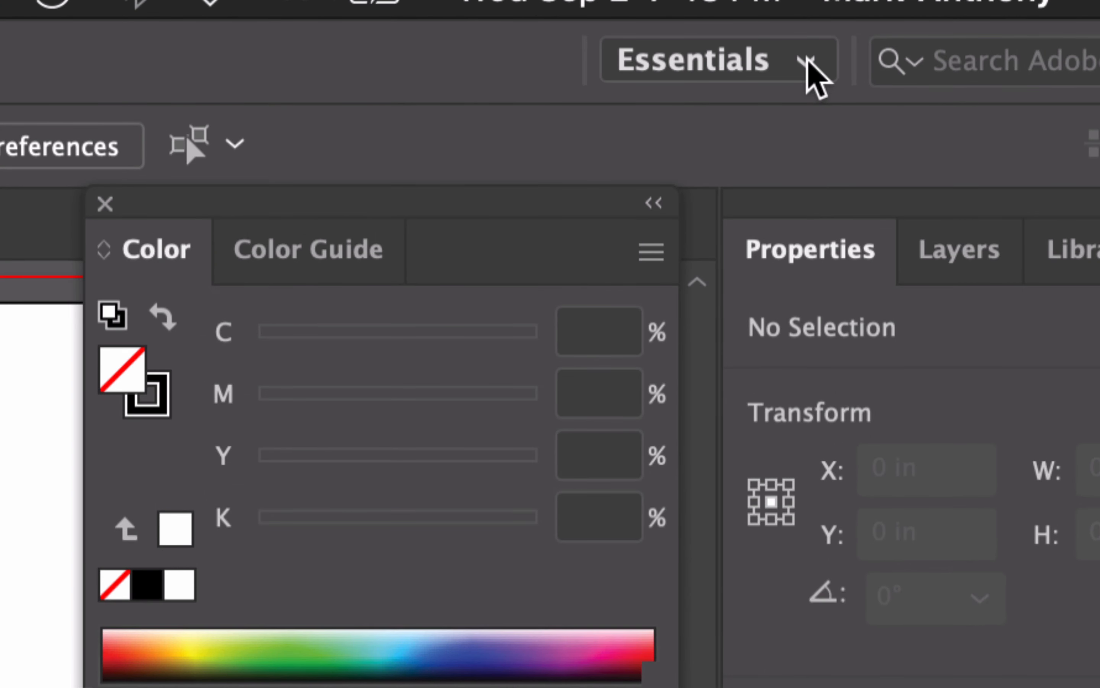
{"action": "mouse_move", "coordinate": [730, 77]}
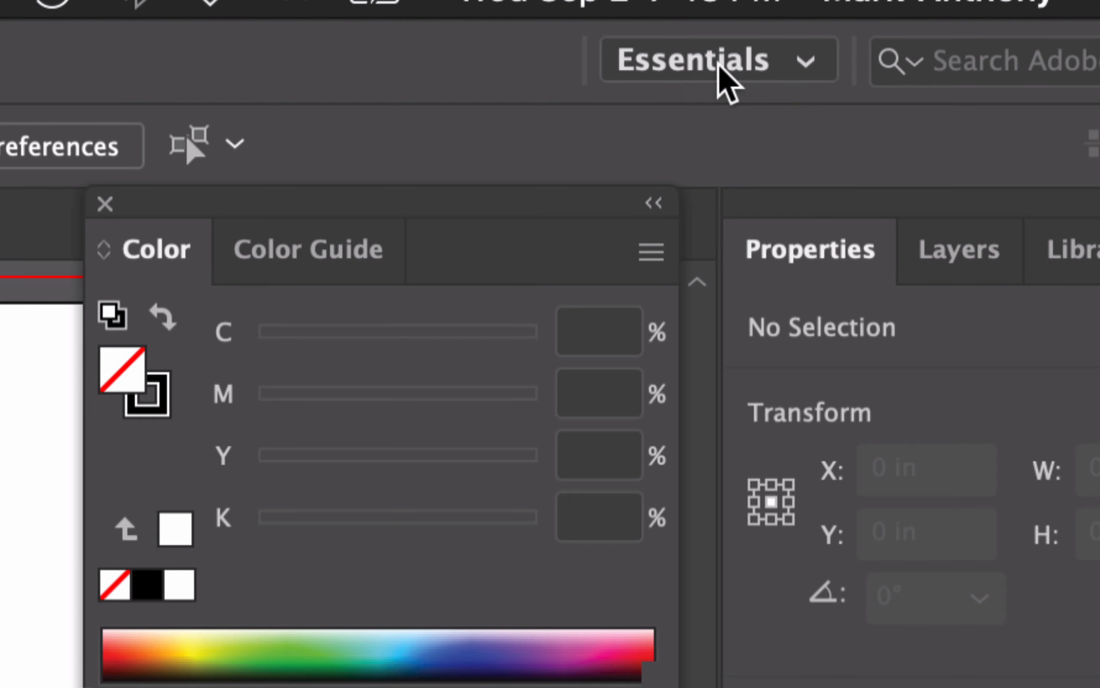
- Switch the workspace to Essentials Classic, then to Typography
{"action": "left_click", "coordinate": [716, 58]}
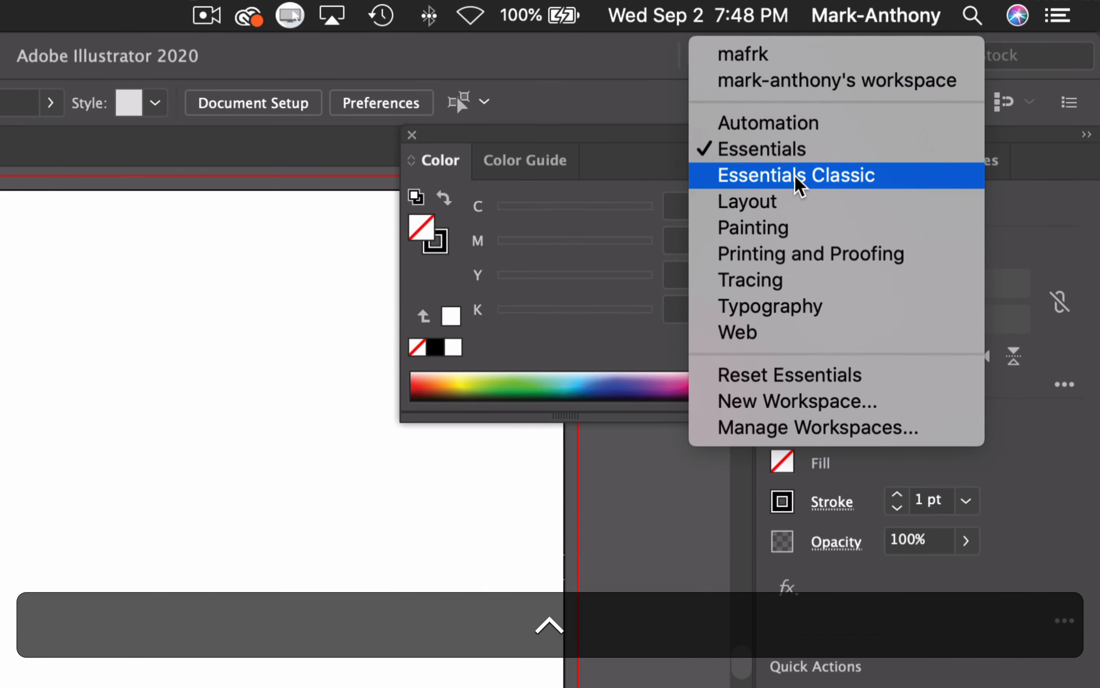
{"action": "left_click", "coordinate": [795, 176]}
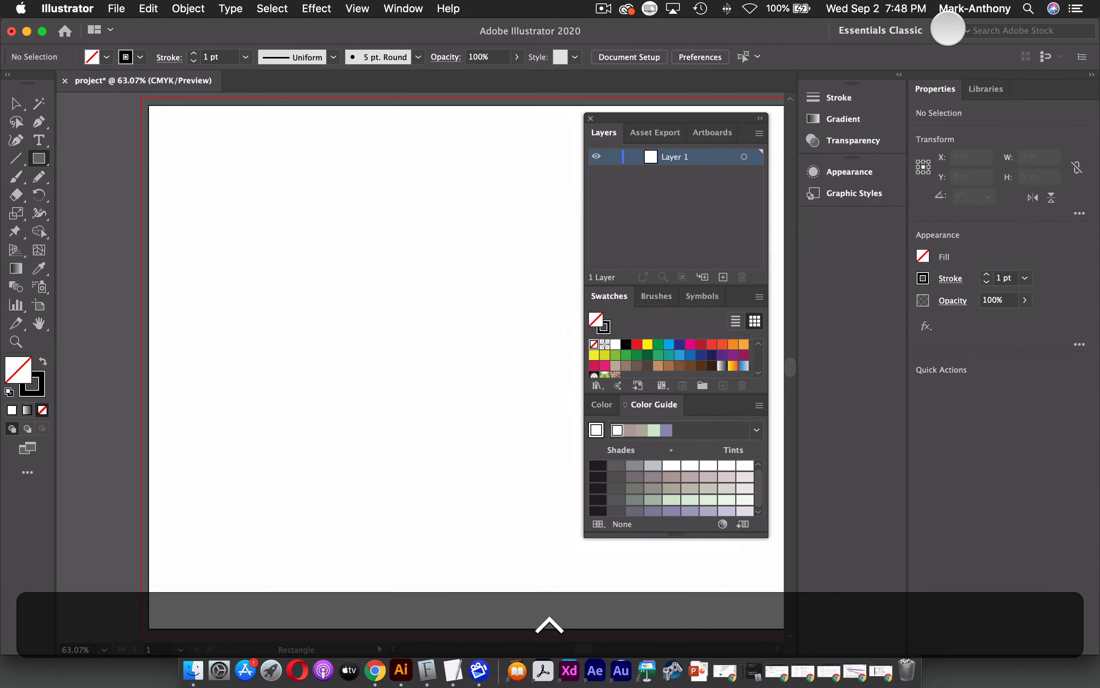
{"action": "left_click", "coordinate": [880, 30]}
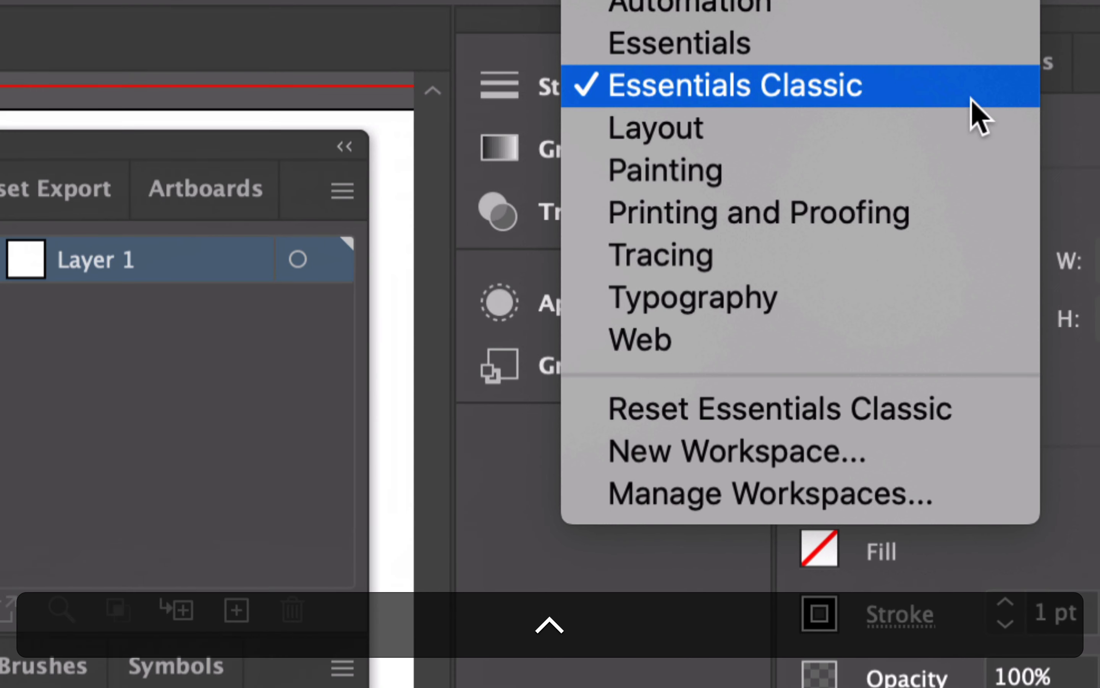
{"action": "left_click", "coordinate": [715, 85]}
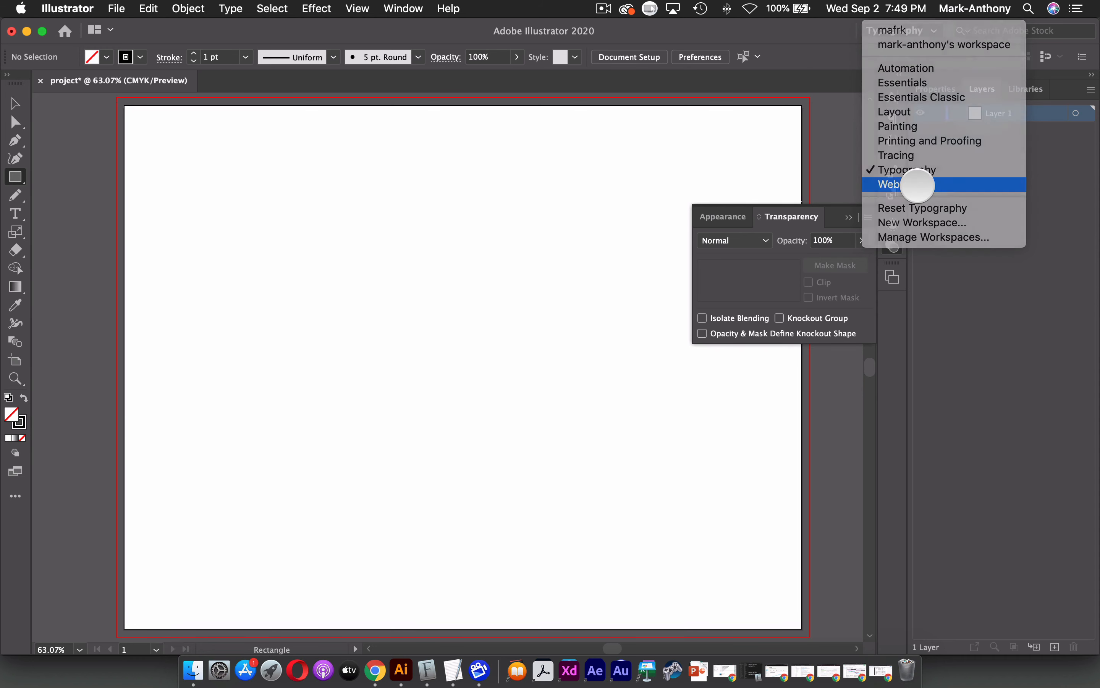
- Expand the icon dock so panel names show beside their icons
{"action": "left_click", "coordinate": [891, 184]}
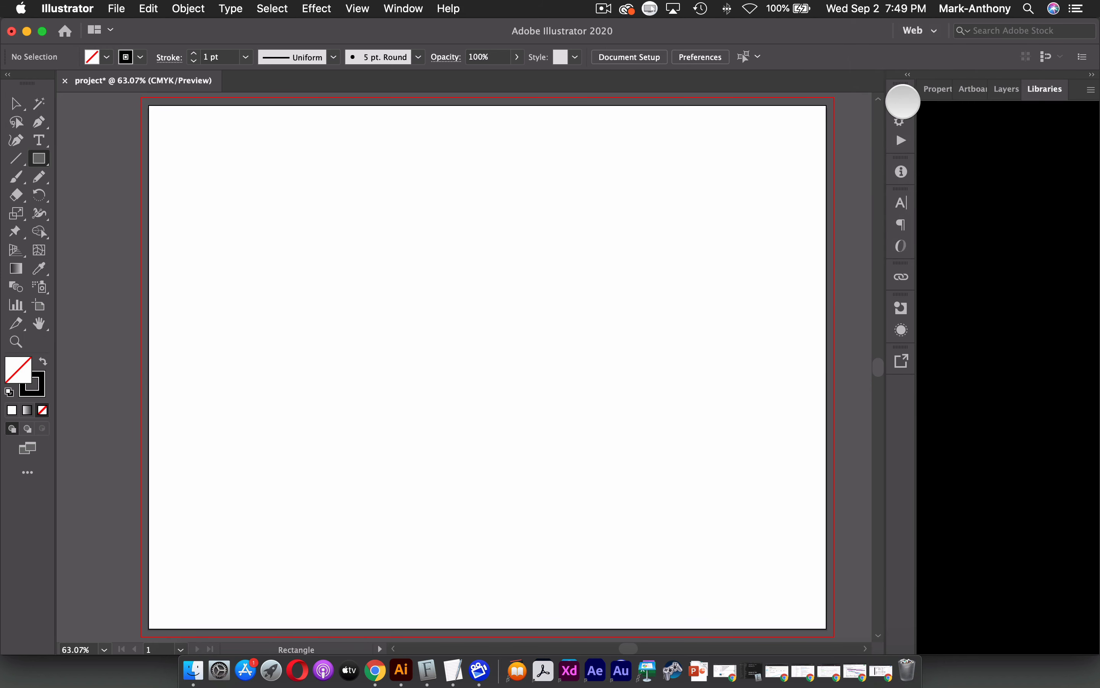
{"action": "left_click", "coordinate": [1044, 89]}
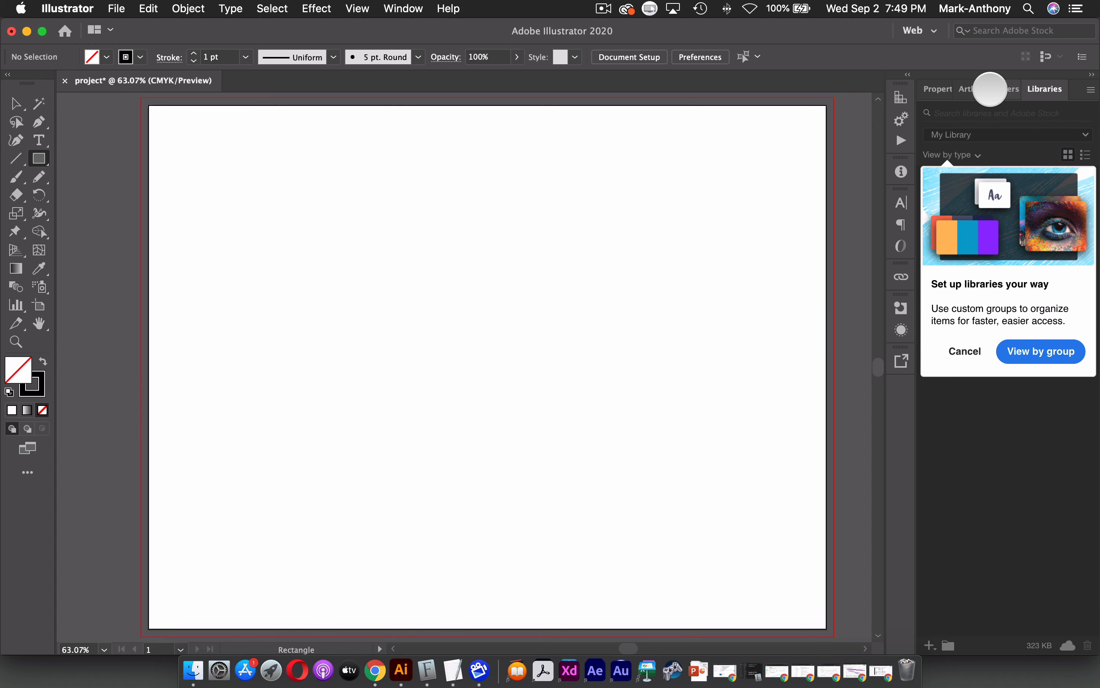
{"action": "mouse_move", "coordinate": [903, 95]}
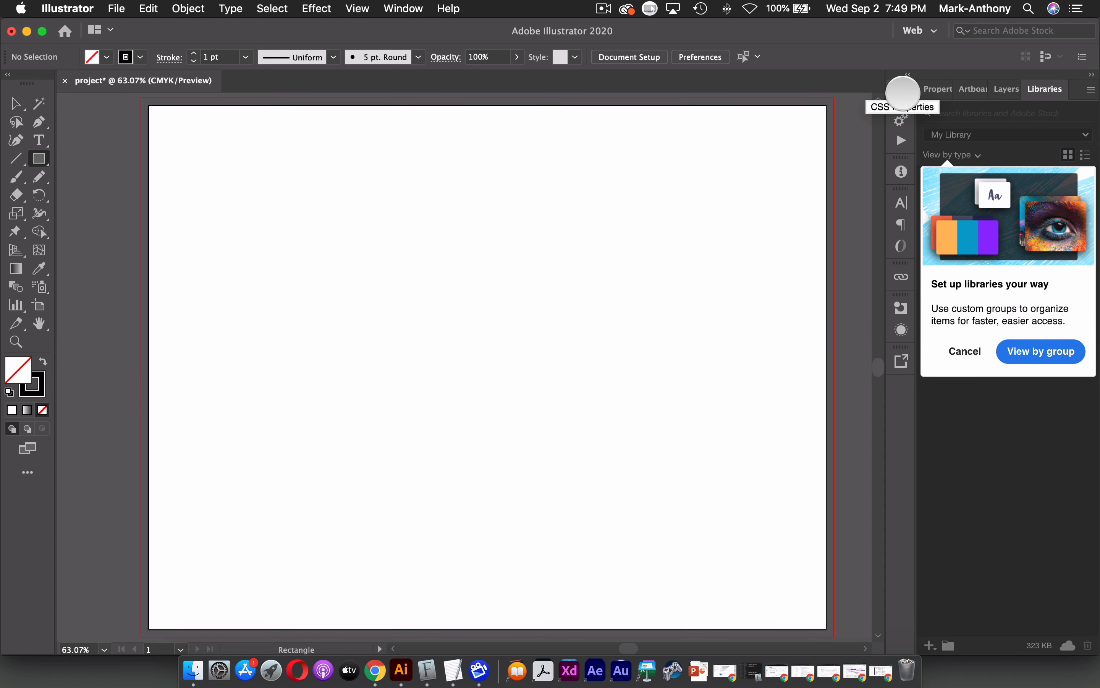
{"action": "mouse_move", "coordinate": [900, 220]}
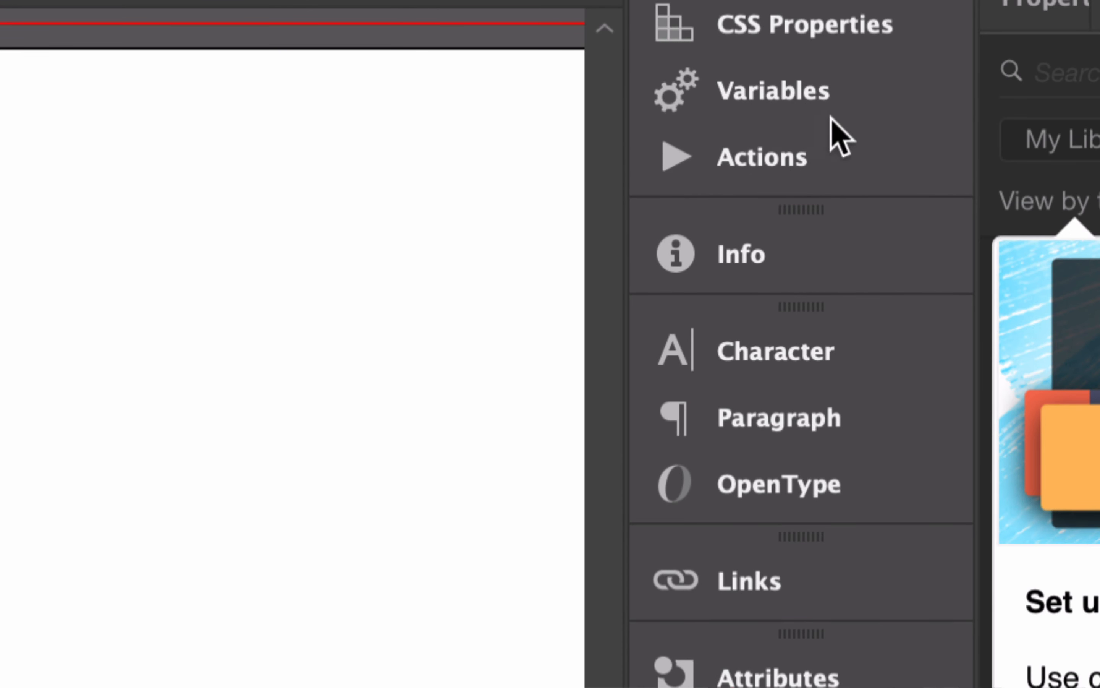
{"action": "mouse_move", "coordinate": [778, 159]}
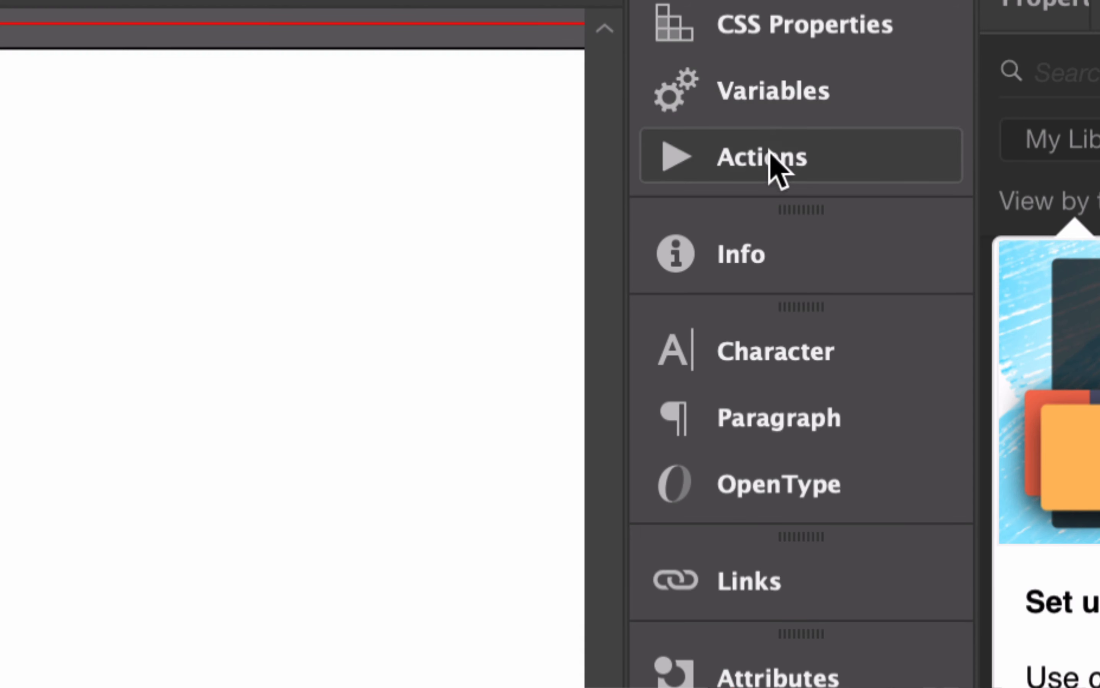
{"action": "mouse_move", "coordinate": [695, 98]}
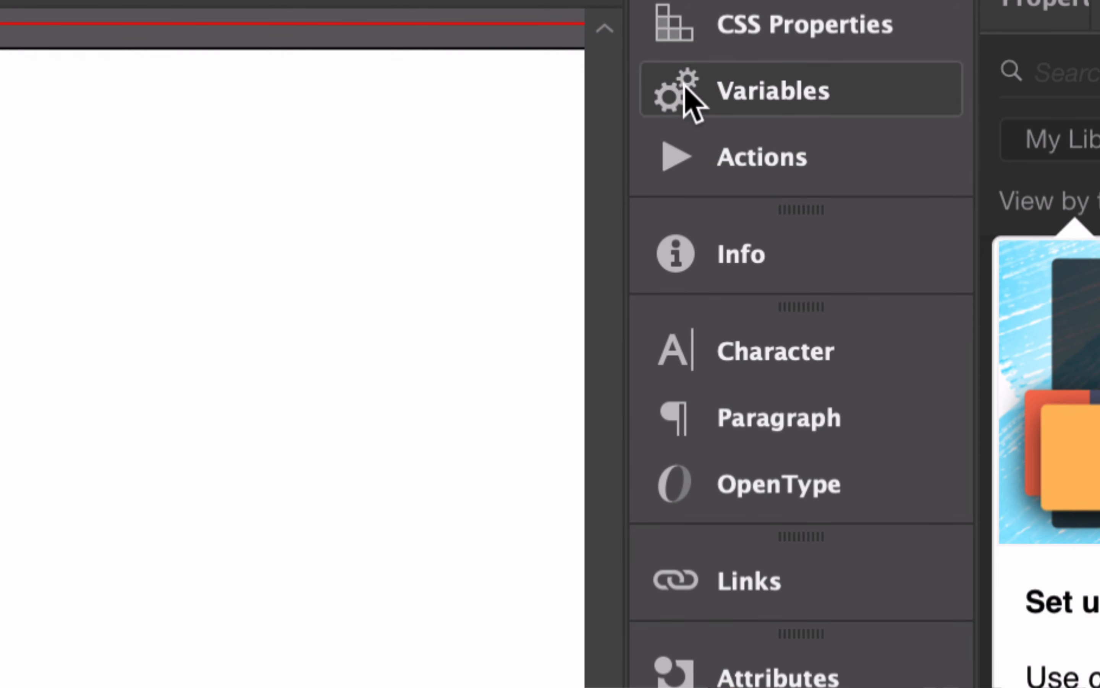
{"action": "mouse_move", "coordinate": [695, 123]}
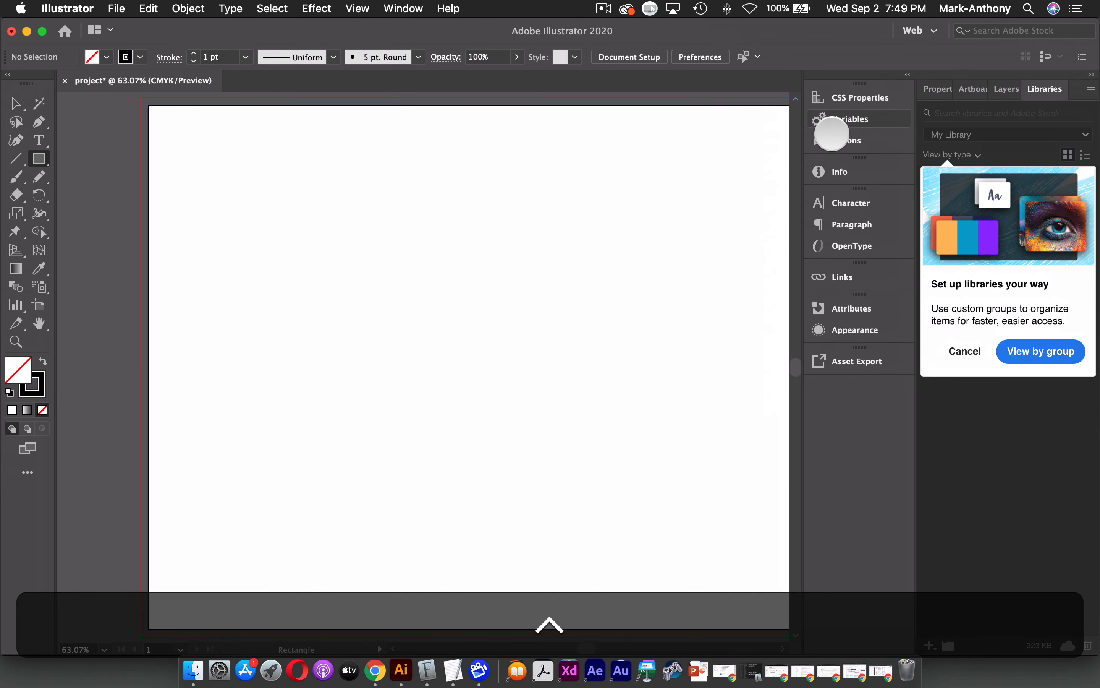
{"action": "mouse_move", "coordinate": [865, 194]}
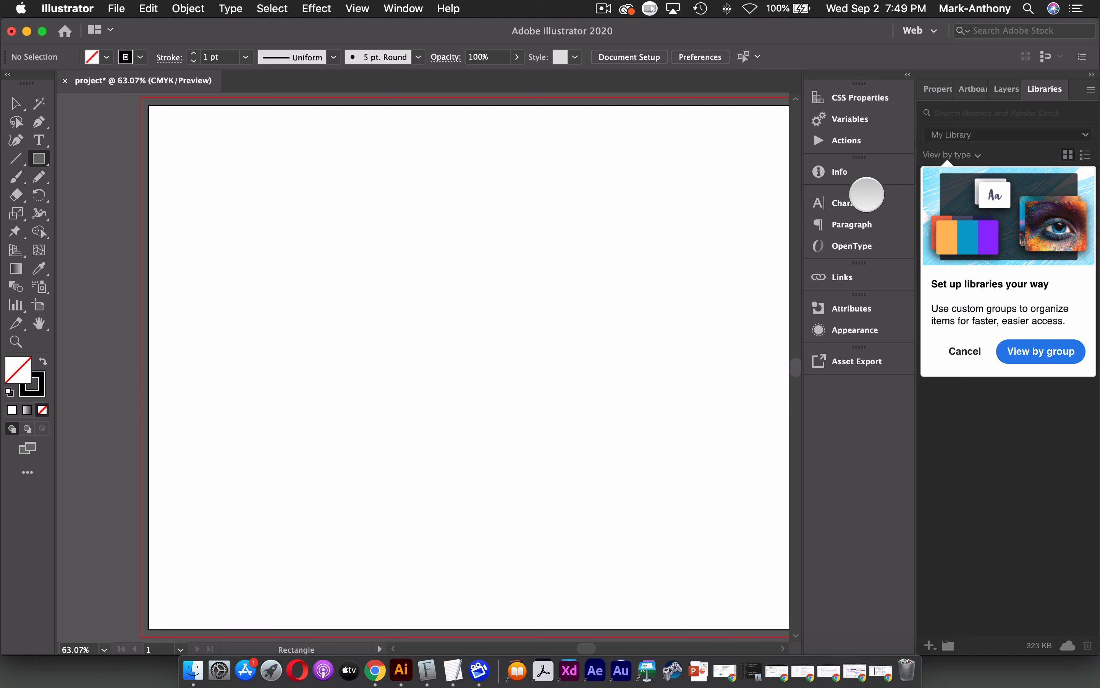
- Float the Character panel group and tear the Layers panel onto the canvas
{"action": "left_click", "coordinate": [846, 202]}
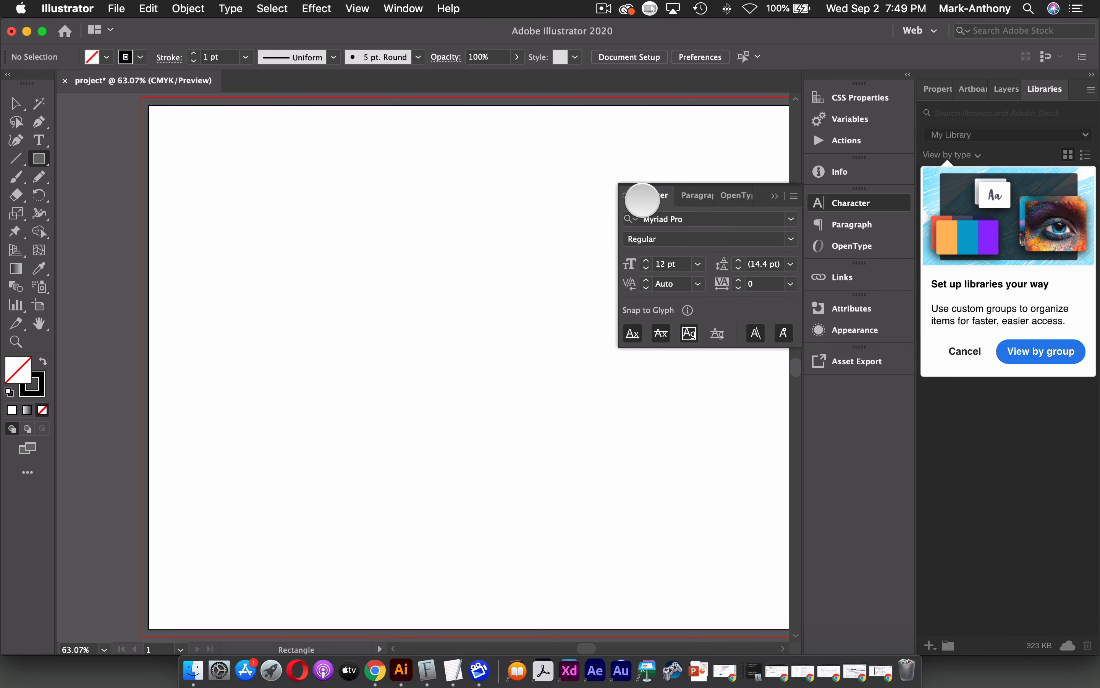
{"action": "mouse_move", "coordinate": [756, 212]}
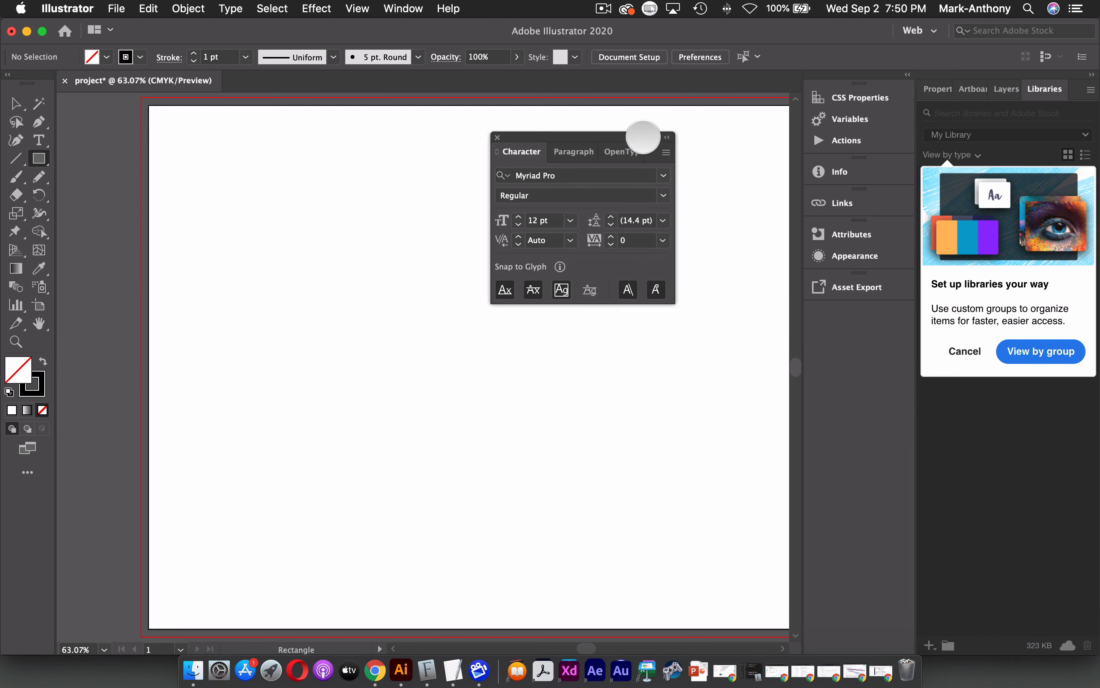
{"action": "left_click_drag", "start_coordinate": [644, 137], "coordinate": [577, 167]}
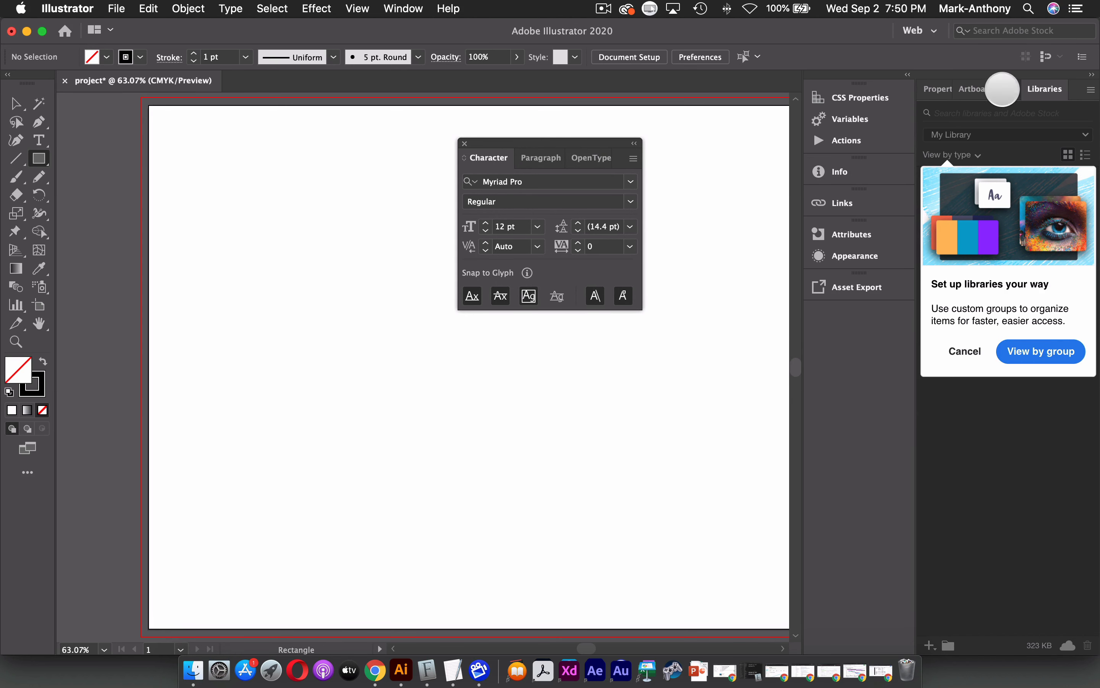
{"action": "left_click", "coordinate": [1010, 90]}
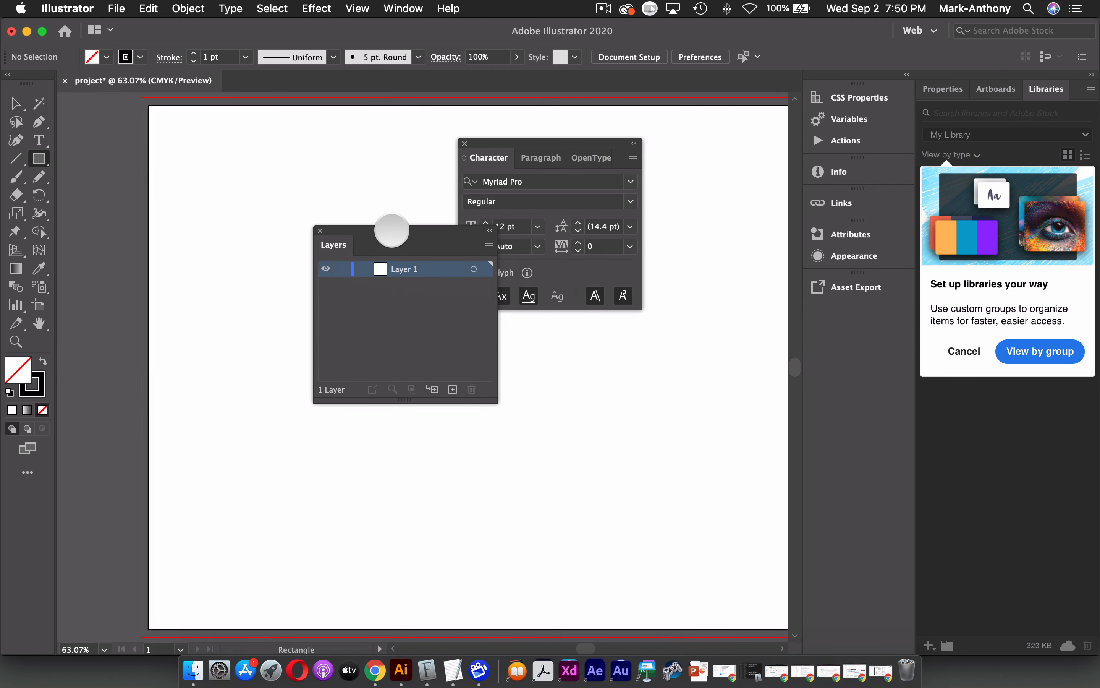
{"action": "left_click_drag", "start_coordinate": [391, 245], "coordinate": [325, 318]}
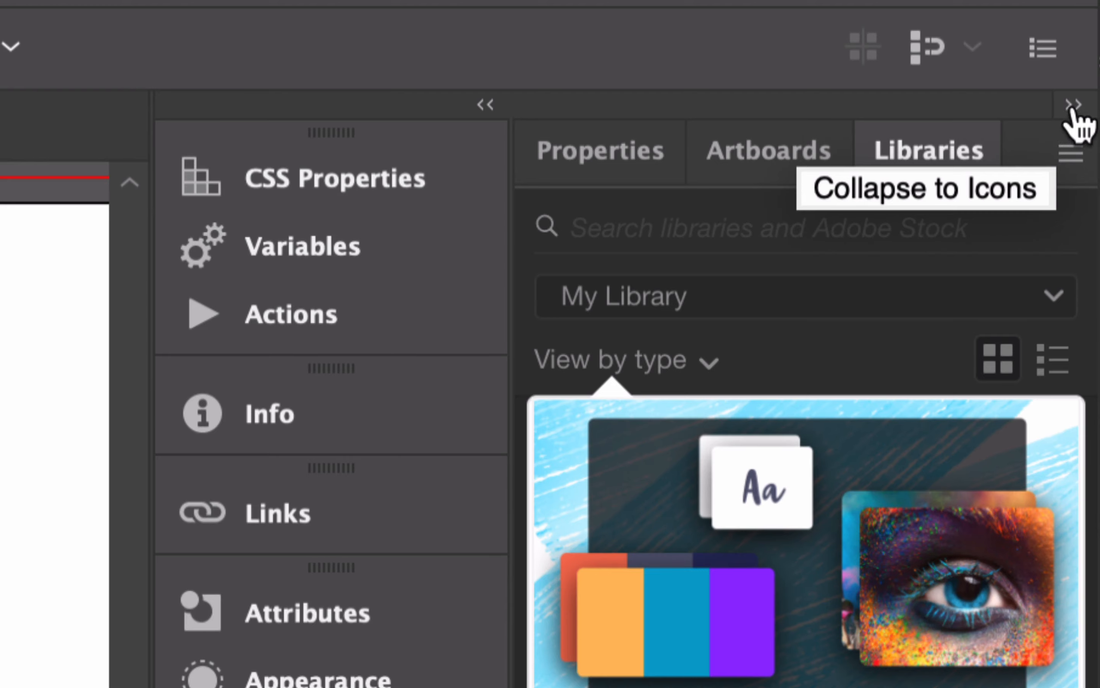
- Collapse the Properties, Artboards and Libraries dock to icons and dock Layers beneath Character
{"action": "left_click", "coordinate": [1073, 104]}
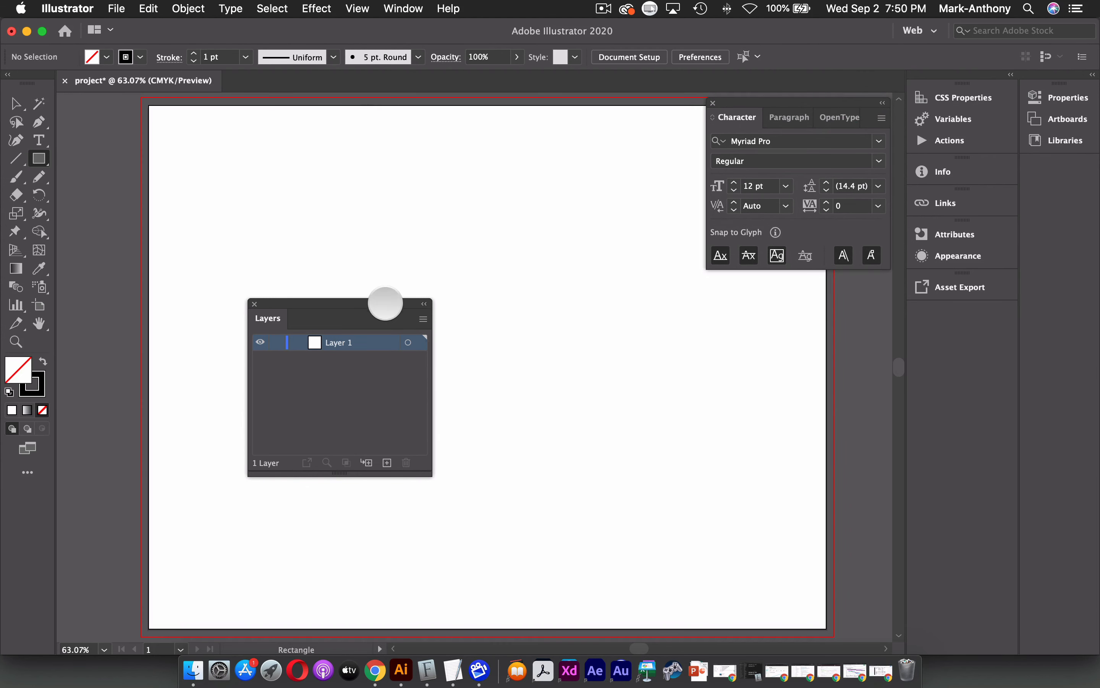
{"action": "left_click_drag", "start_coordinate": [384, 302], "coordinate": [845, 294]}
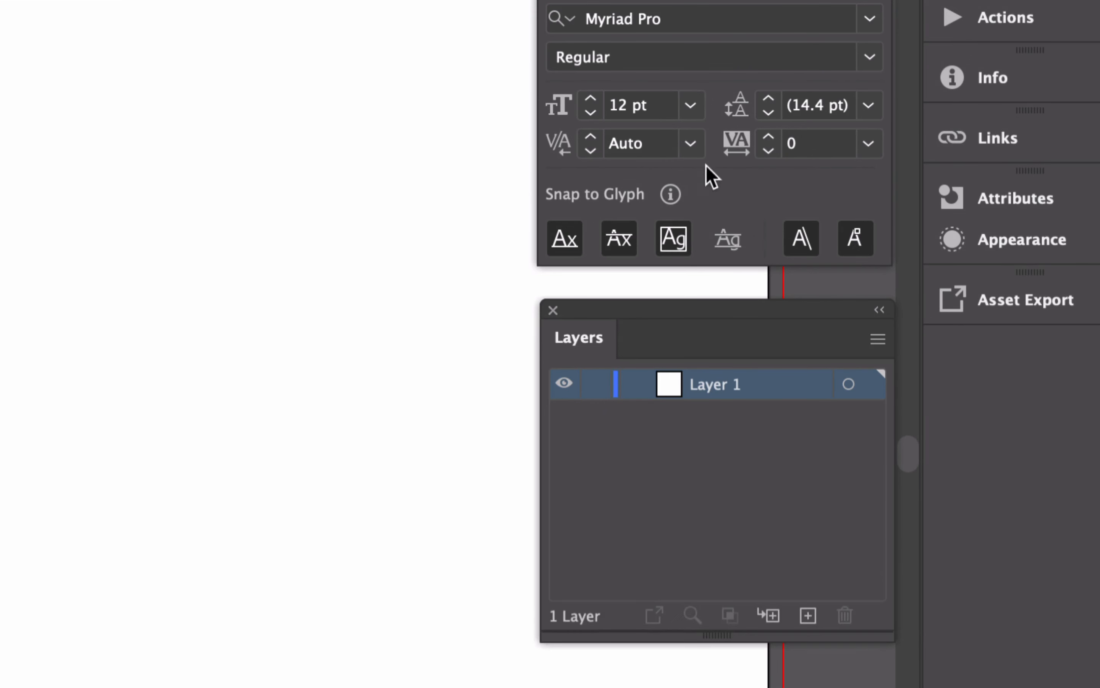
{"action": "mouse_move", "coordinate": [607, 313]}
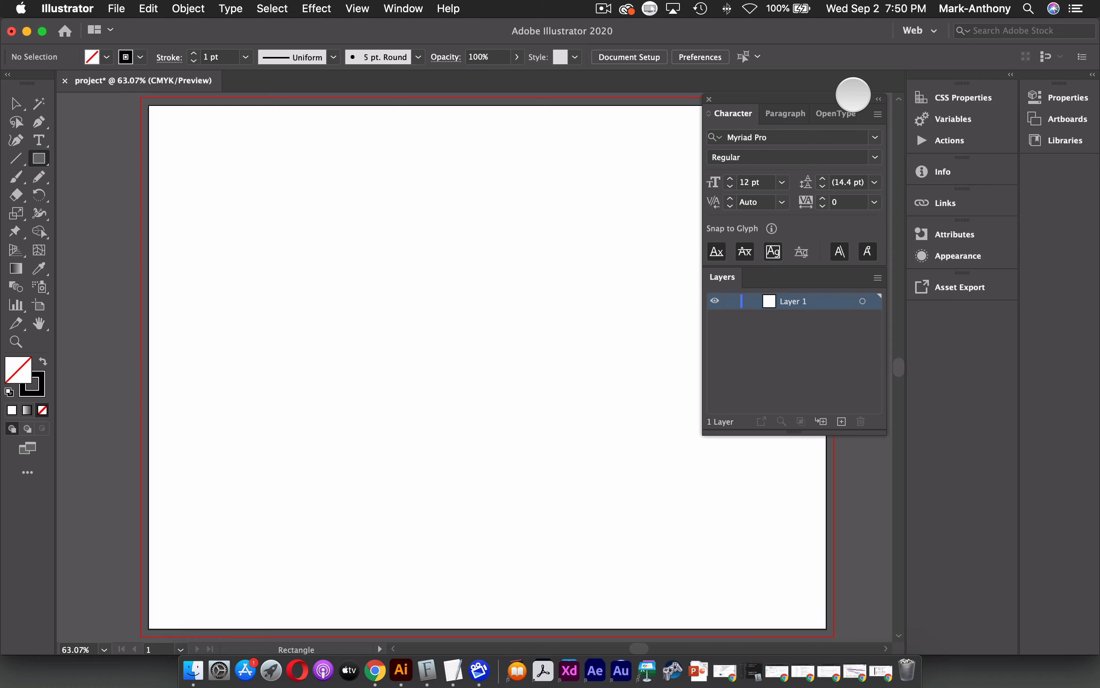
{"action": "mouse_move", "coordinate": [946, 47]}
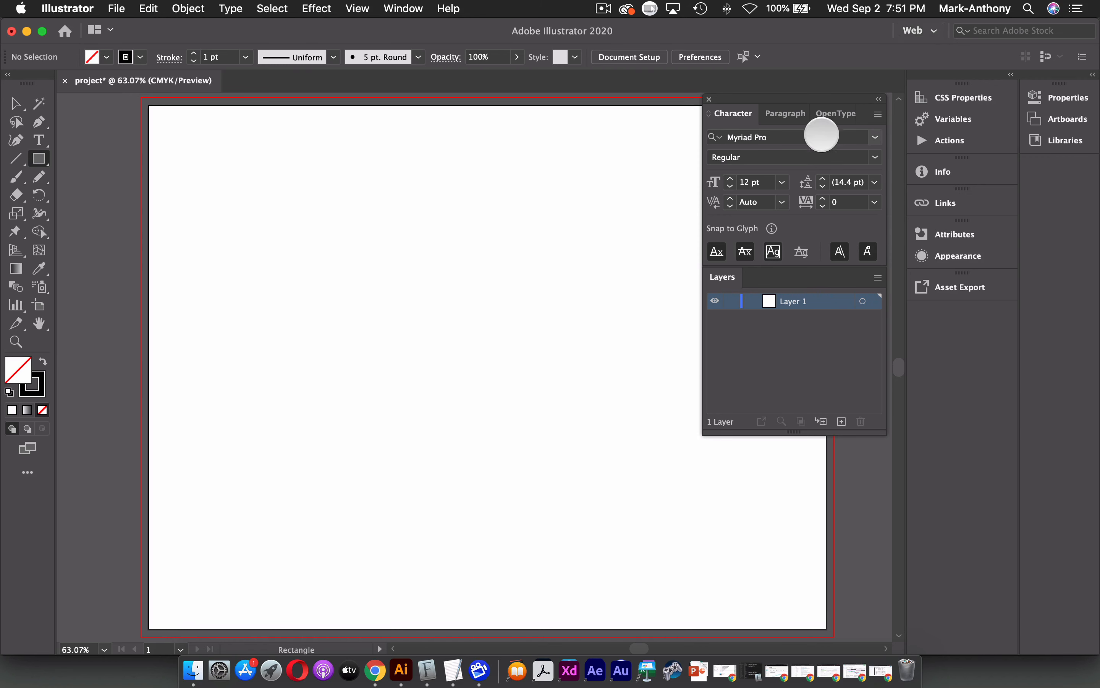
{"action": "mouse_move", "coordinate": [933, 31]}
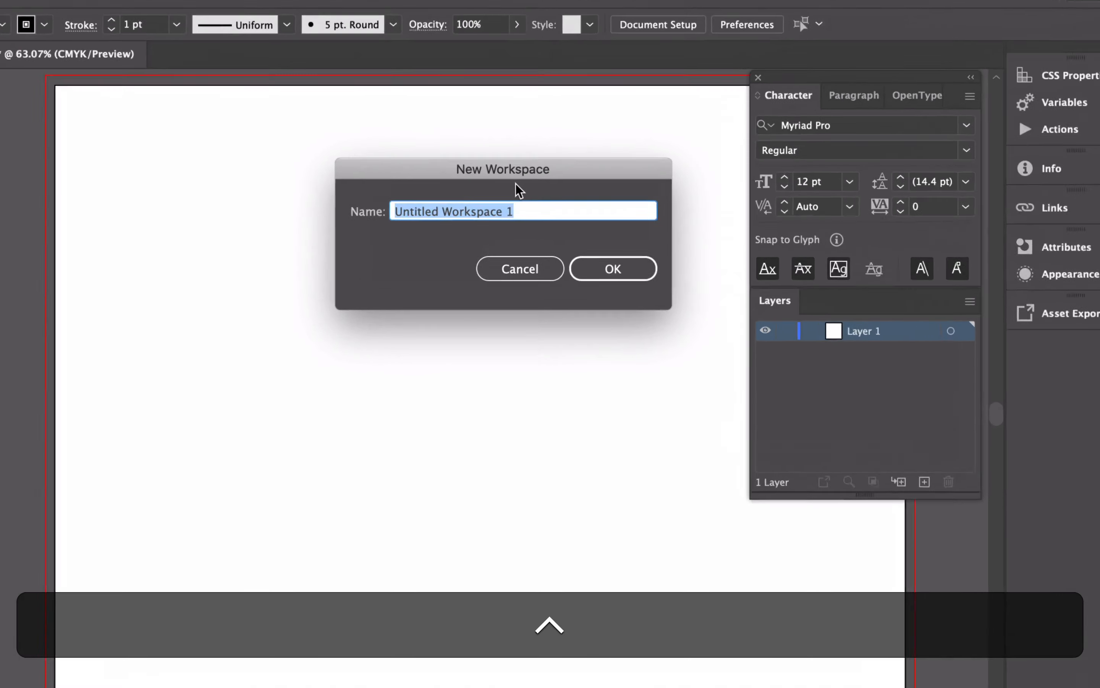
- Name the new workspace 'mar interface', fixing a typo, and save it
{"action": "type", "text": "mark's web"}
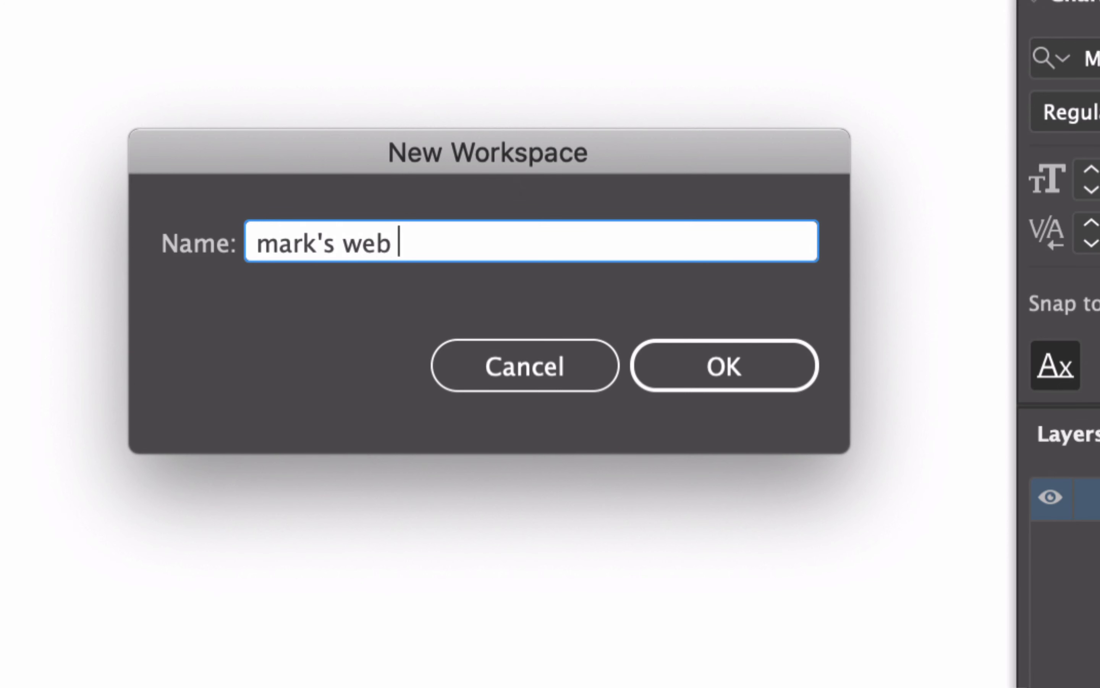
{"action": "type", "text": "intyerface"}
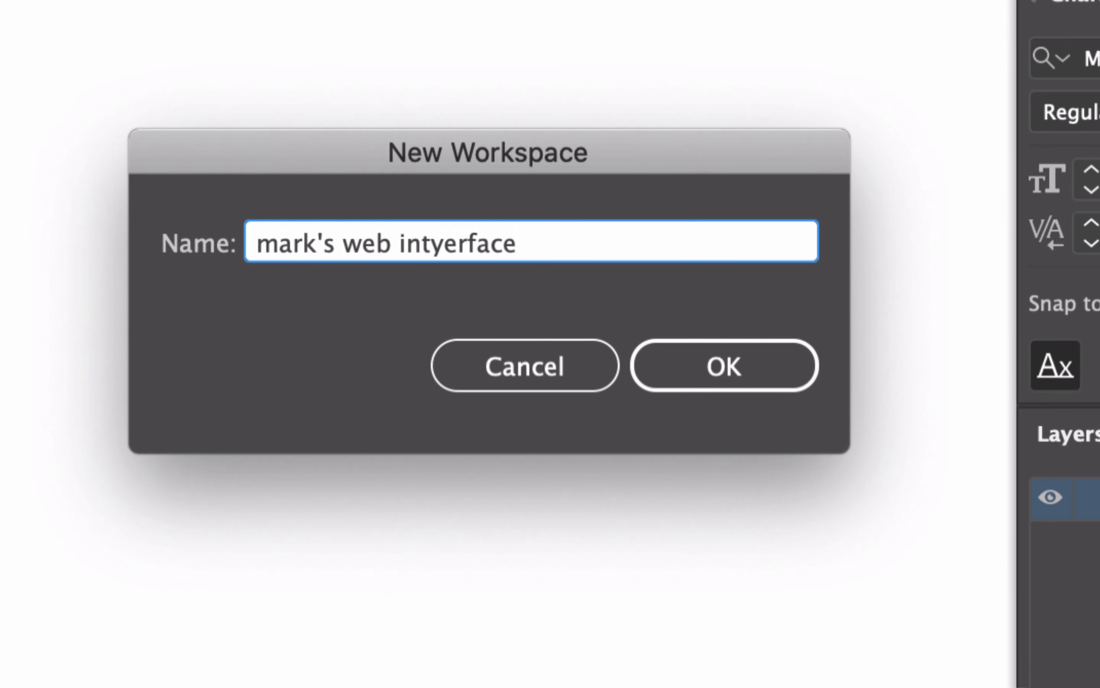
{"action": "key", "text": "backspace"}
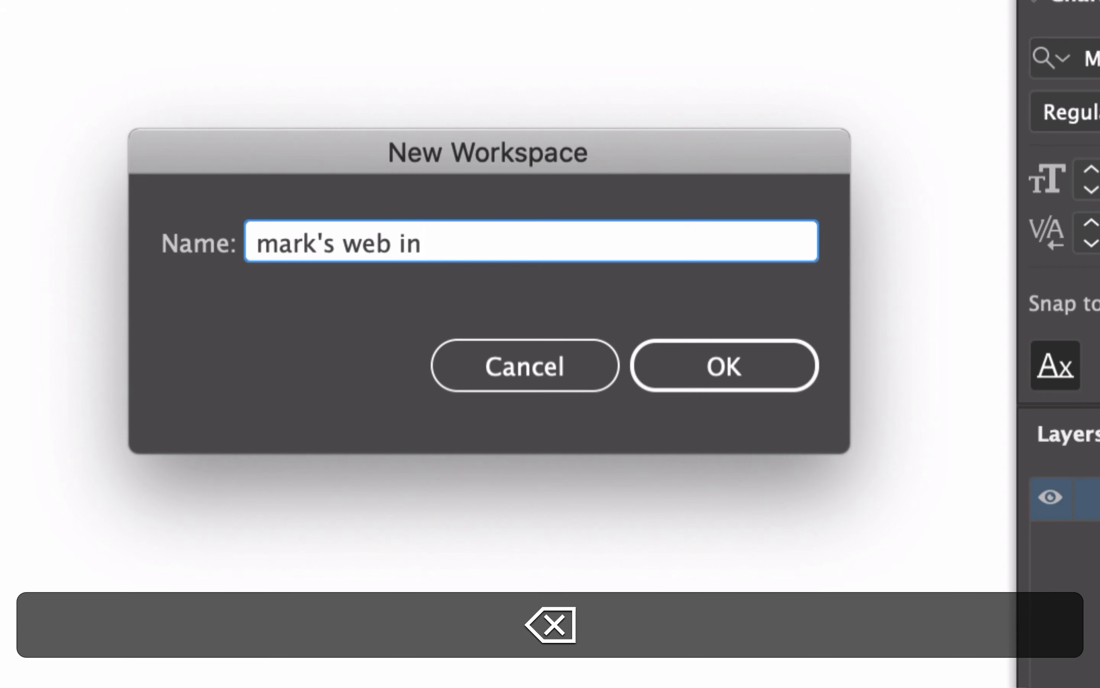
{"action": "type", "text": "terface"}
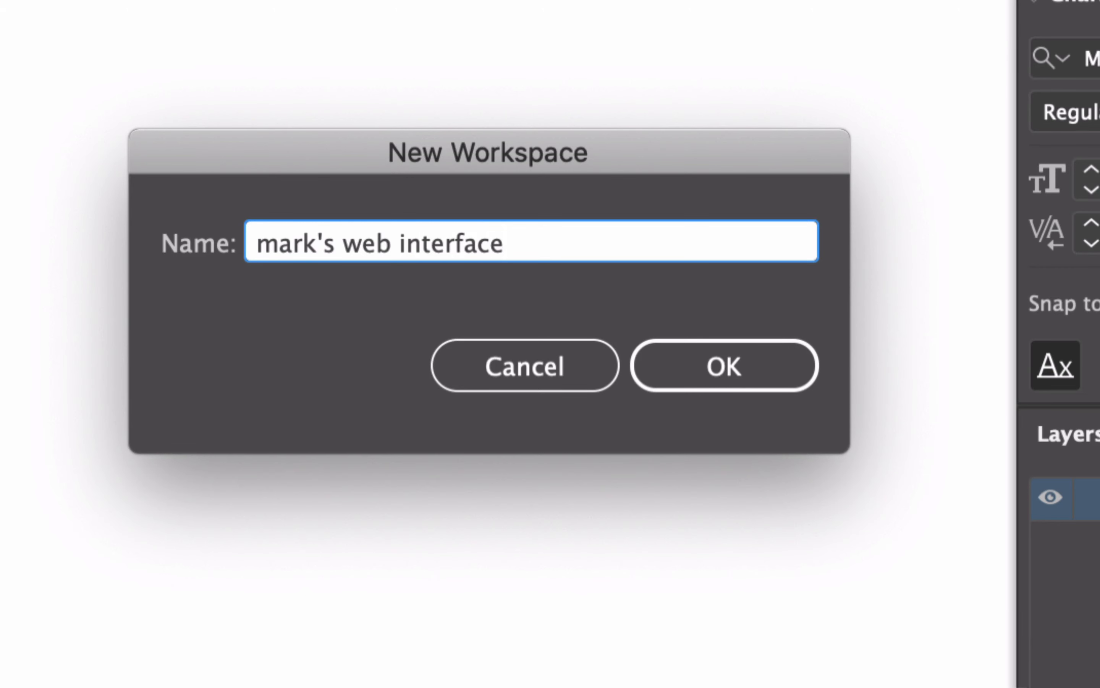
{"action": "left_click", "coordinate": [723, 365]}
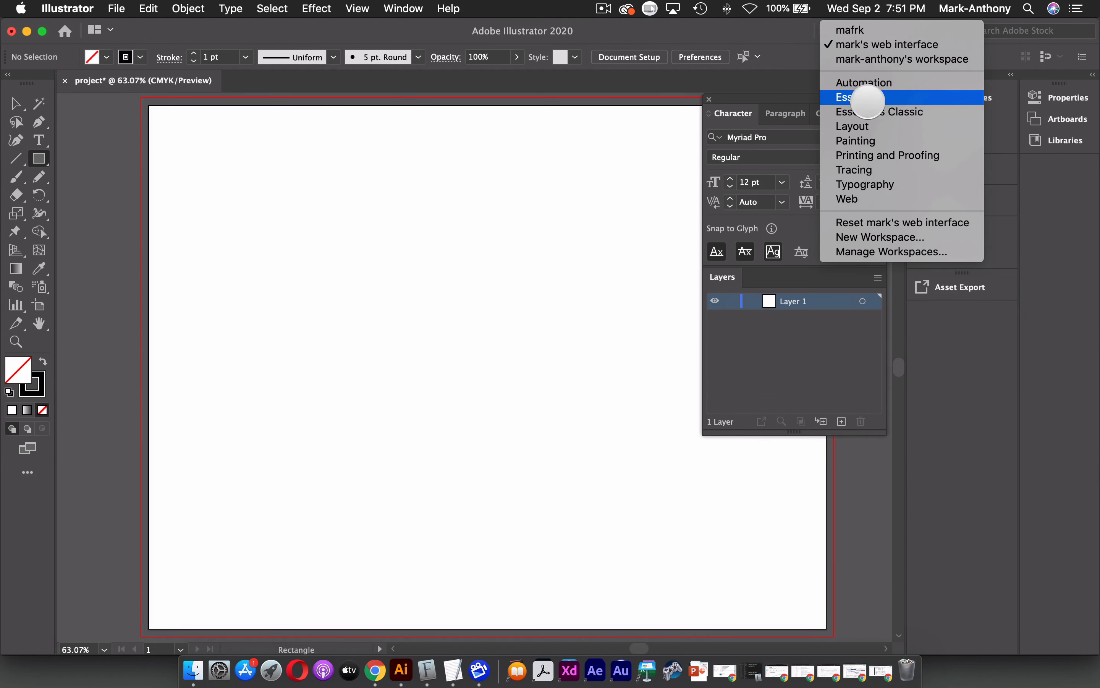
{"action": "left_click", "coordinate": [855, 97]}
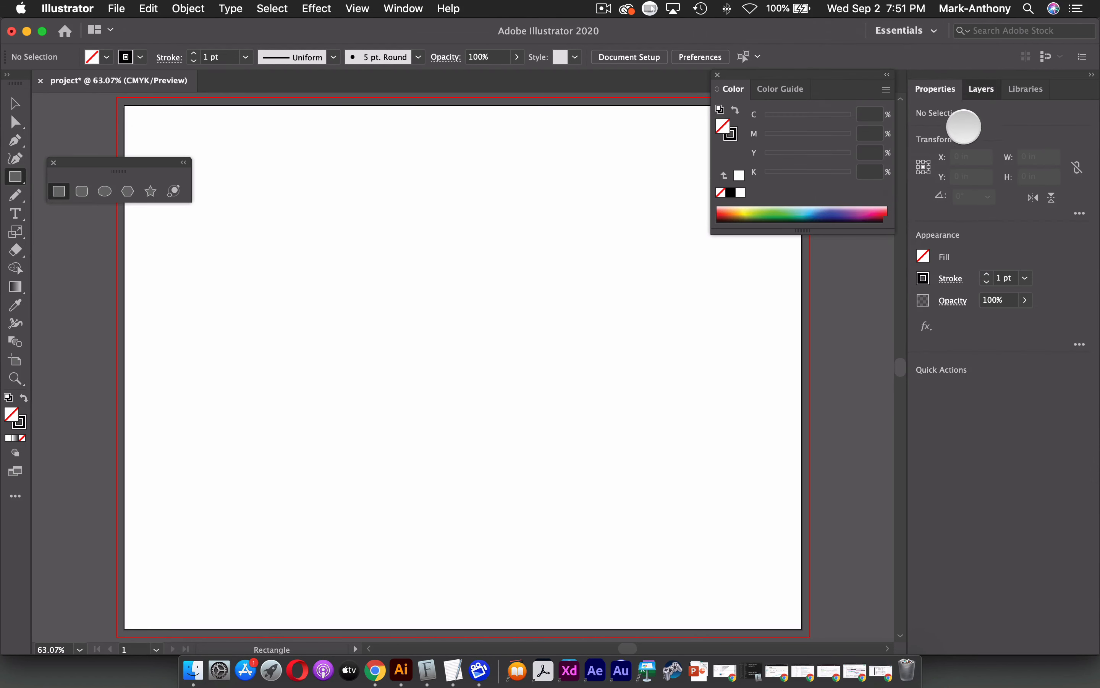
{"action": "left_click", "coordinate": [1025, 90]}
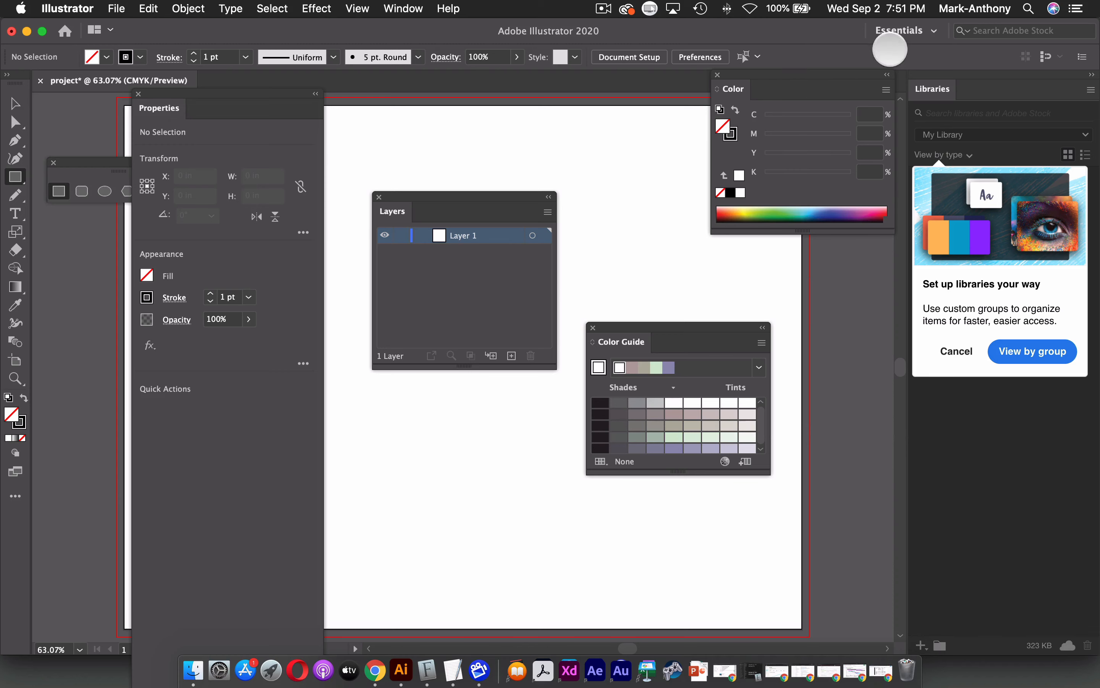
{"action": "left_click", "coordinate": [905, 30]}
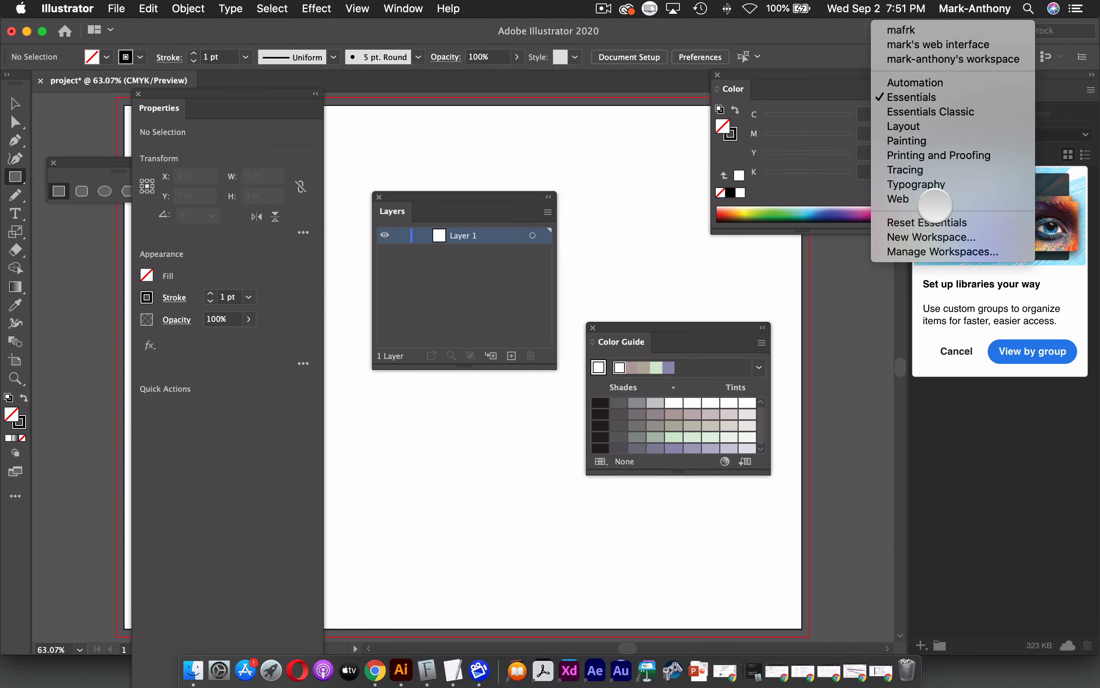
{"action": "mouse_move", "coordinate": [926, 82]}
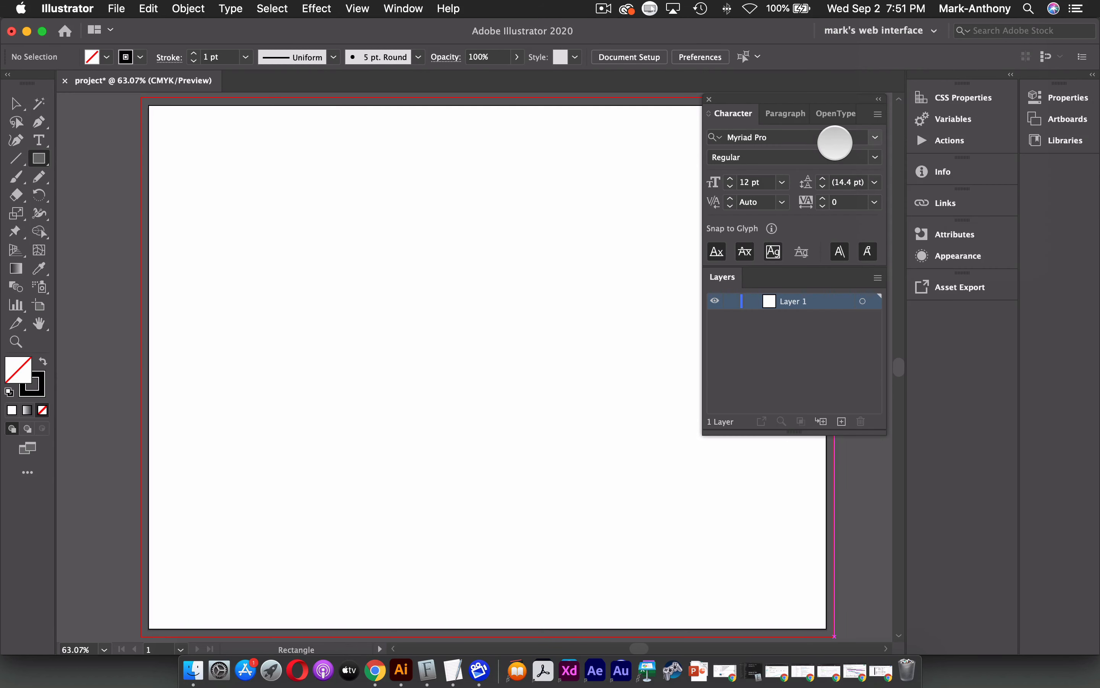
{"action": "mouse_move", "coordinate": [803, 251]}
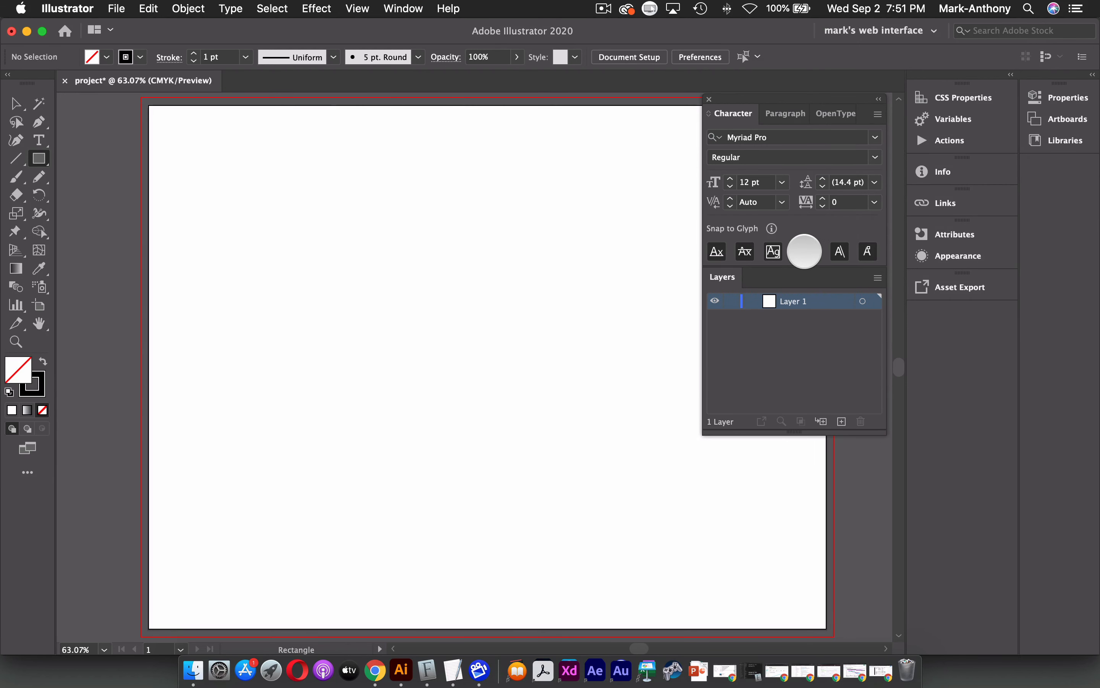
{"action": "mouse_move", "coordinate": [804, 251]}
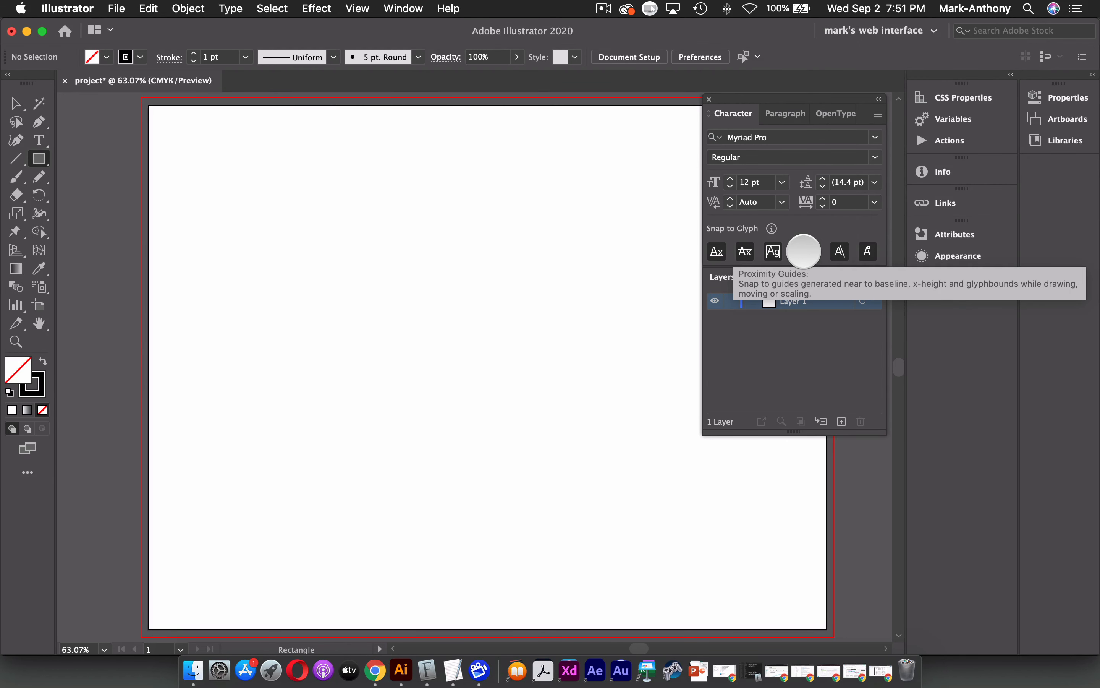